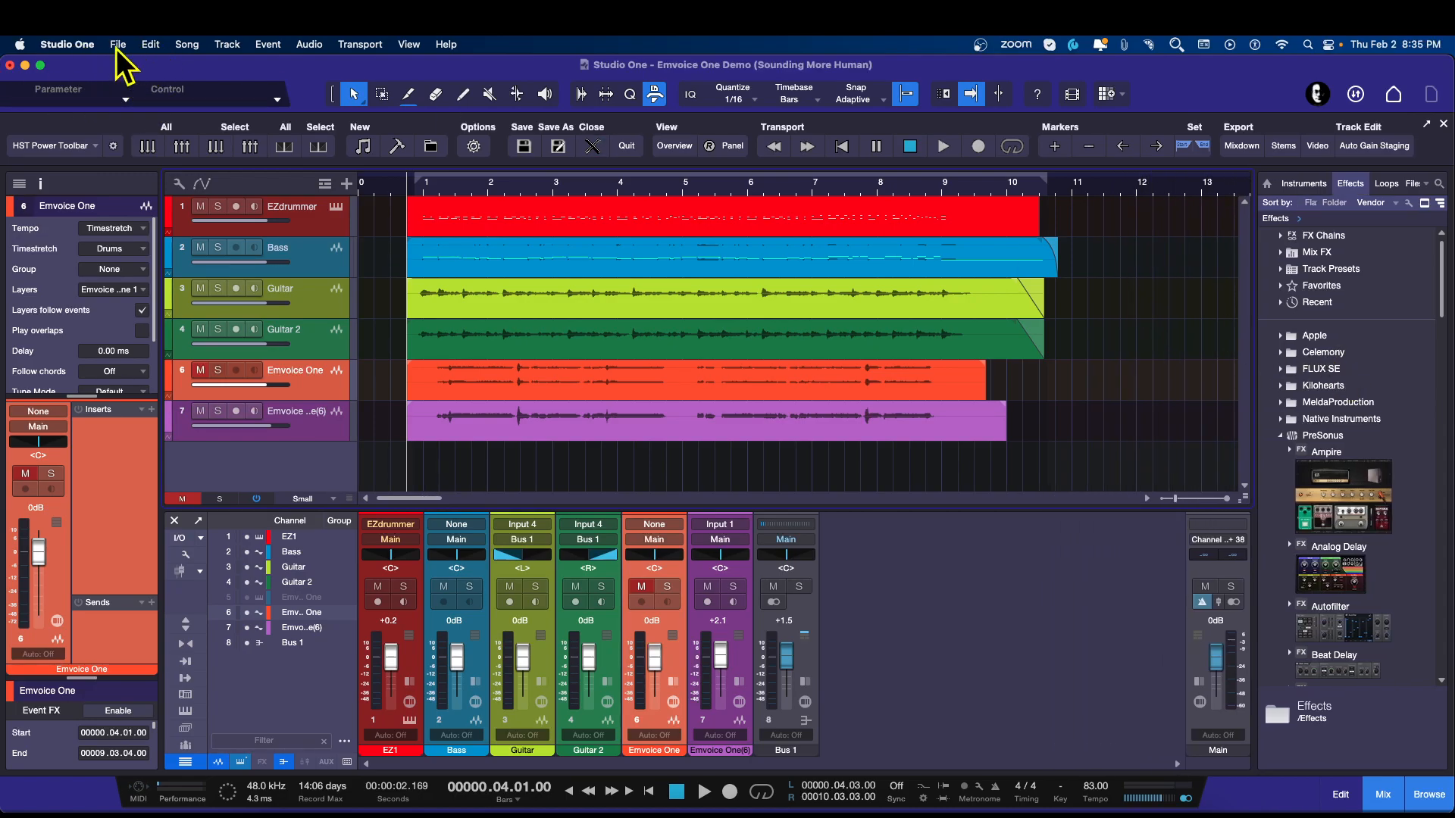
# - Add the Emvoice One Demo song to a new project through Song > Add to Project
pyautogui.click(186, 44)
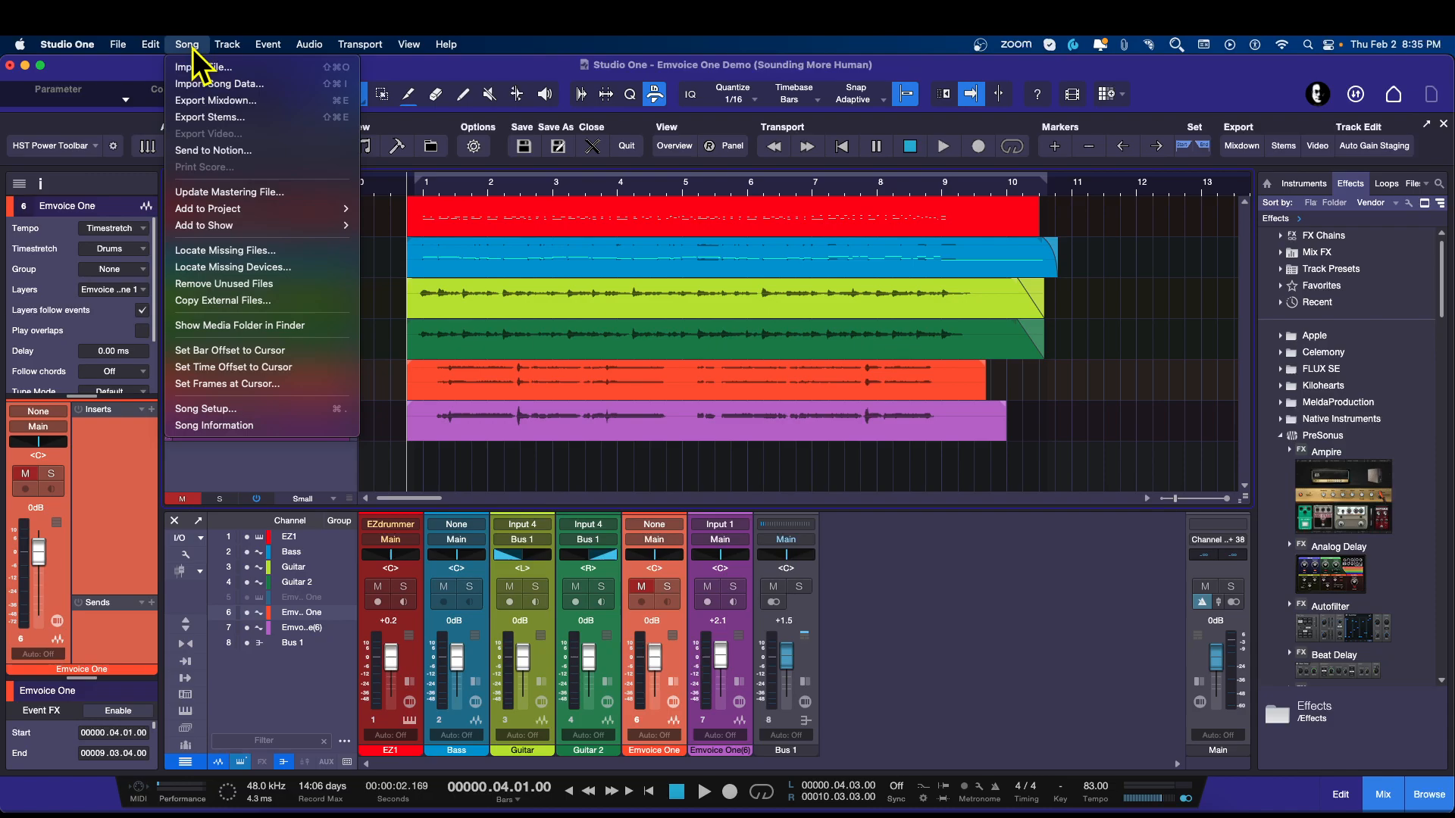
pyautogui.moveTo(215, 100)
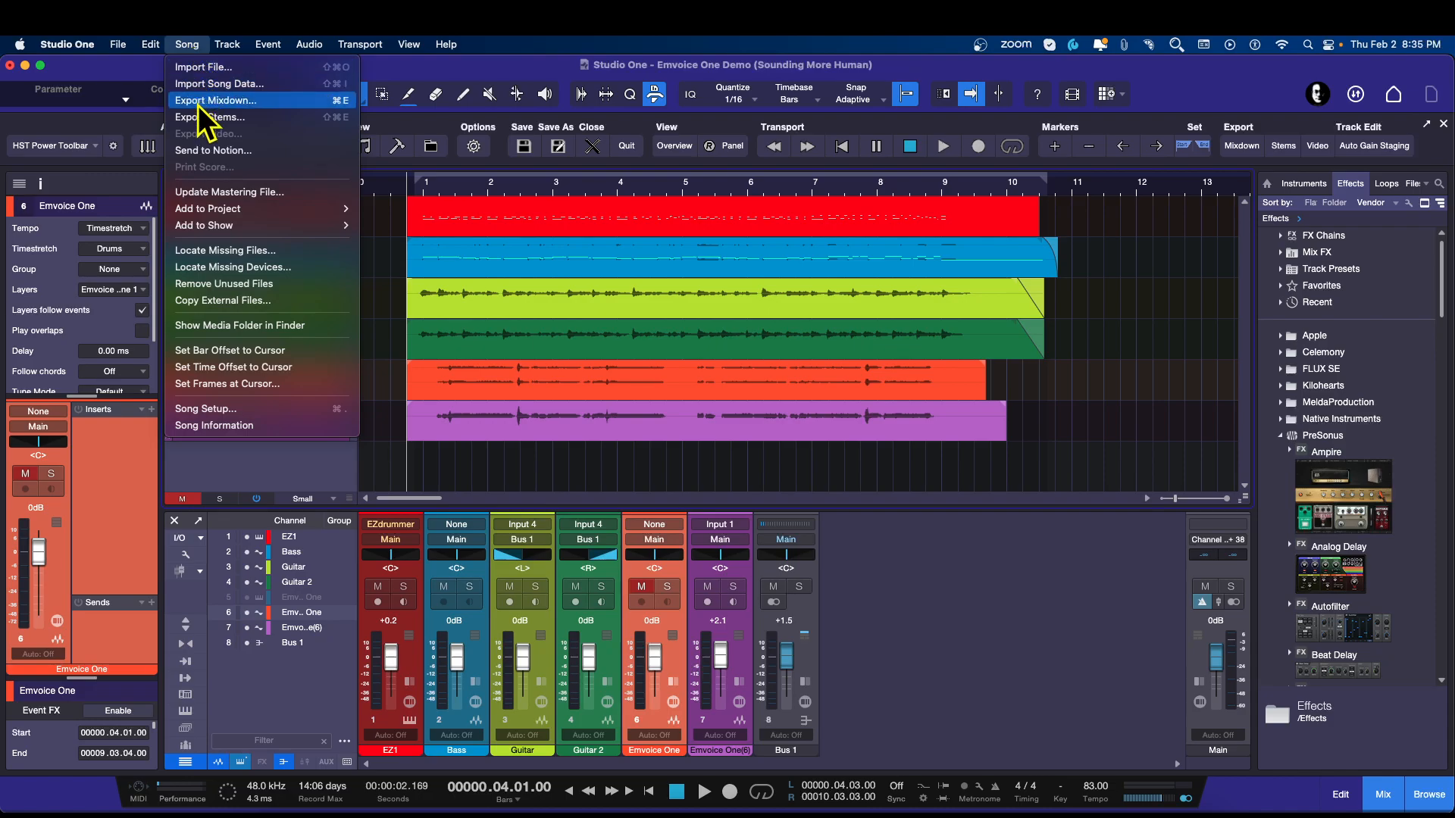
pyautogui.moveTo(209, 207)
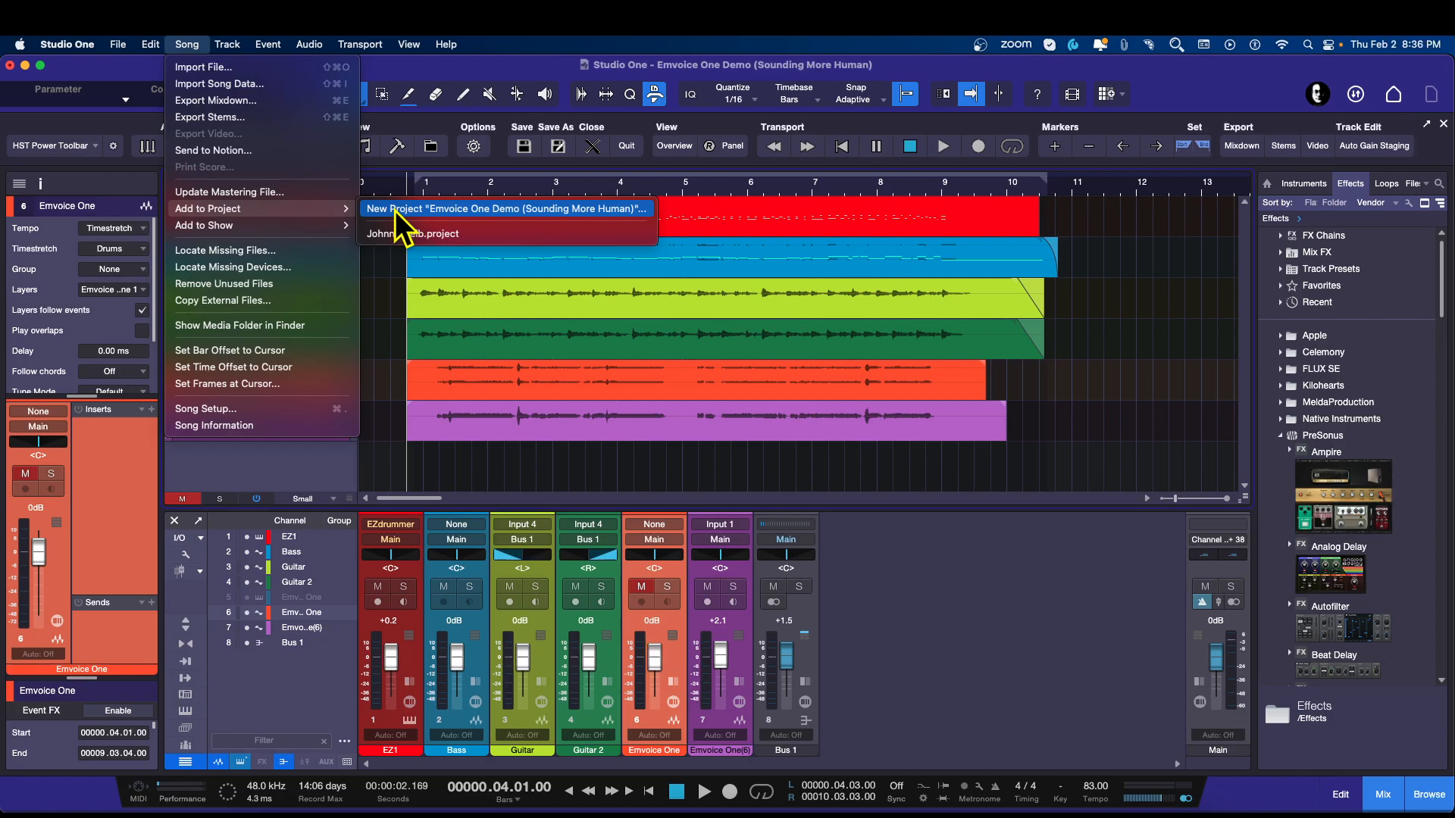
pyautogui.moveTo(401, 232)
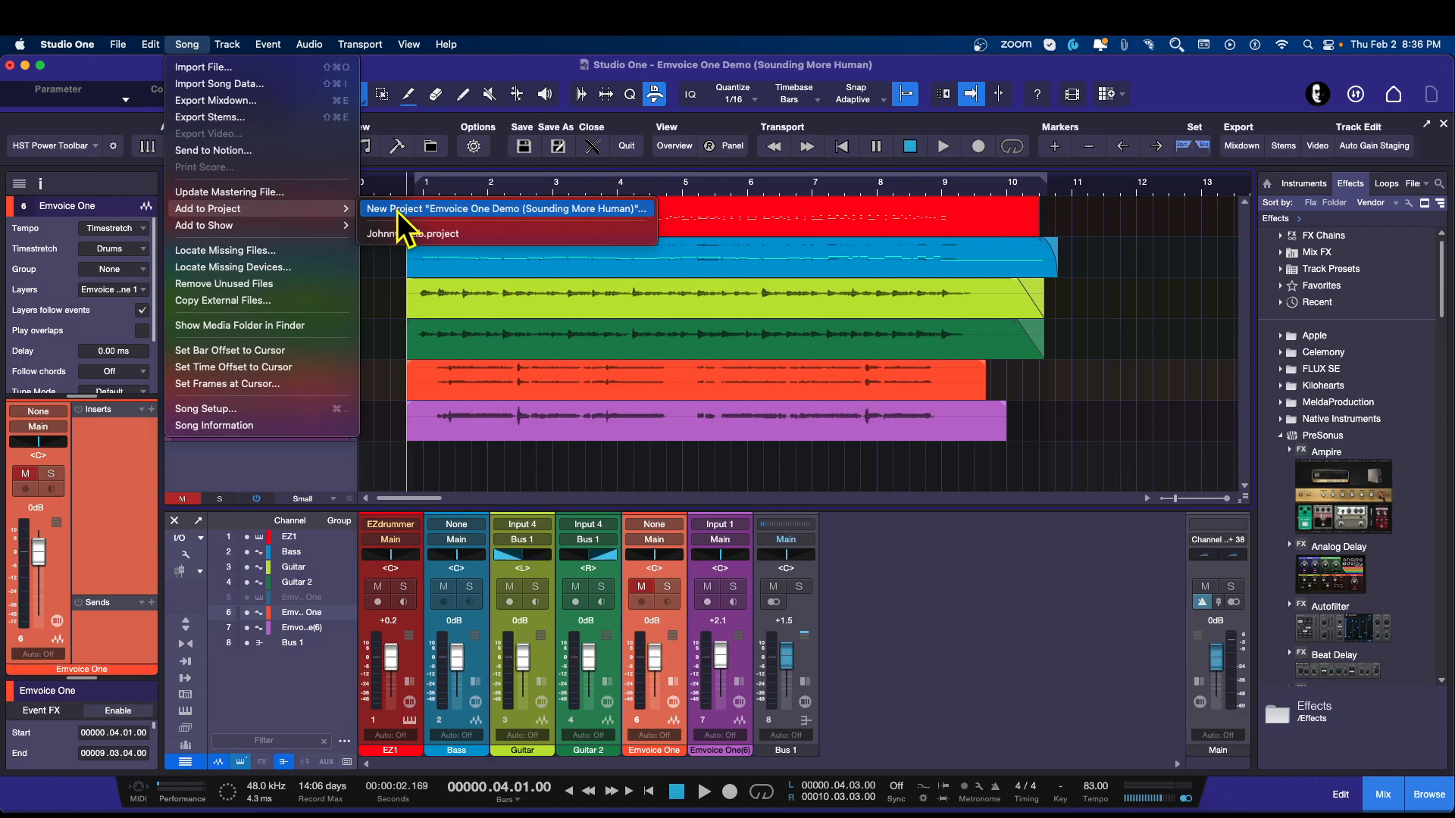
pyautogui.click(505, 207)
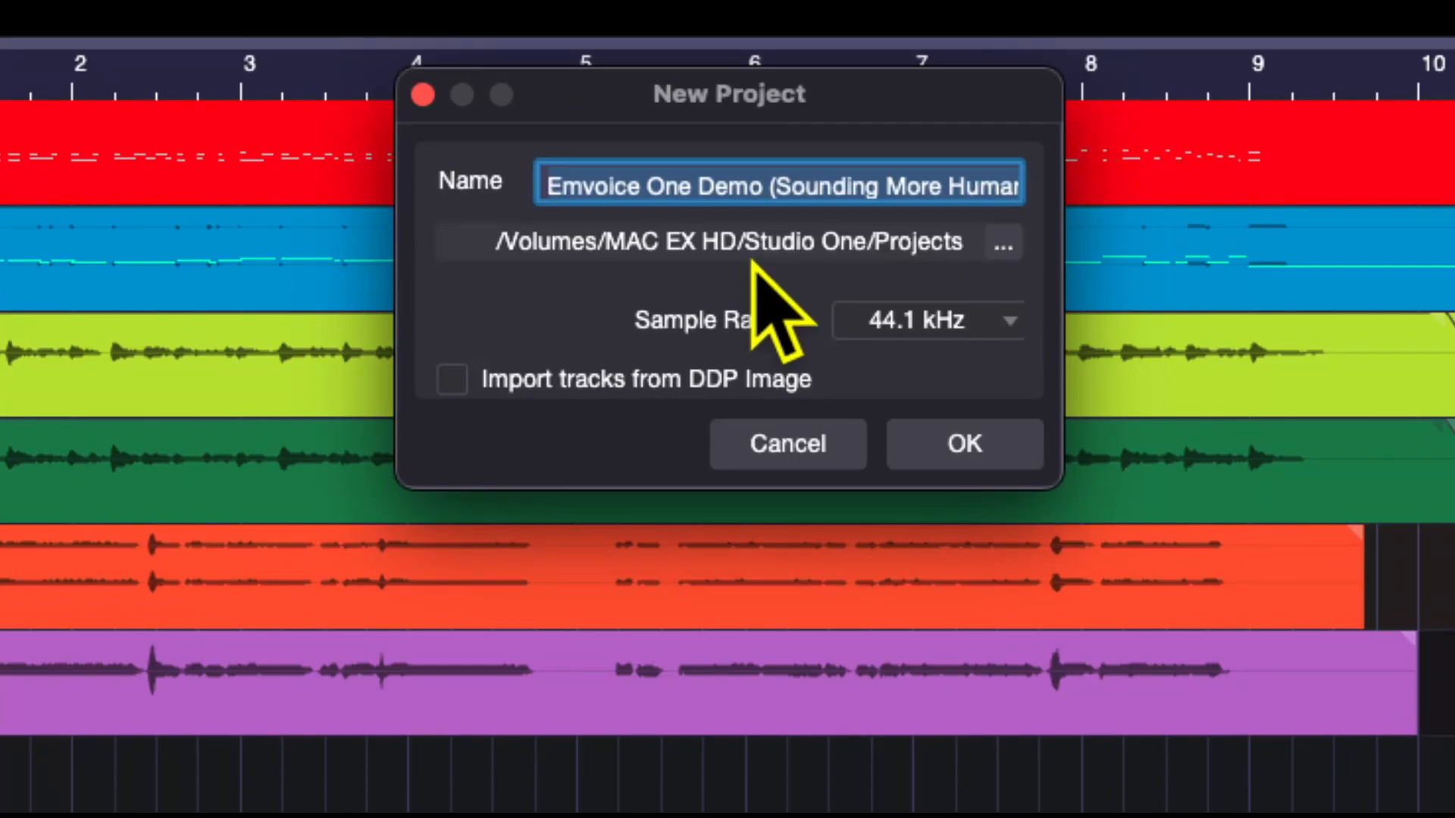
pyautogui.moveTo(649, 408)
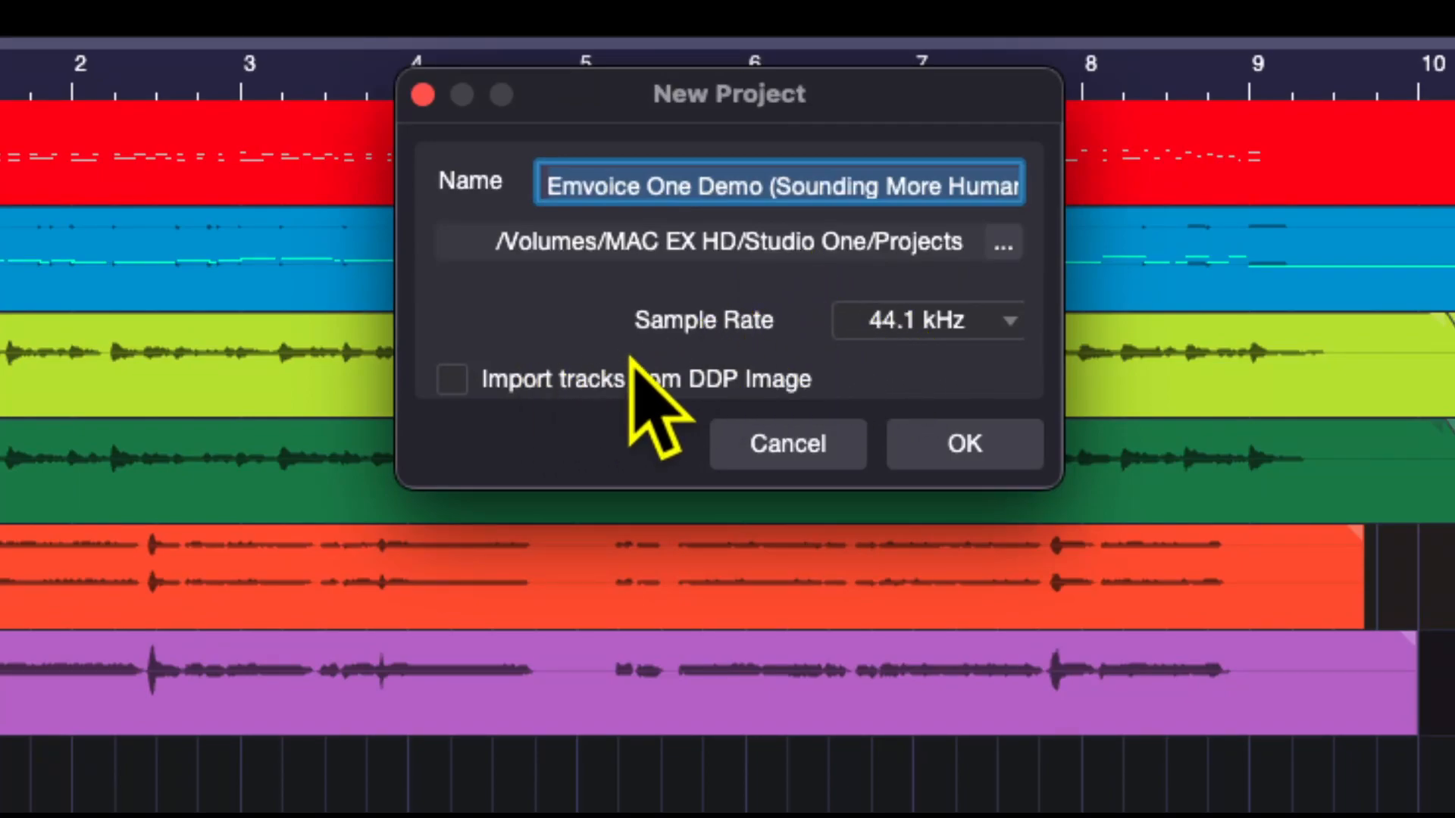
# - Keep the 44.1 kHz sample rate and create the Emvoice One Demo mastering project
pyautogui.click(925, 319)
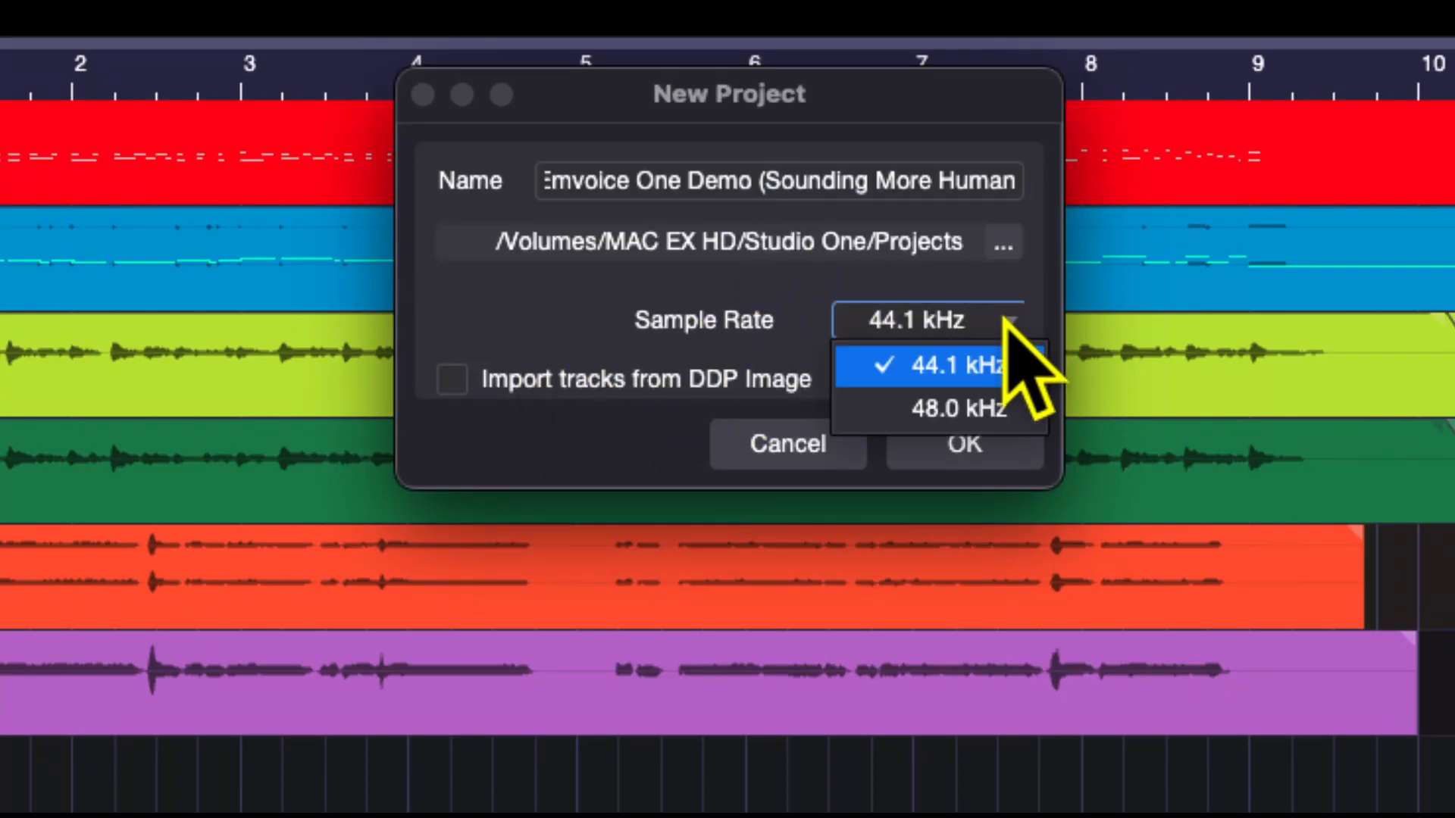
pyautogui.click(937, 364)
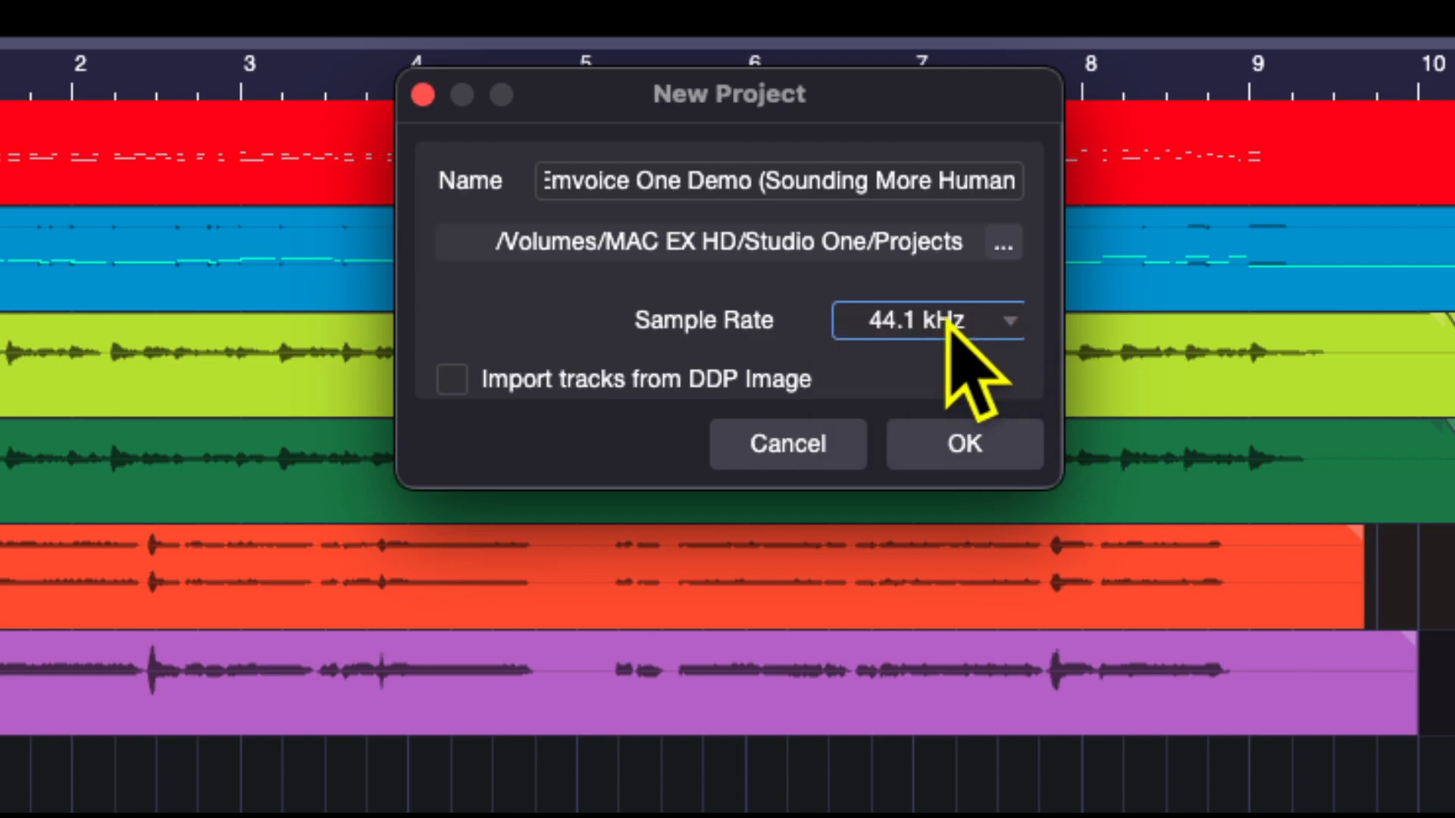
pyautogui.moveTo(715, 437)
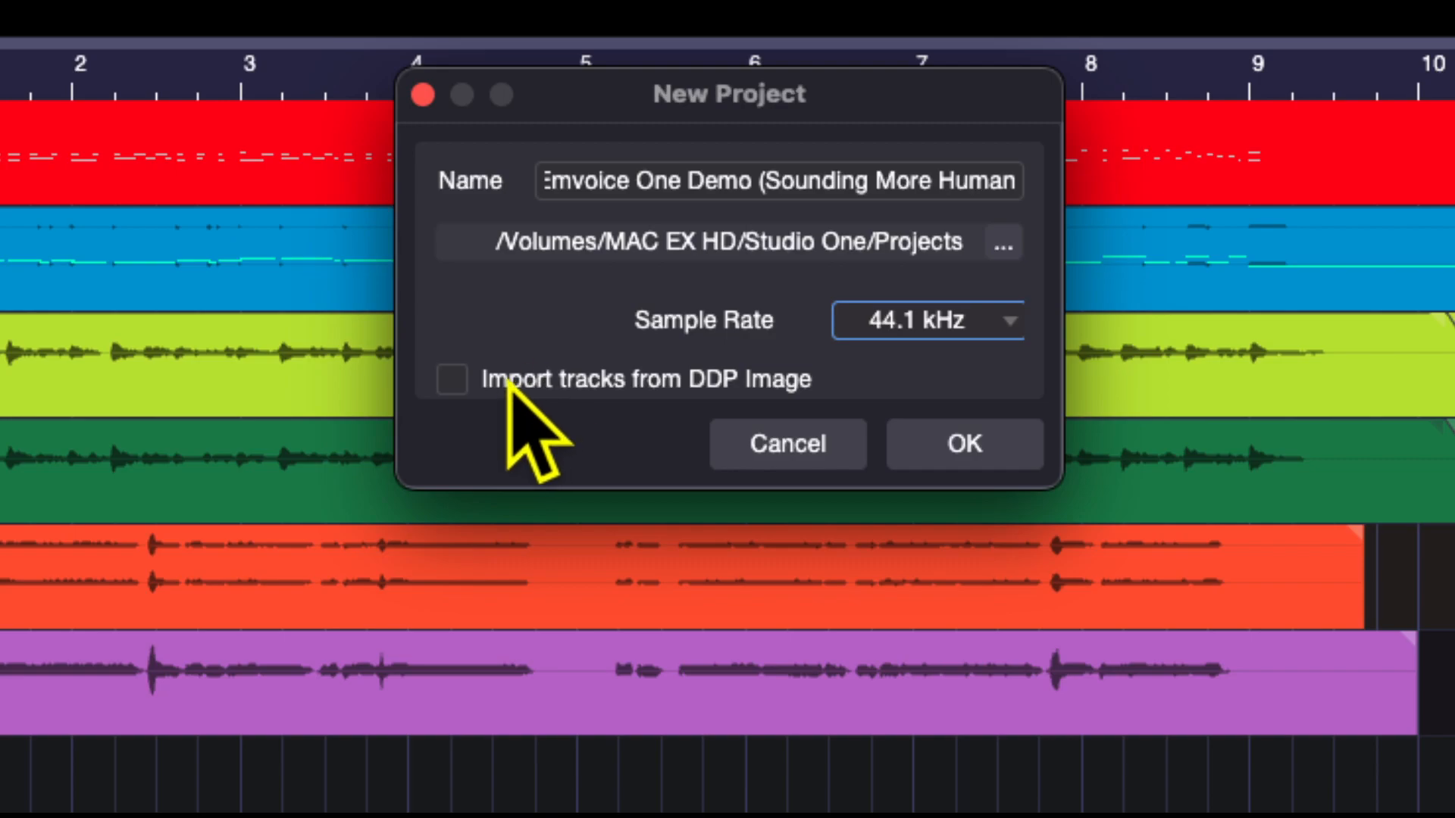
pyautogui.moveTo(547, 297)
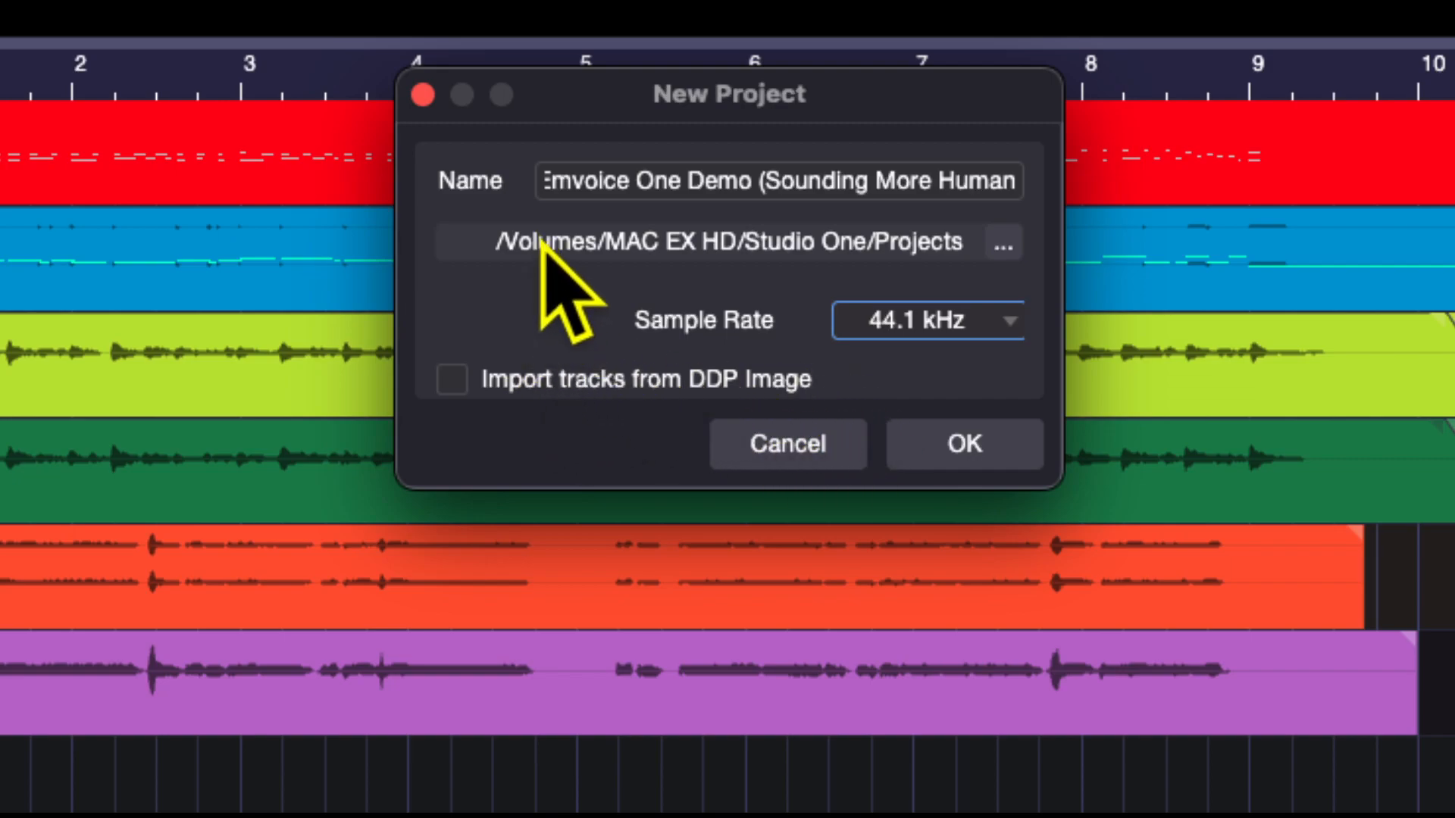
pyautogui.moveTo(719, 292)
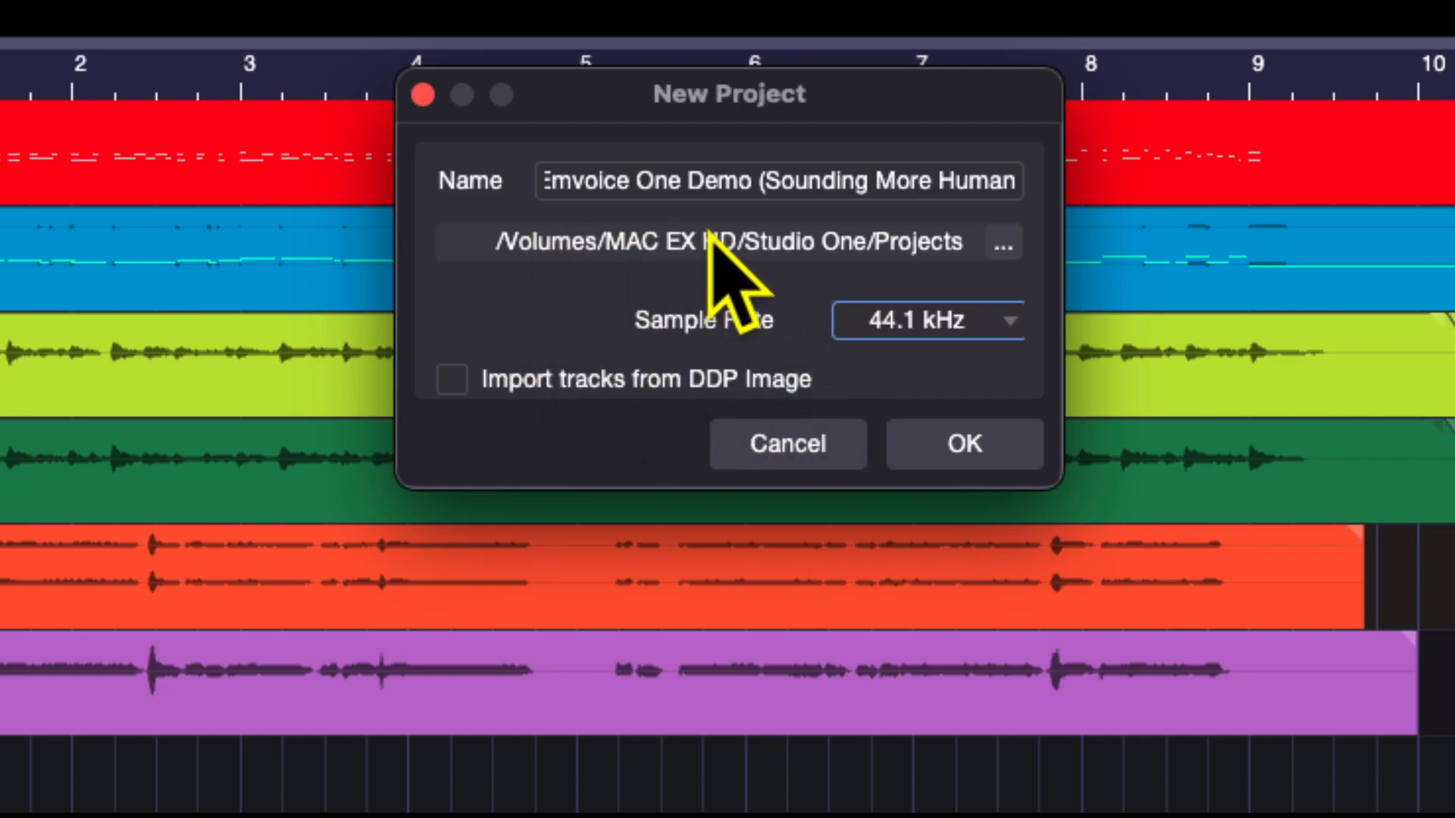
pyautogui.moveTo(668, 297)
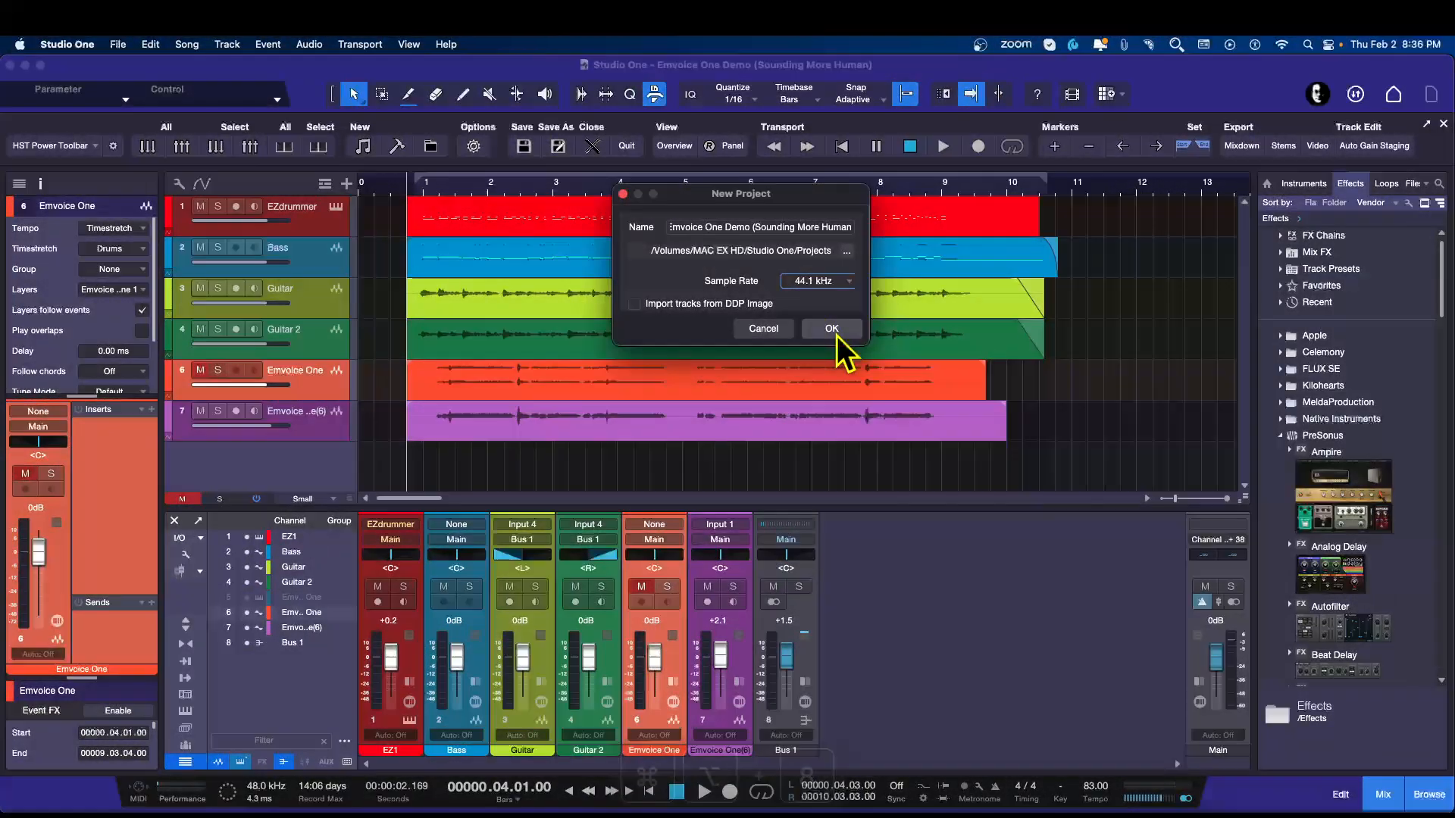
pyautogui.click(830, 328)
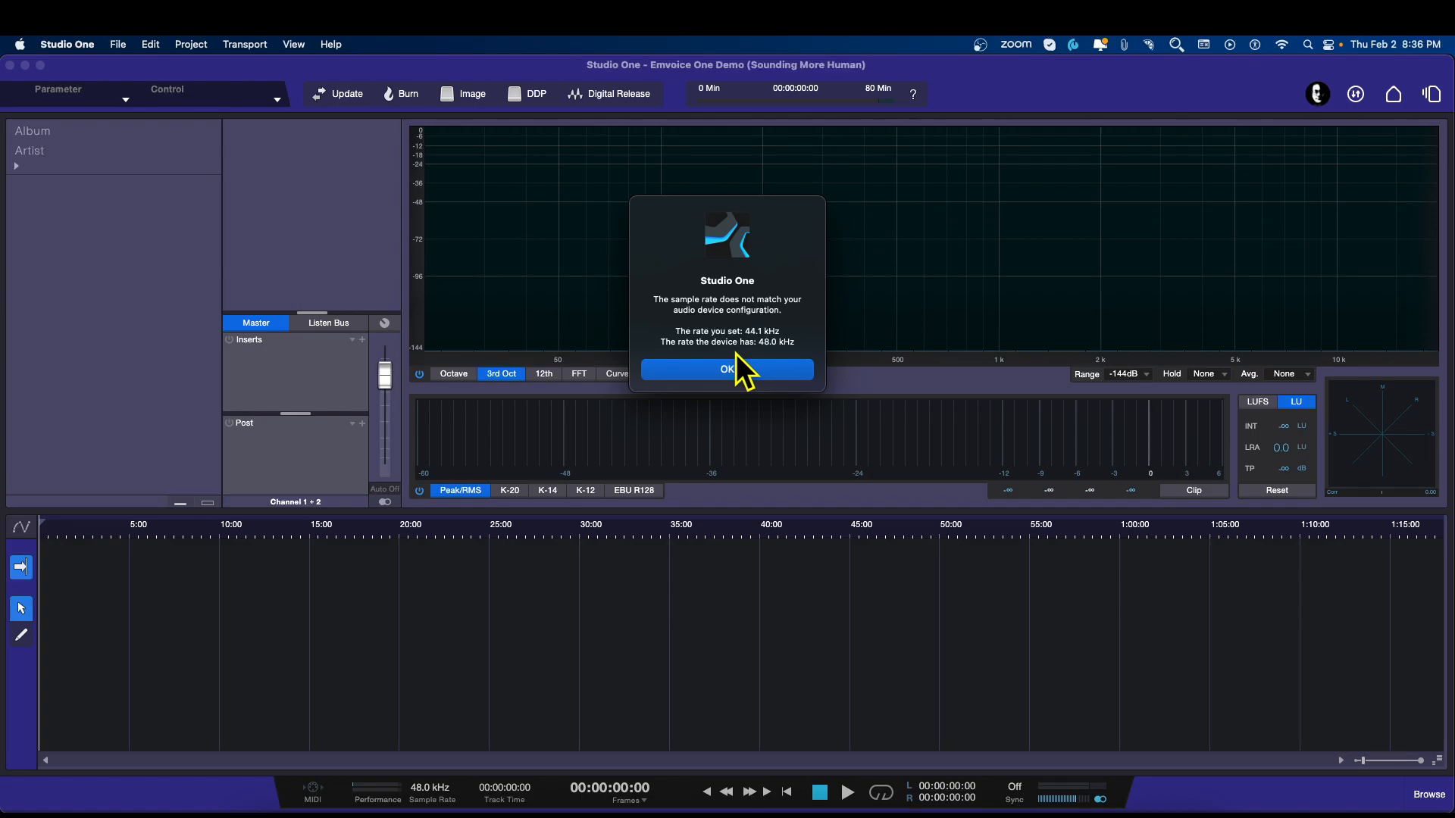
# - Dismiss both sample-rate warnings and render the song's seven-minute mastering file into the project
pyautogui.click(727, 369)
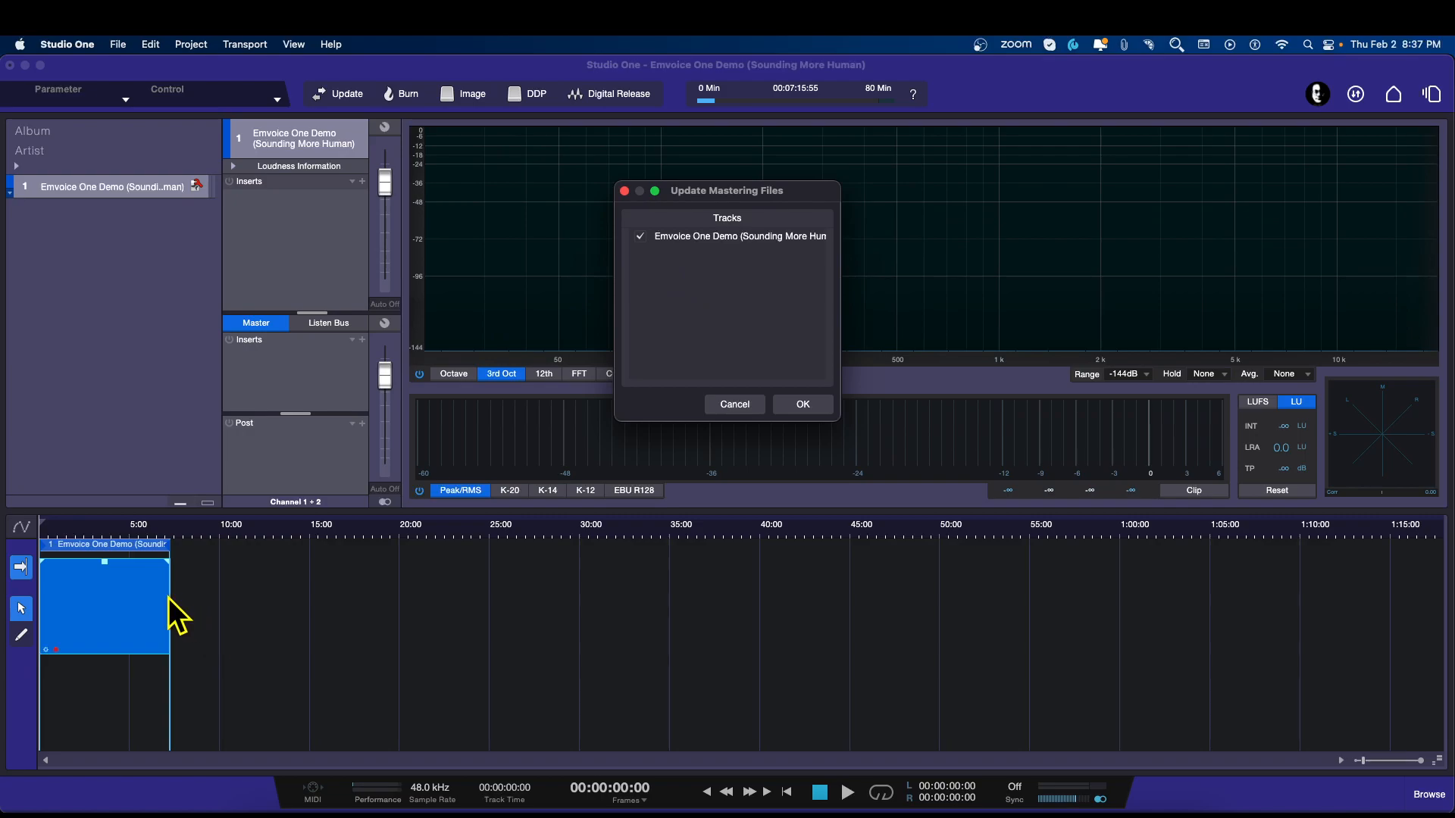
pyautogui.moveTo(694, 311)
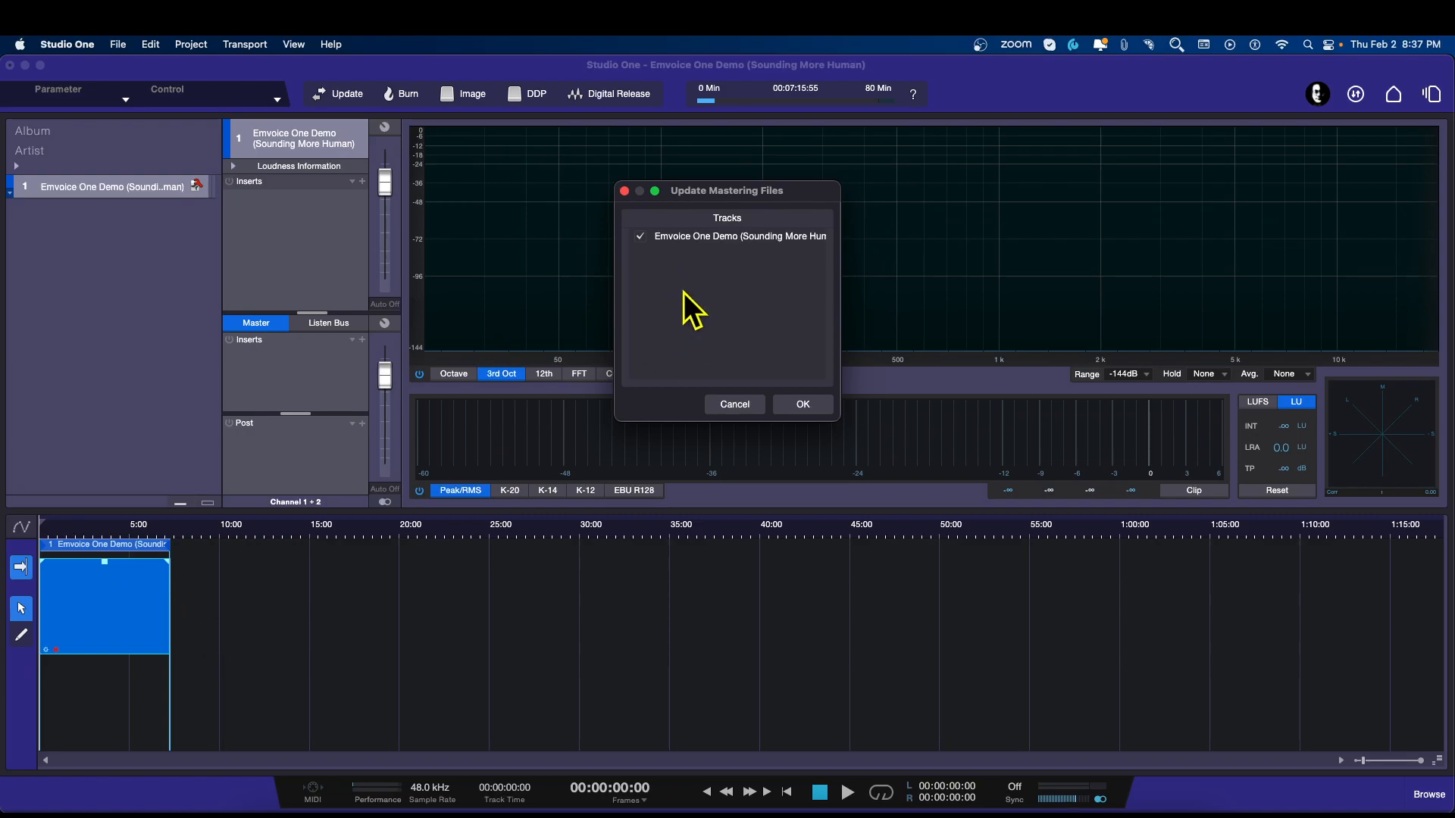
pyautogui.moveTo(688, 280)
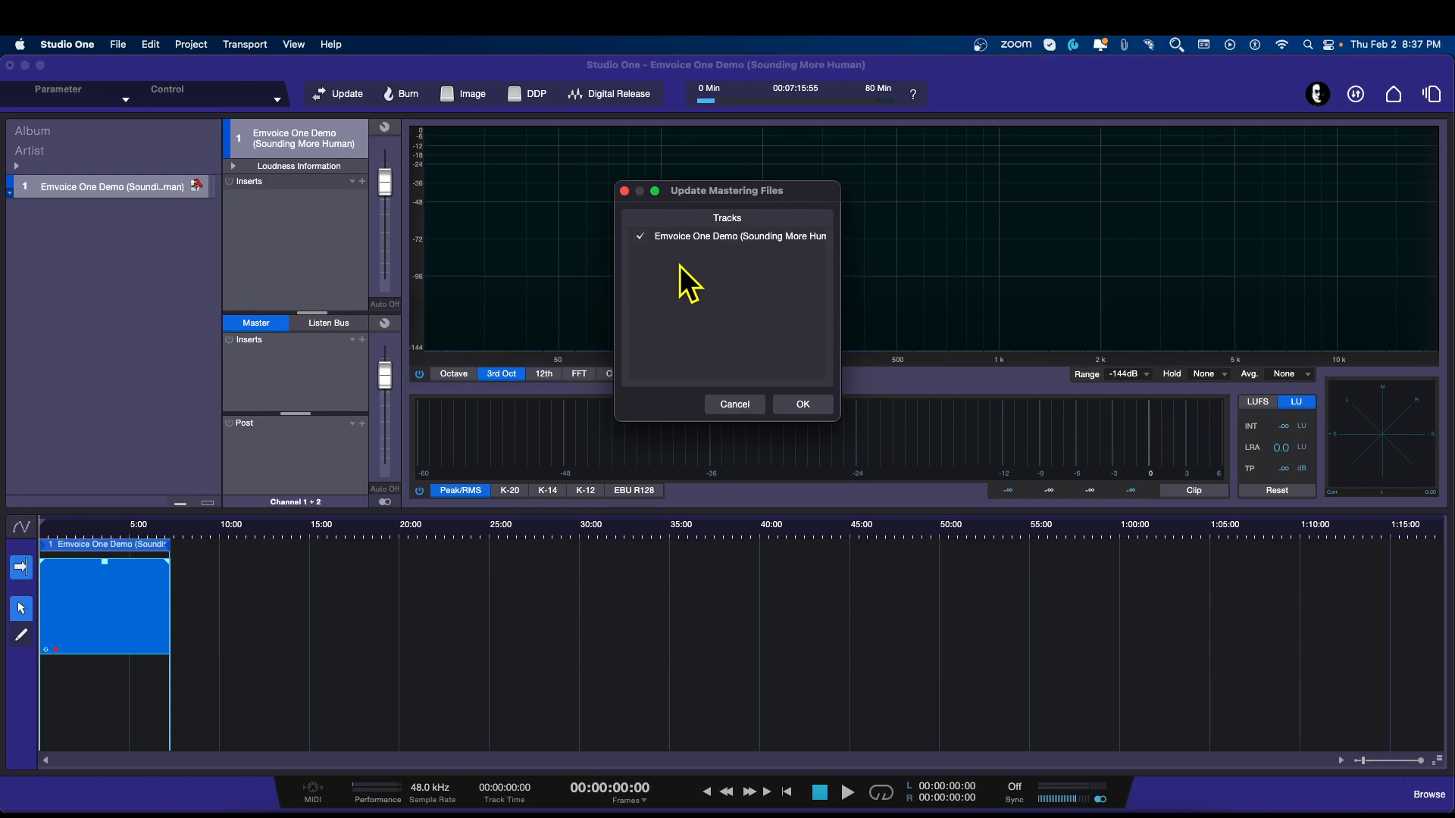
pyautogui.click(800, 404)
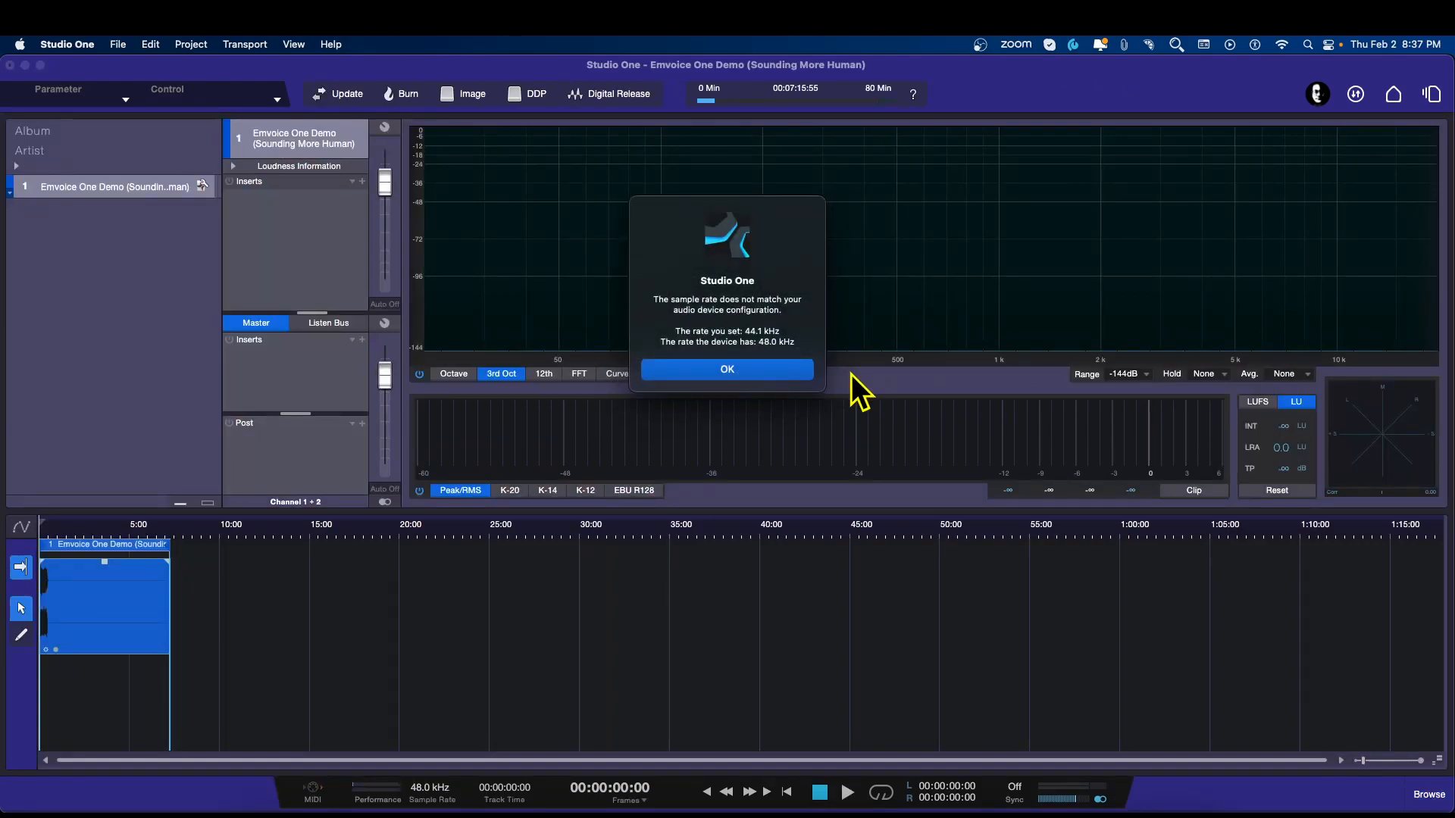
pyautogui.click(726, 368)
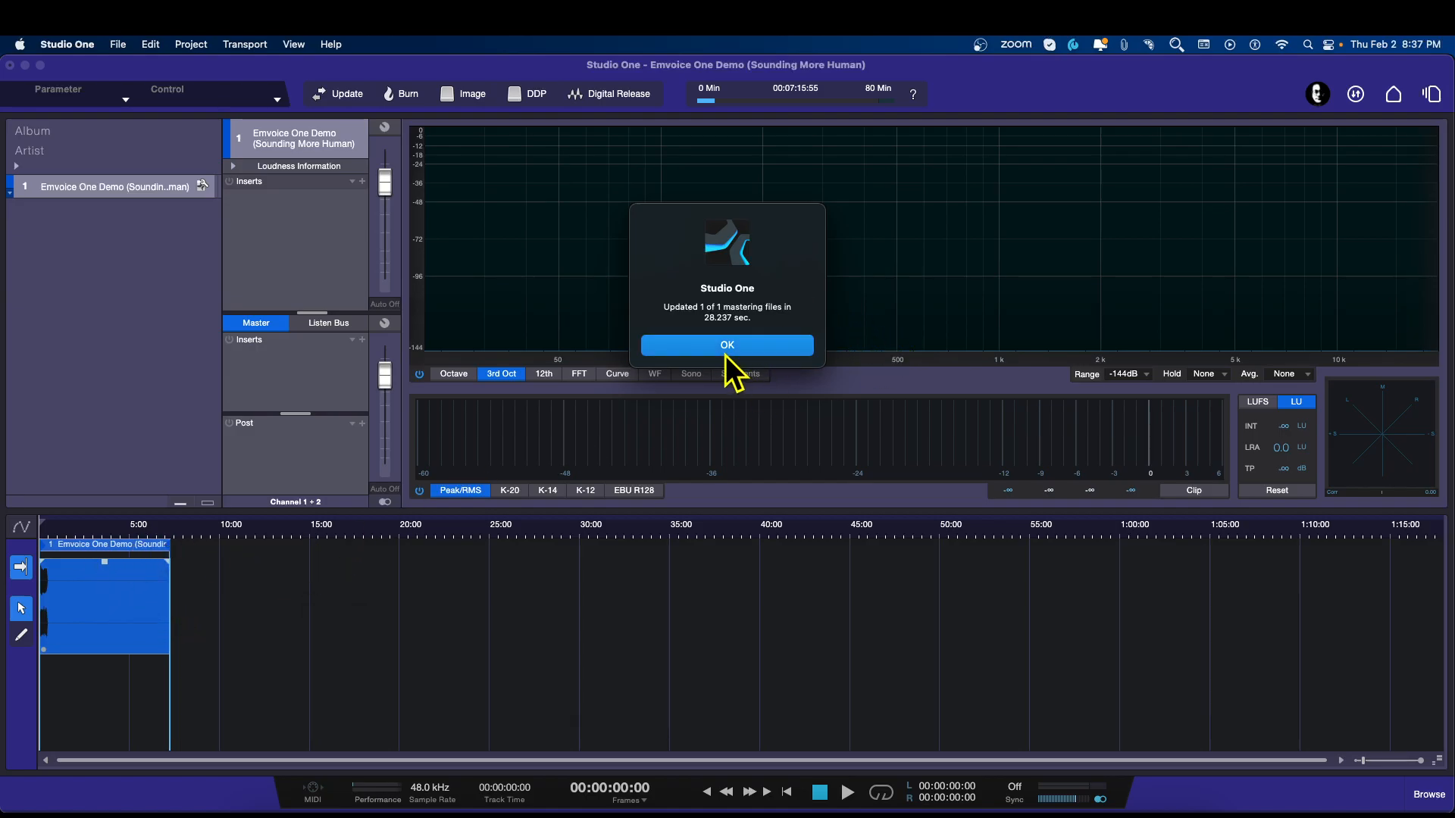
pyautogui.click(727, 344)
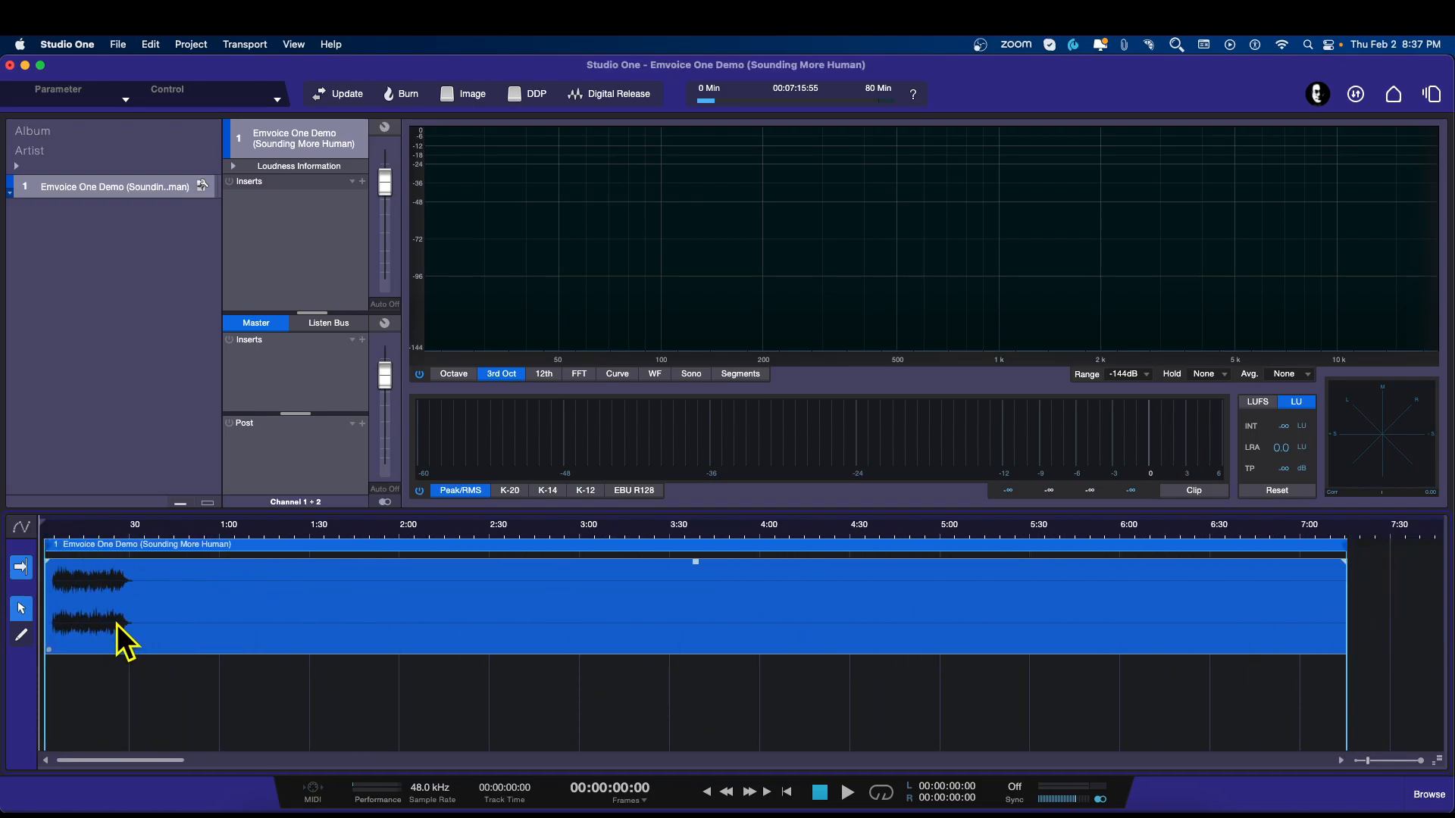
# - Select the song clip in the mastering timeline and bring up the Project menu
pyautogui.click(846, 793)
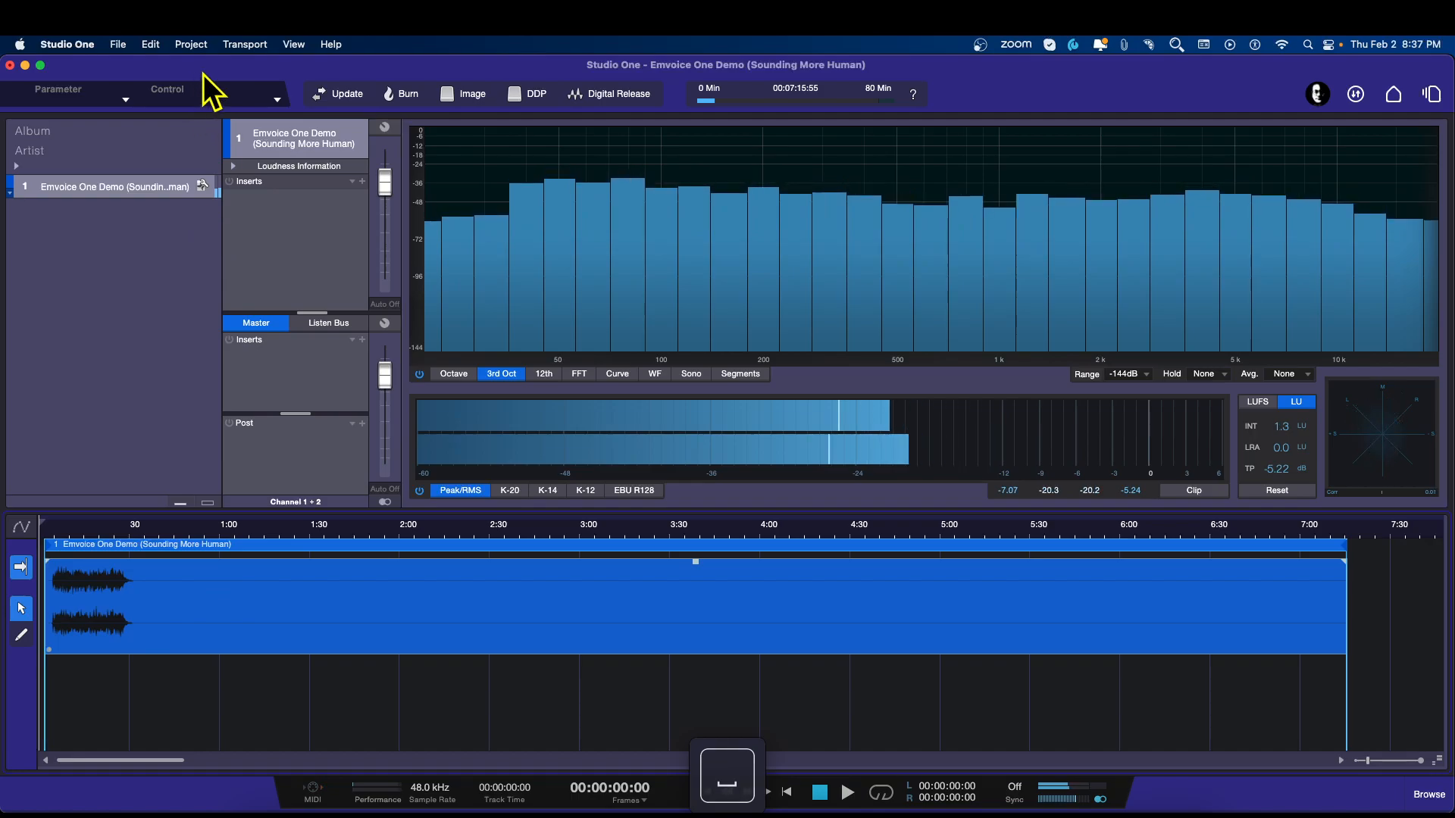
pyautogui.click(190, 44)
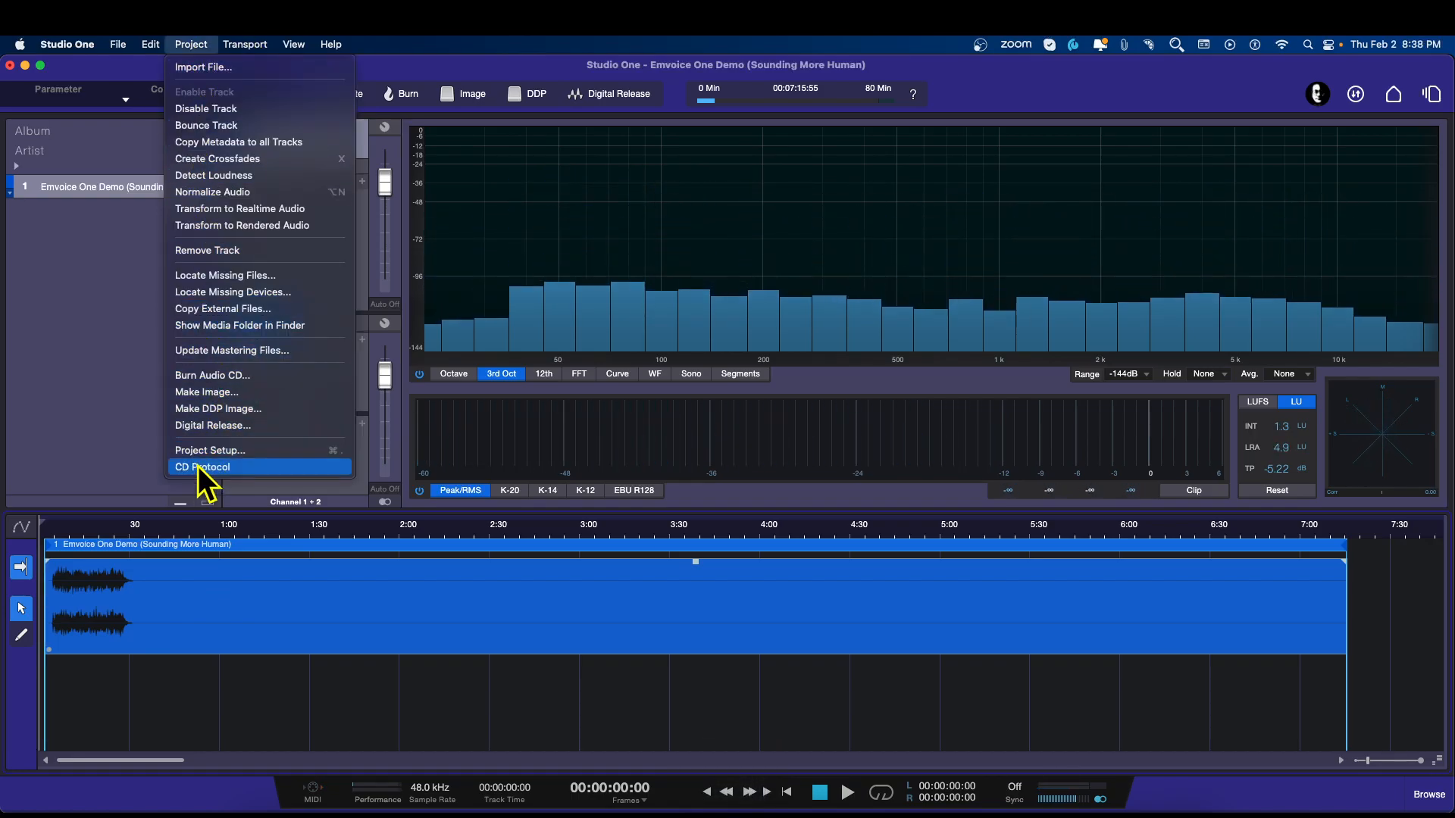
# - Route the master output to channels 37–38 in the audio I/O setup
pyautogui.click(211, 449)
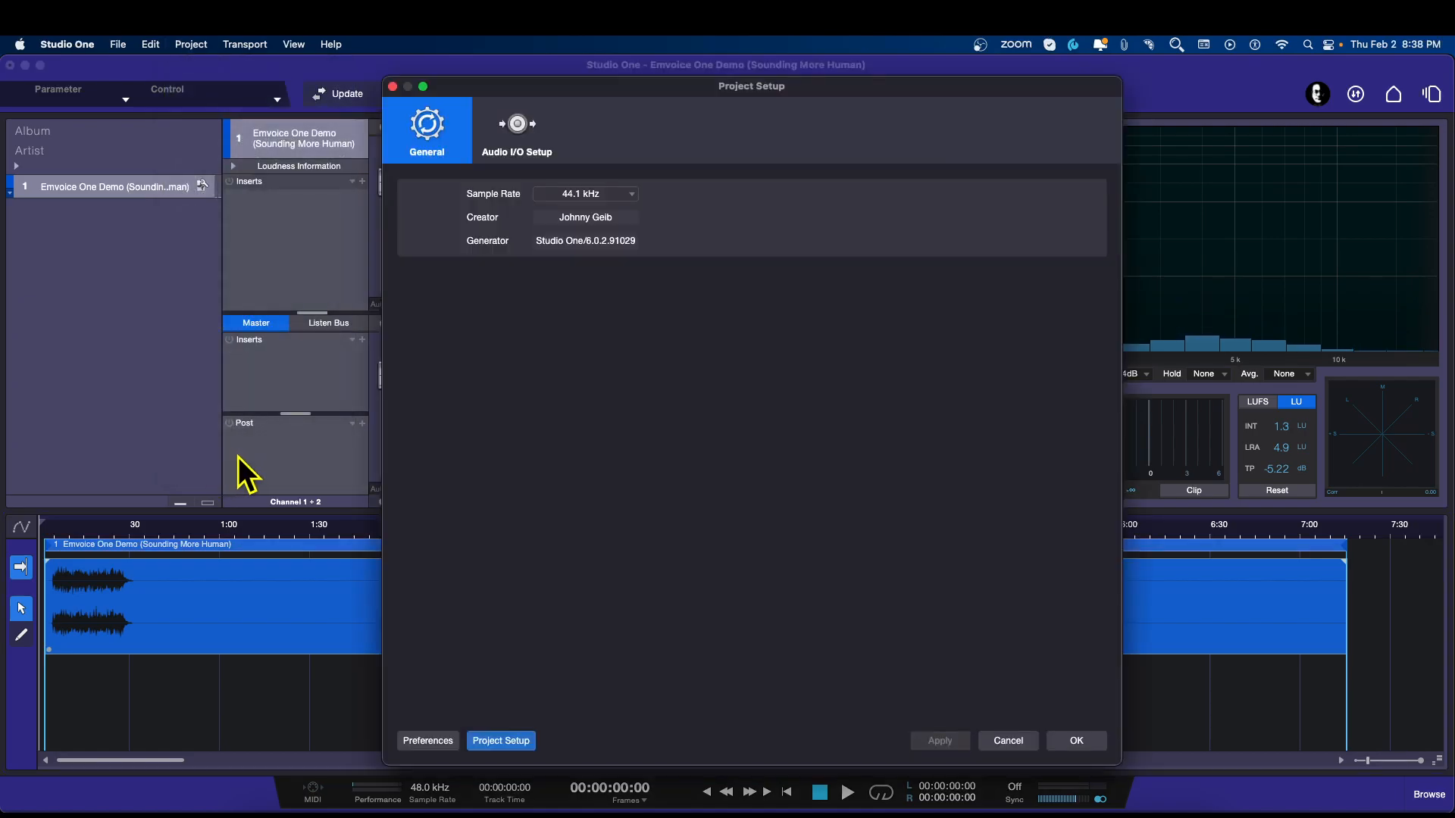
pyautogui.click(516, 130)
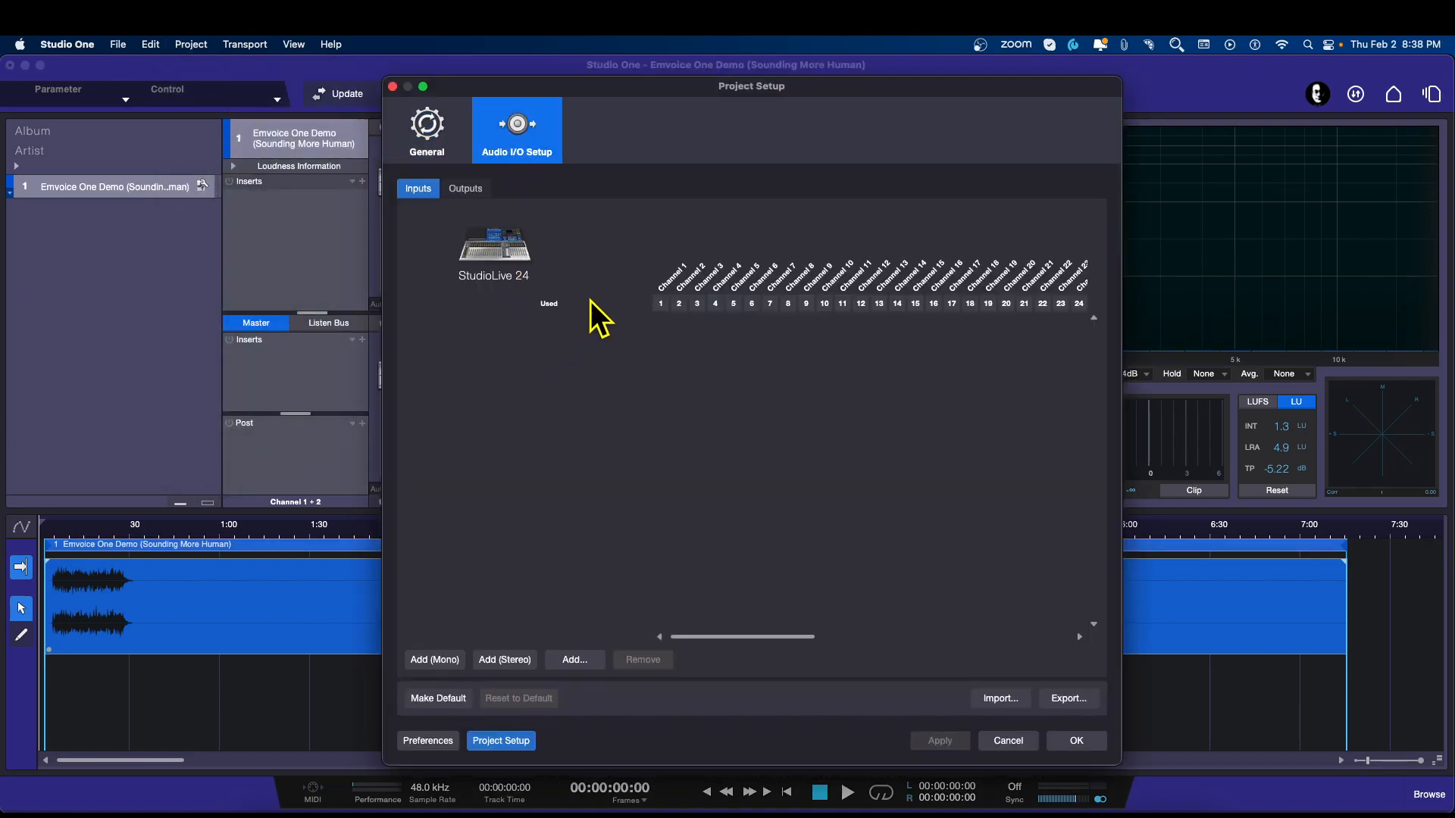
pyautogui.click(465, 189)
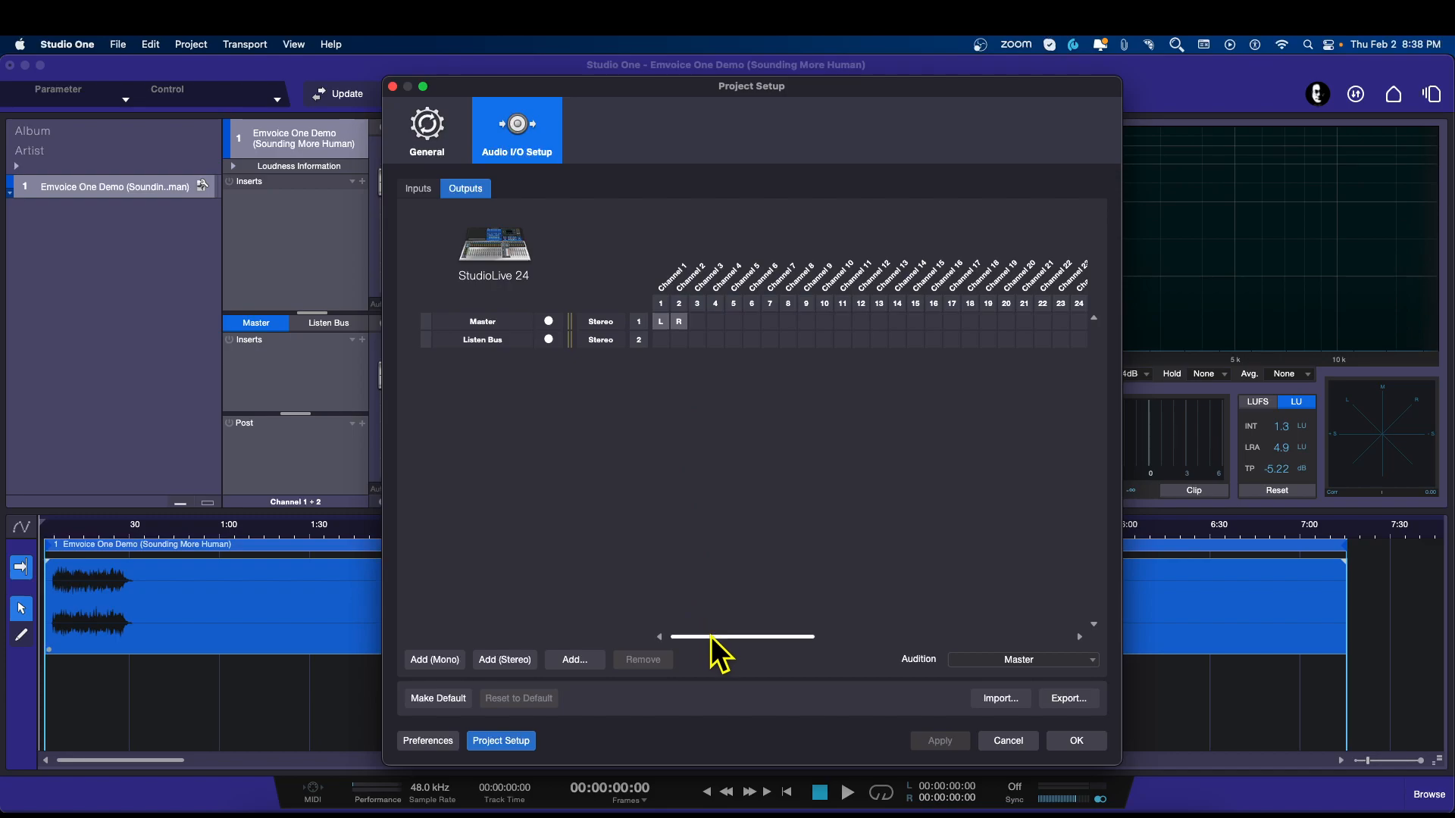
pyautogui.moveTo(719, 637); pyautogui.dragTo(828, 636)
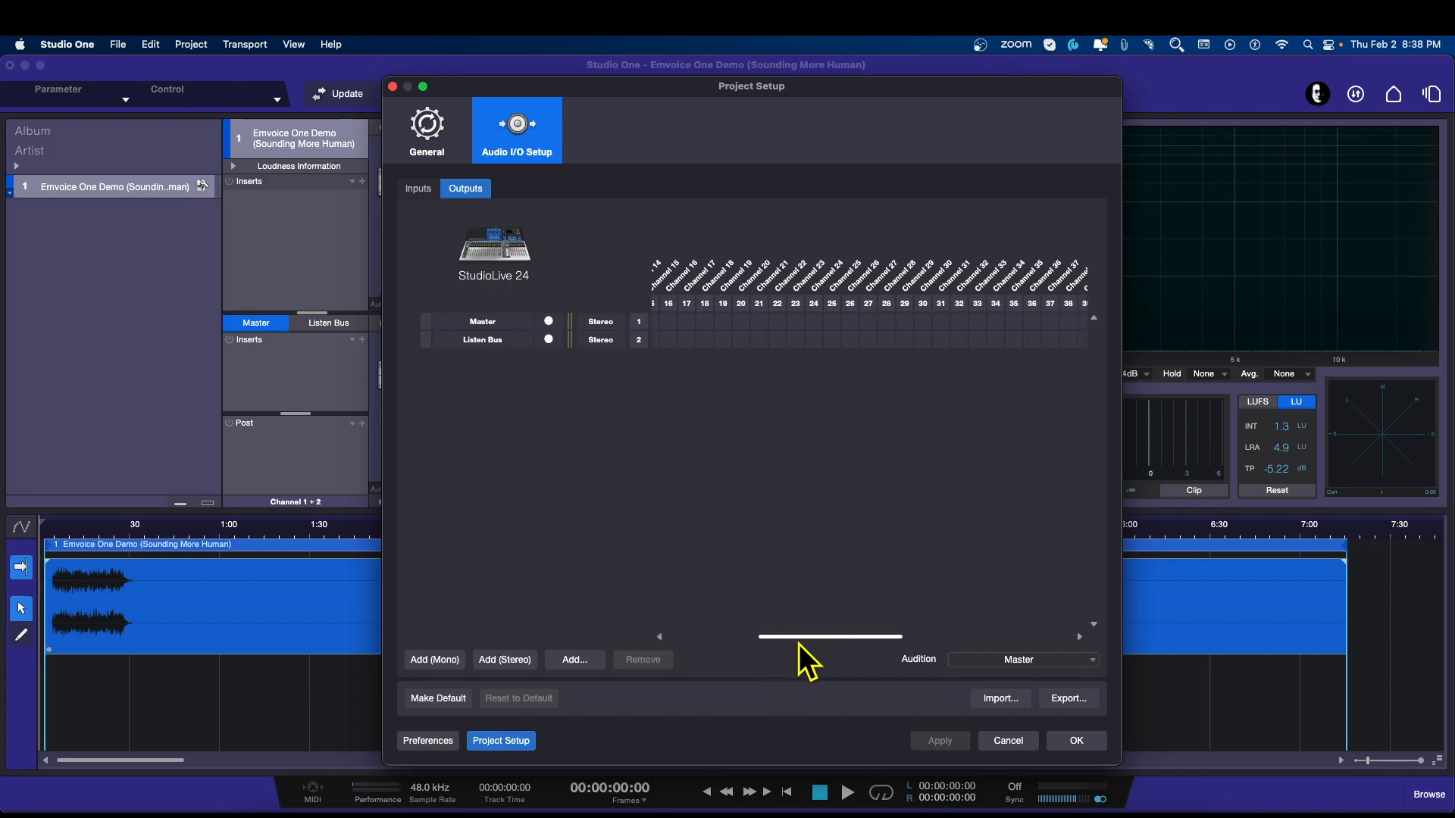
pyautogui.moveTo(879, 300)
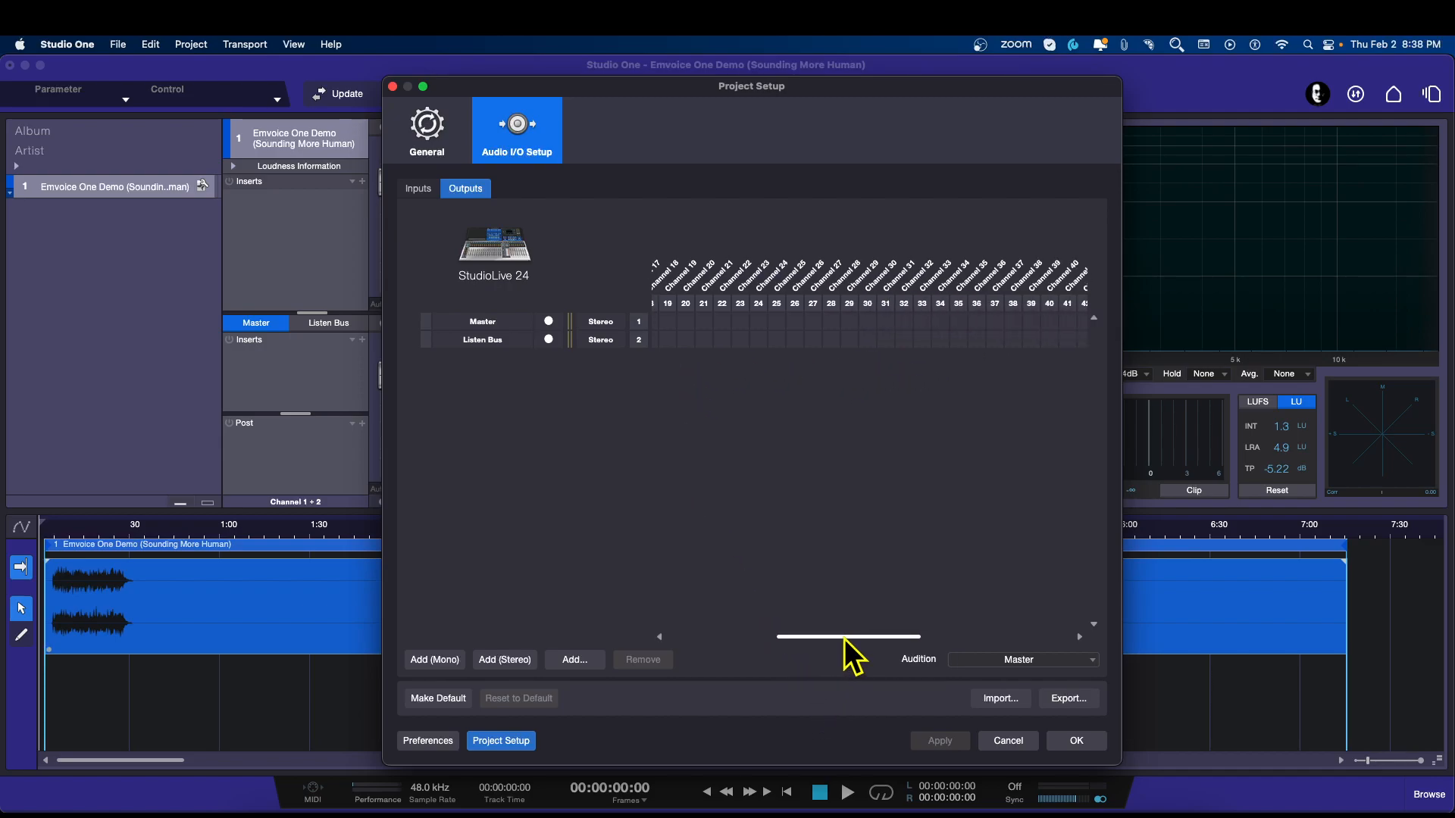
pyautogui.moveTo(844, 637); pyautogui.dragTo(871, 636)
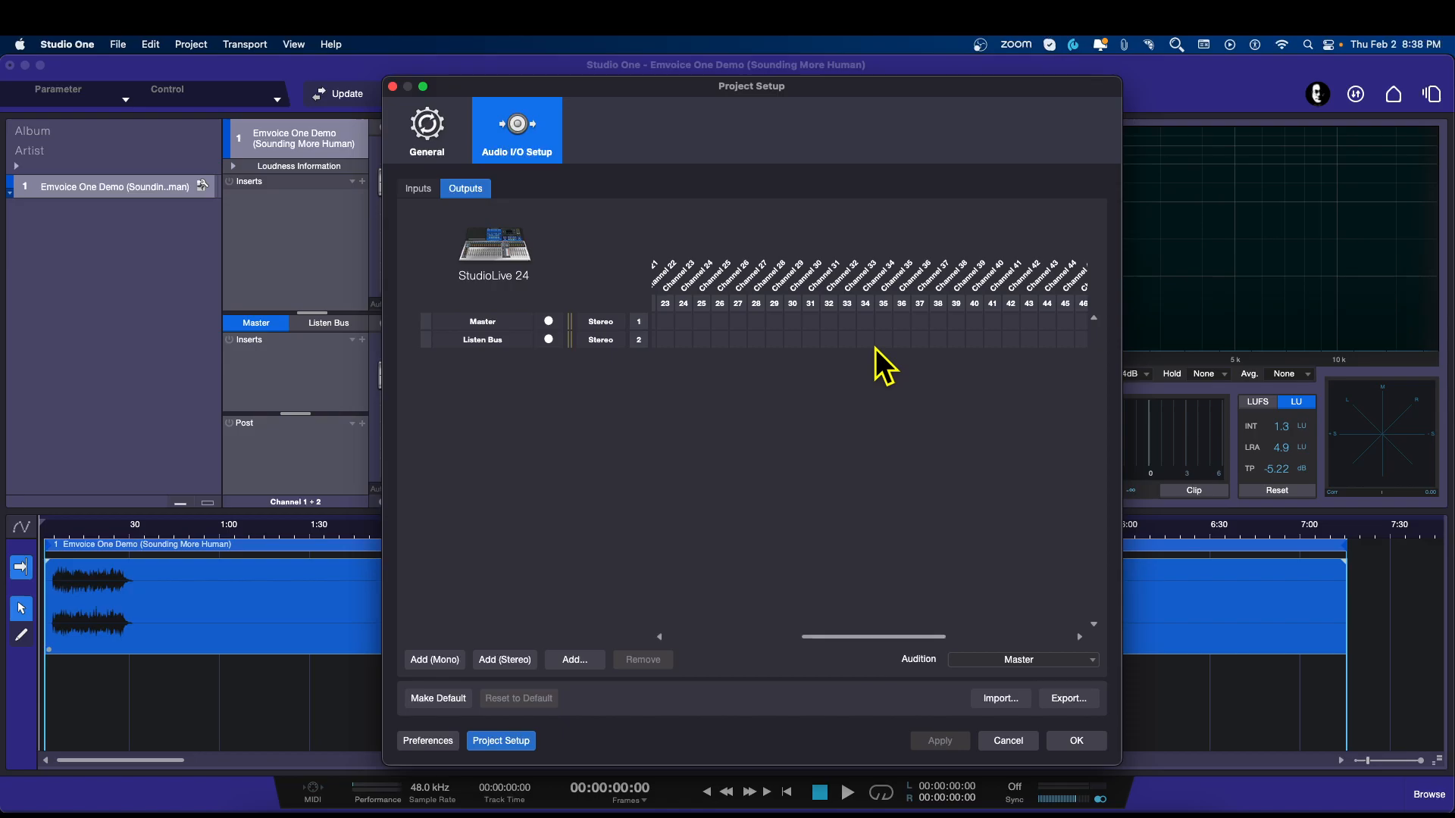
pyautogui.moveTo(928, 351)
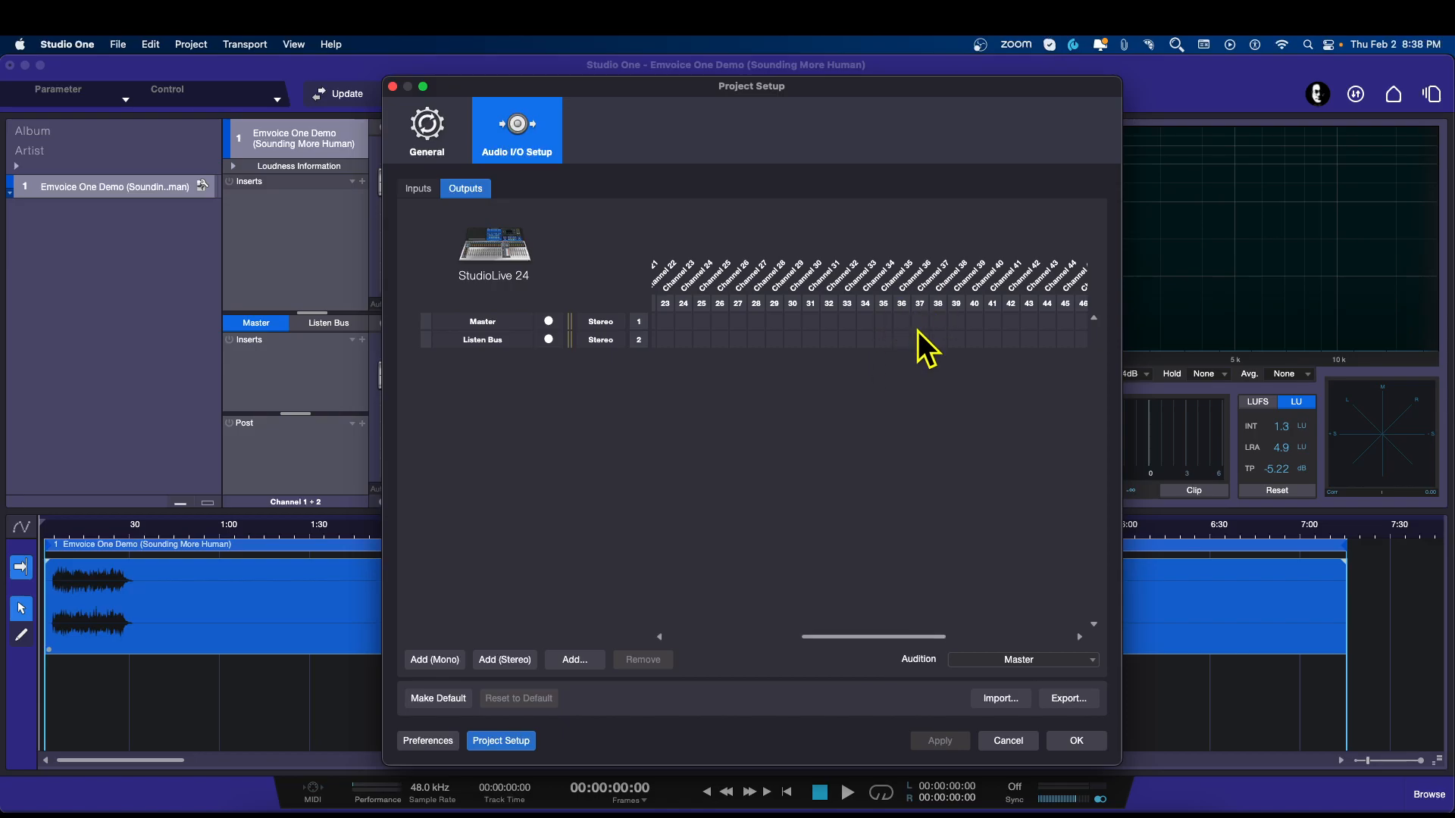
pyautogui.moveTo(918, 348)
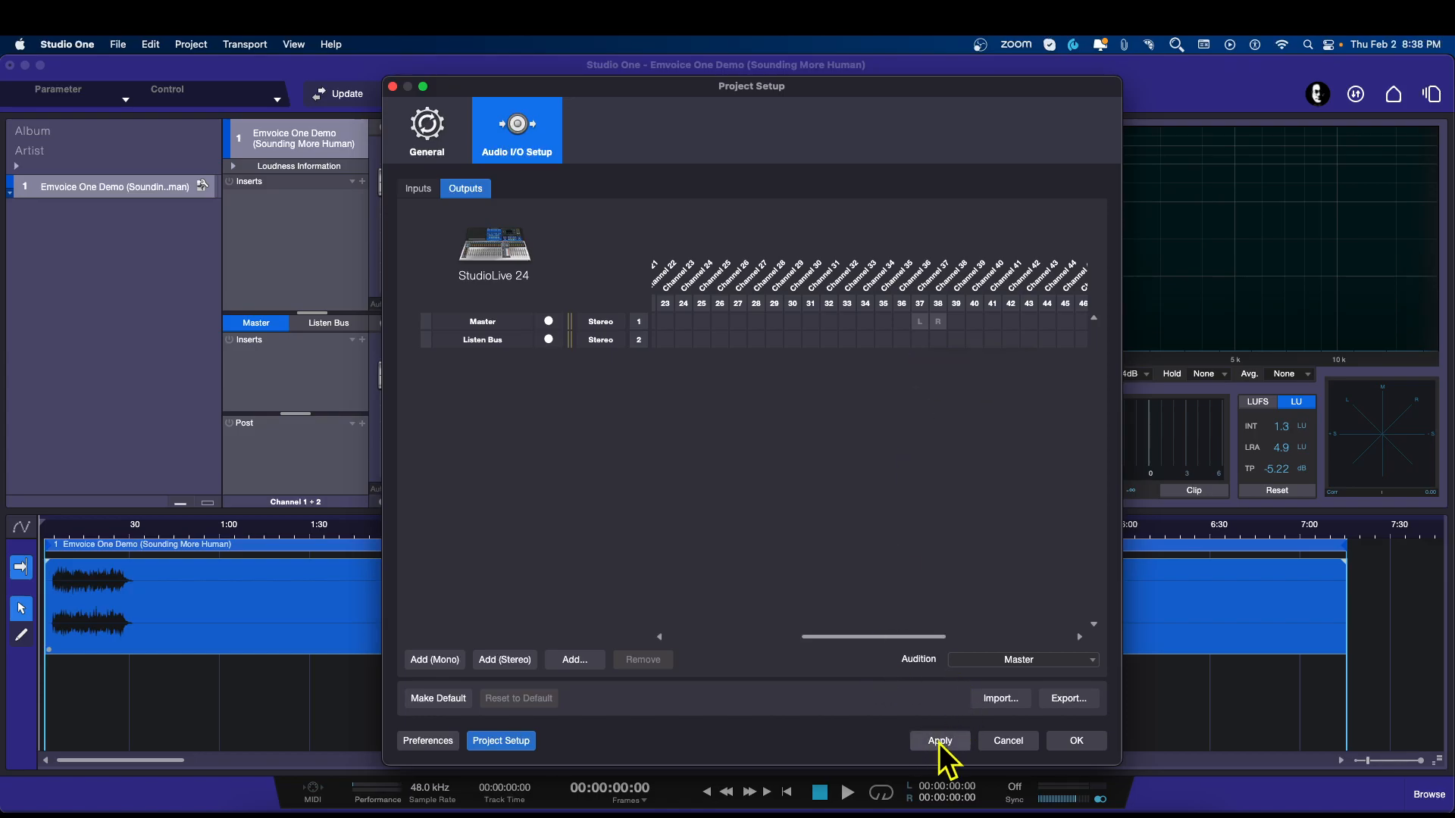
pyautogui.click(938, 740)
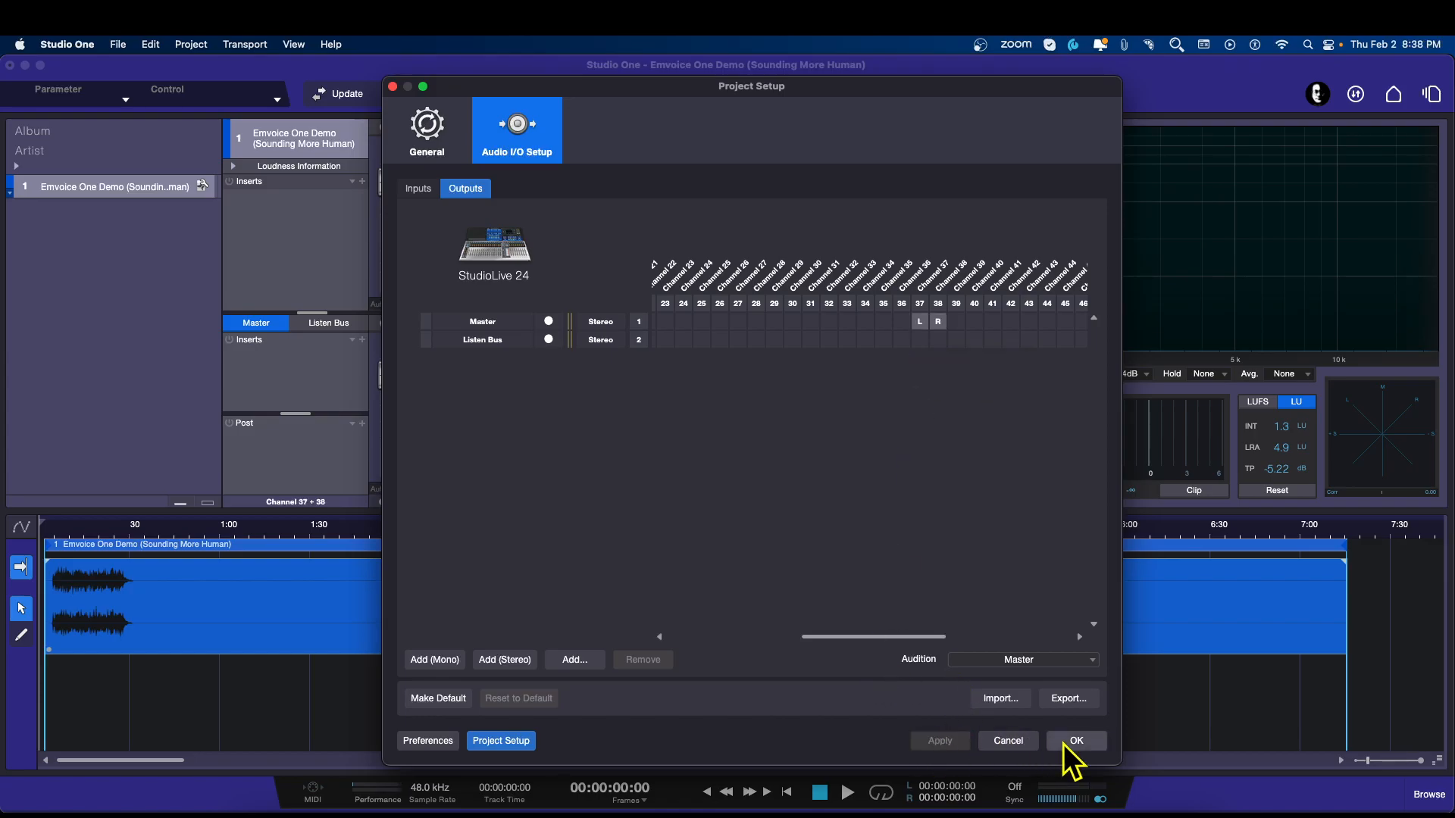
# - Play the full-length mixdown from its start, then stop playback
pyautogui.click(1075, 740)
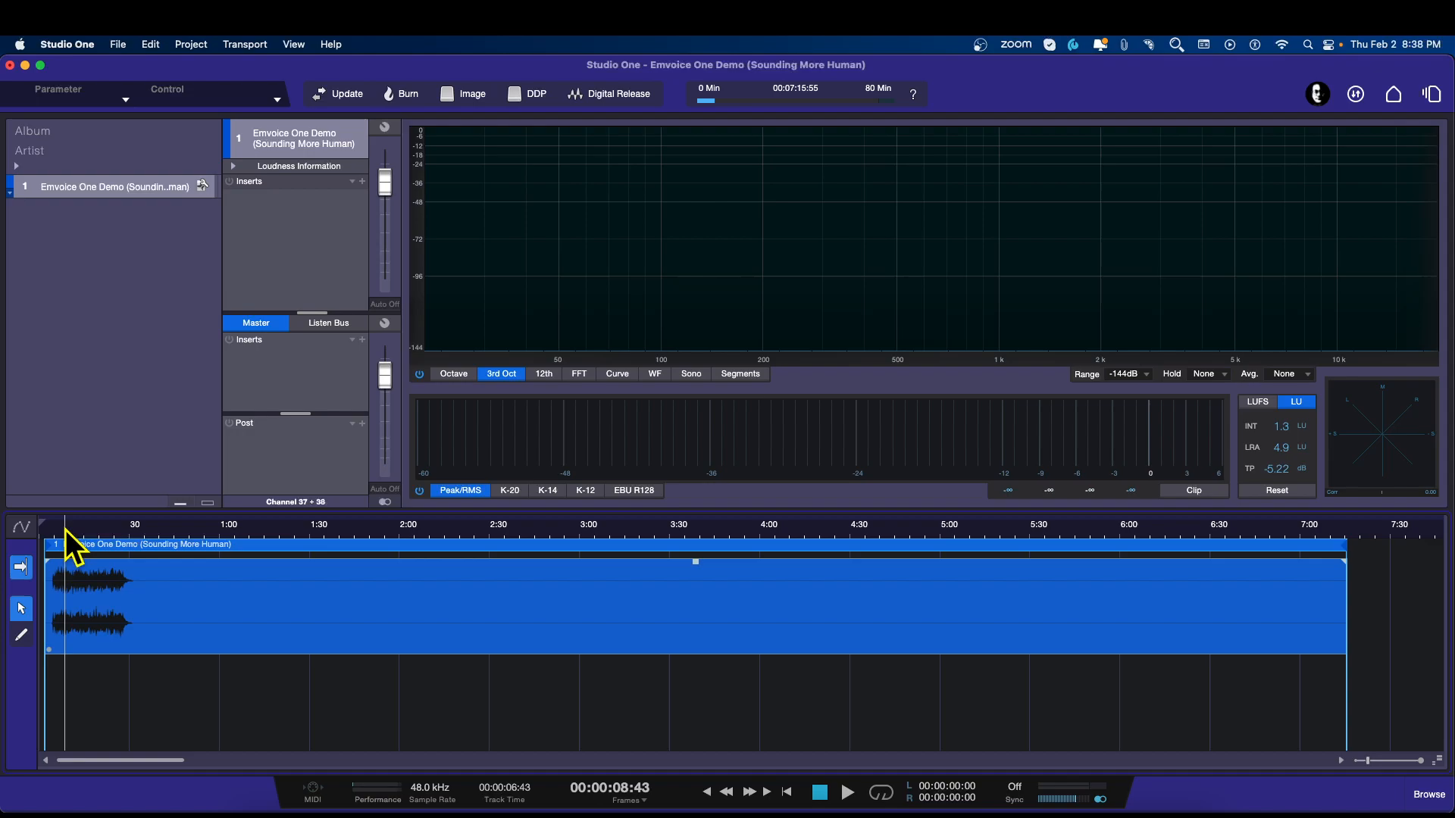
pyautogui.click(846, 793)
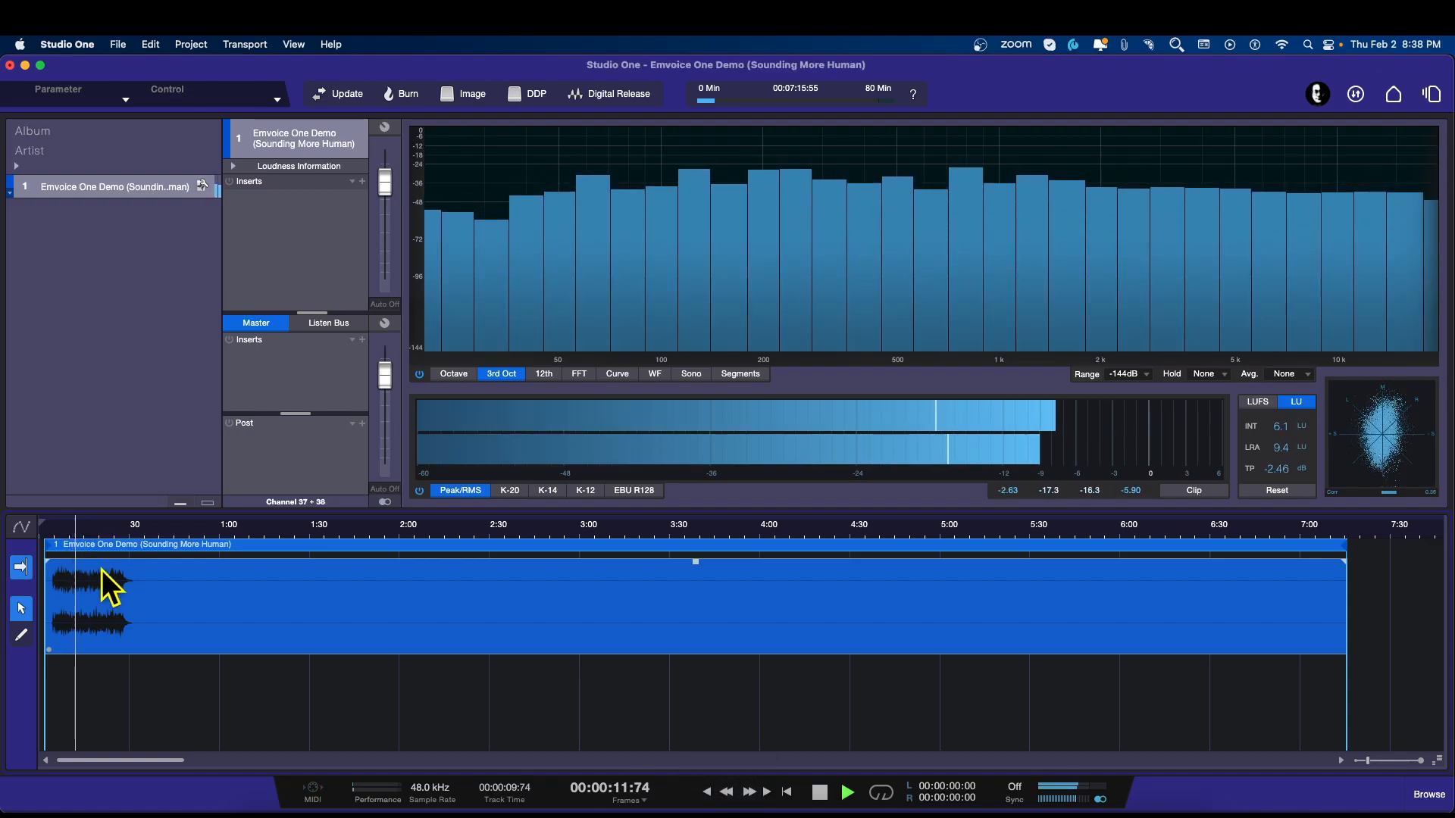
pyautogui.click(818, 794)
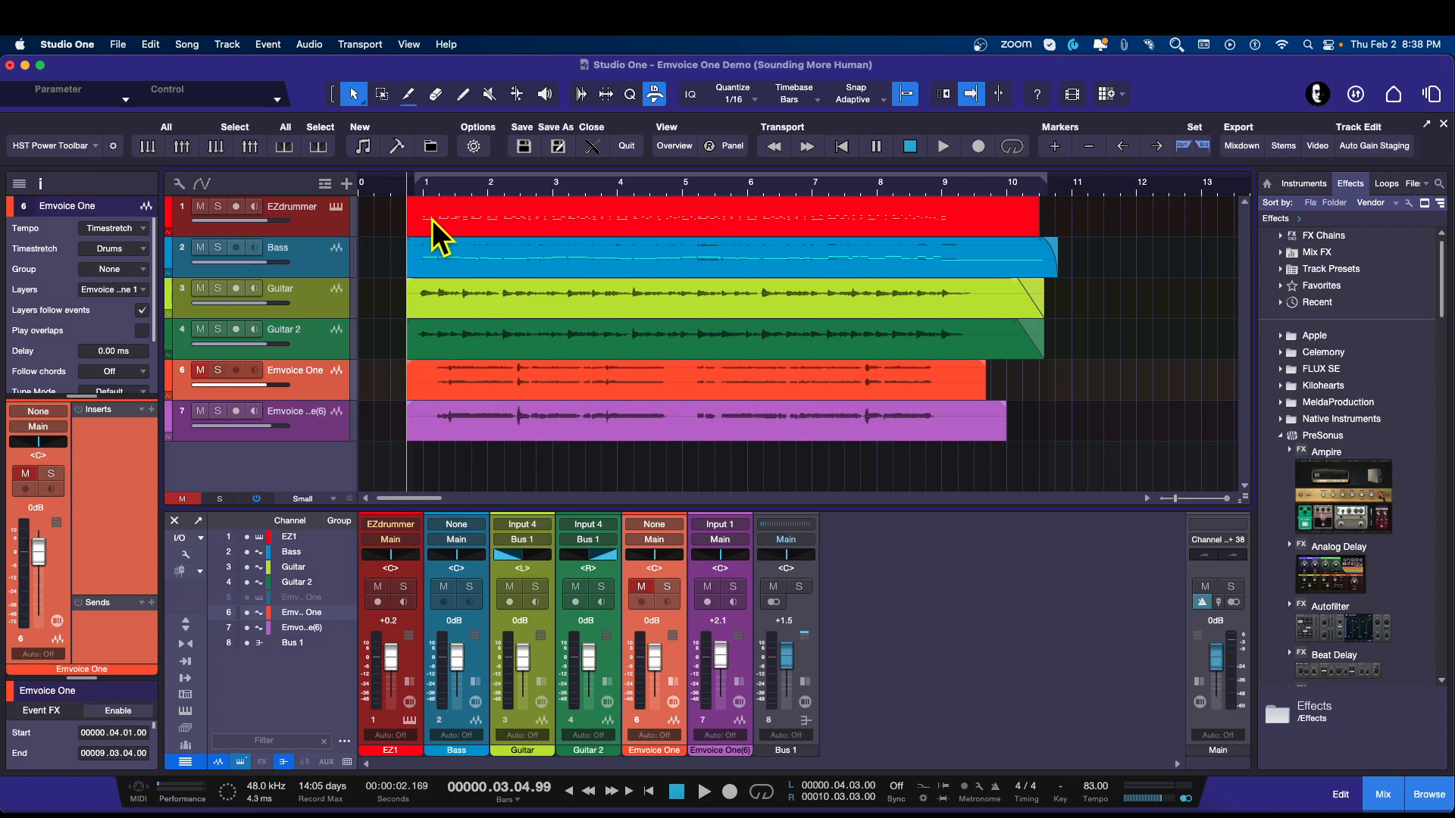
# - Show the marker list and bracket the arrangement with Start and End markers, bars 1–10
pyautogui.click(326, 183)
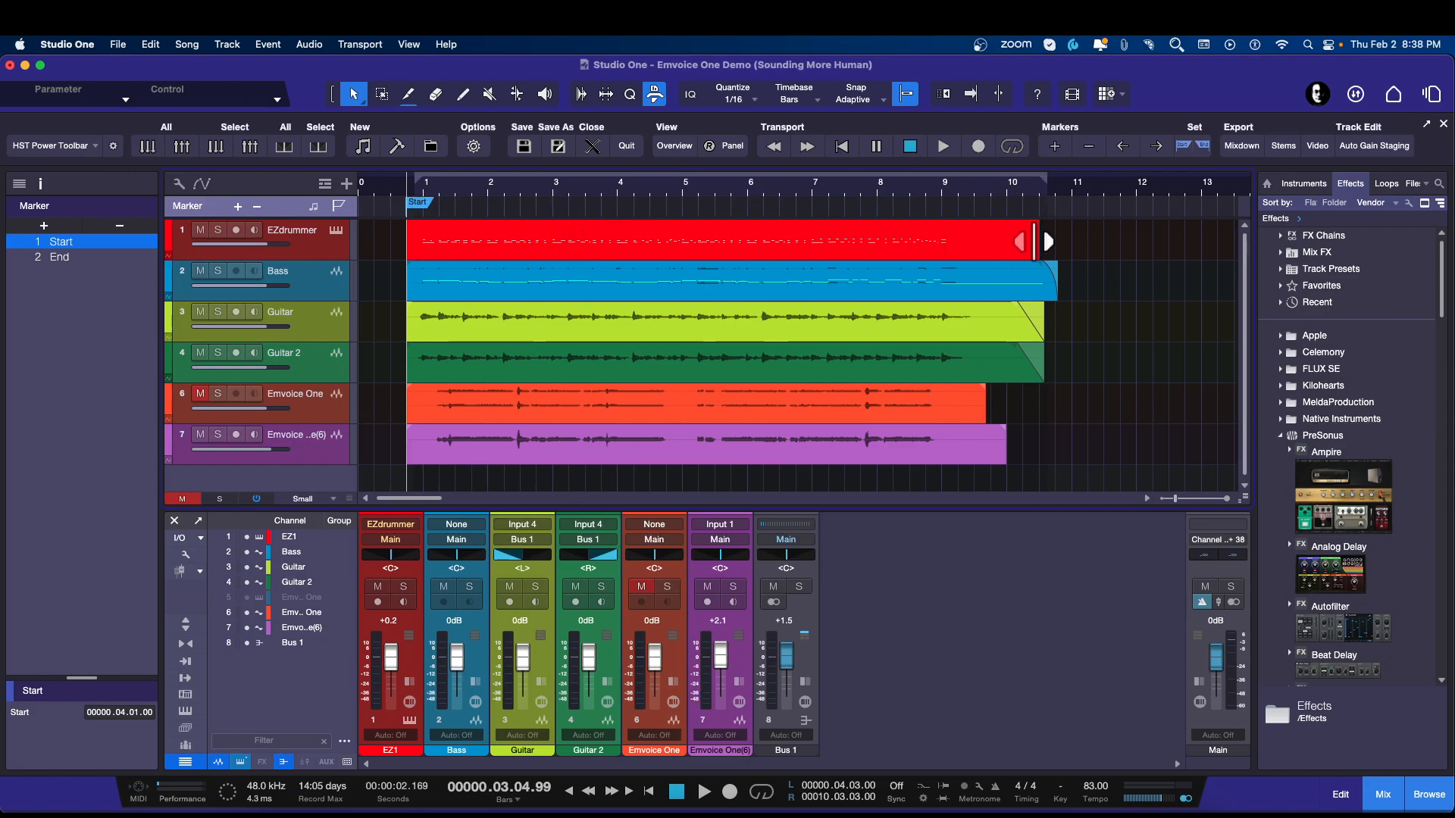
pyautogui.click(291, 231)
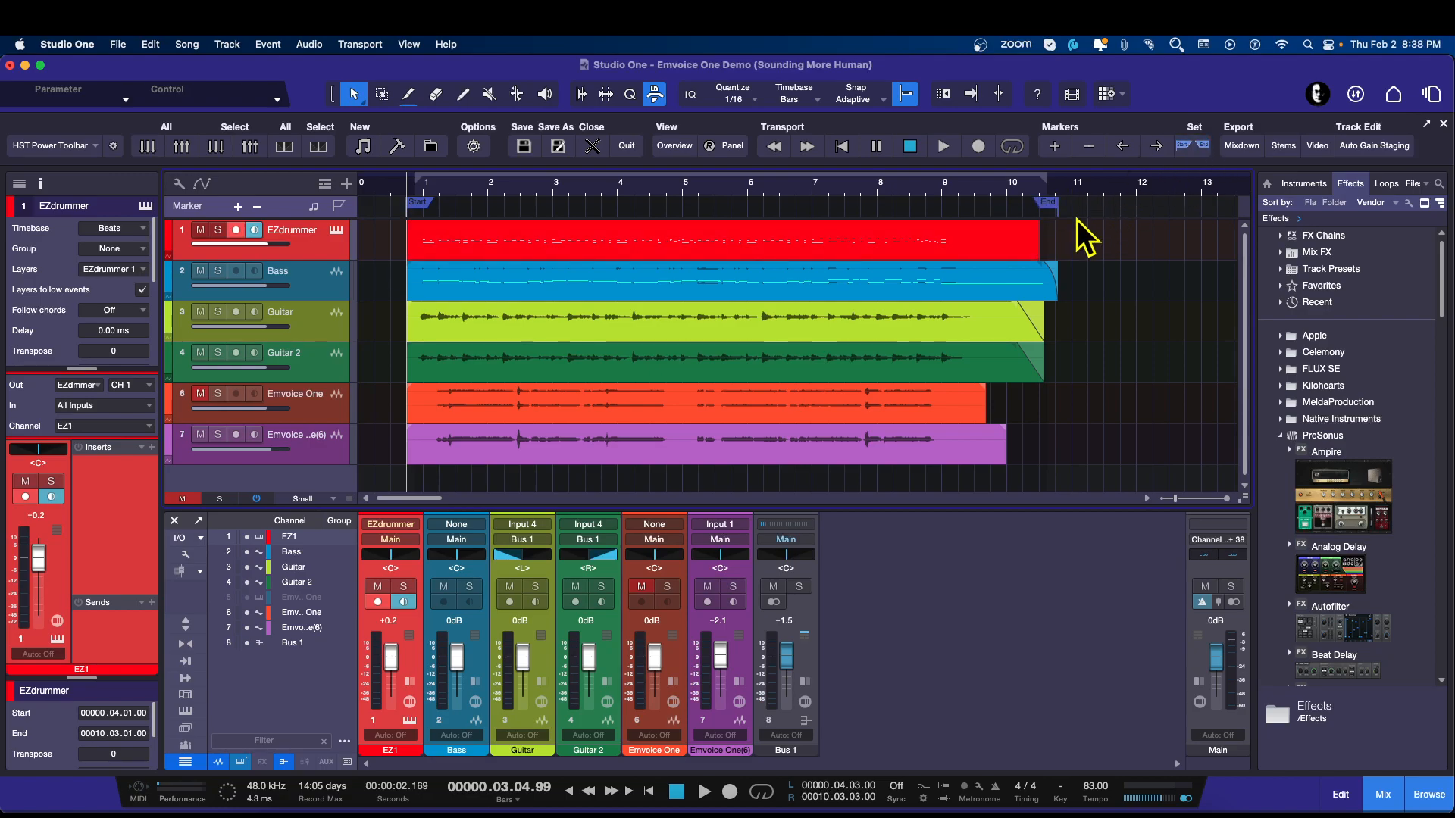
pyautogui.moveTo(1187, 191)
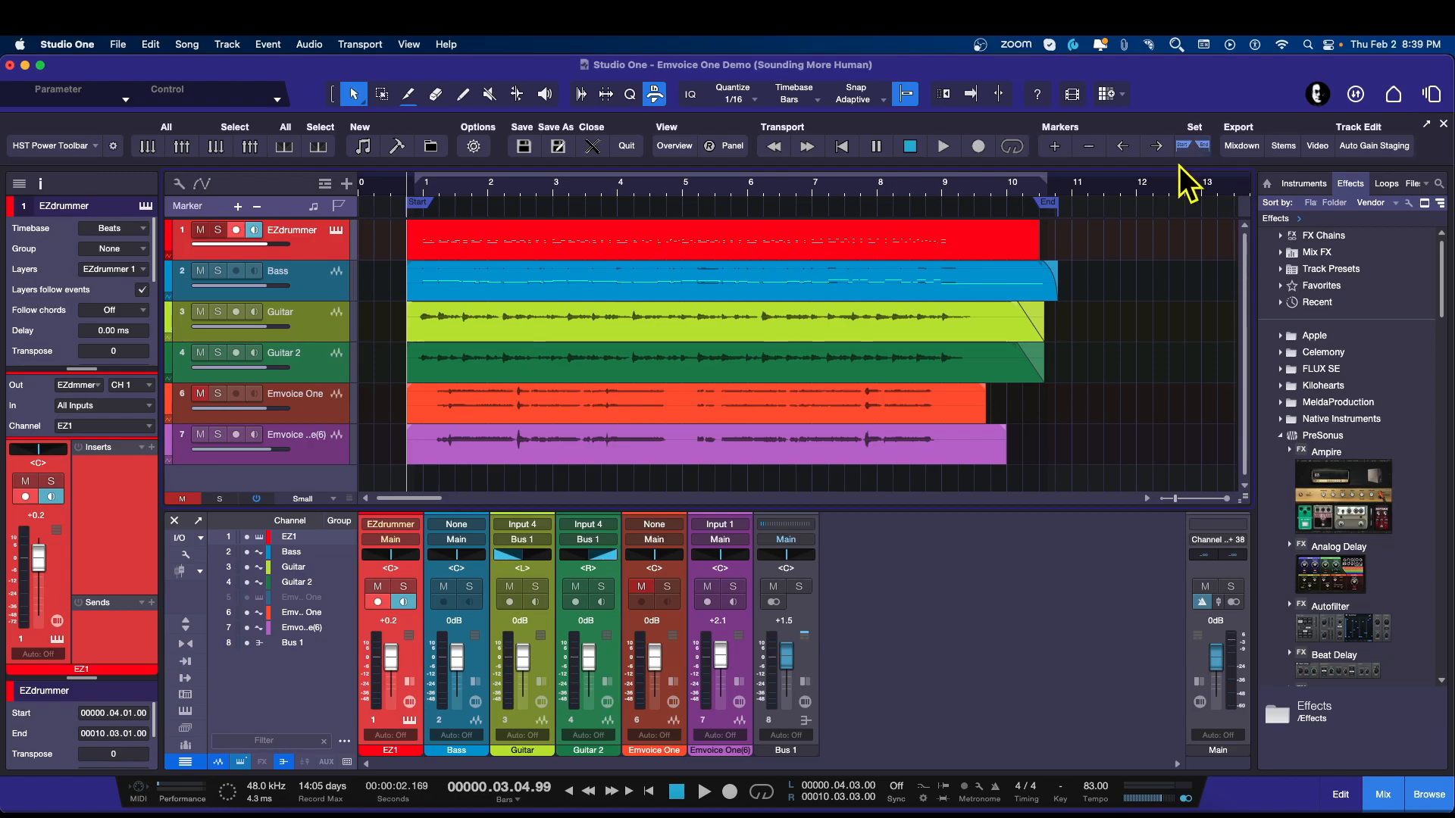
pyautogui.moveTo(1067, 273)
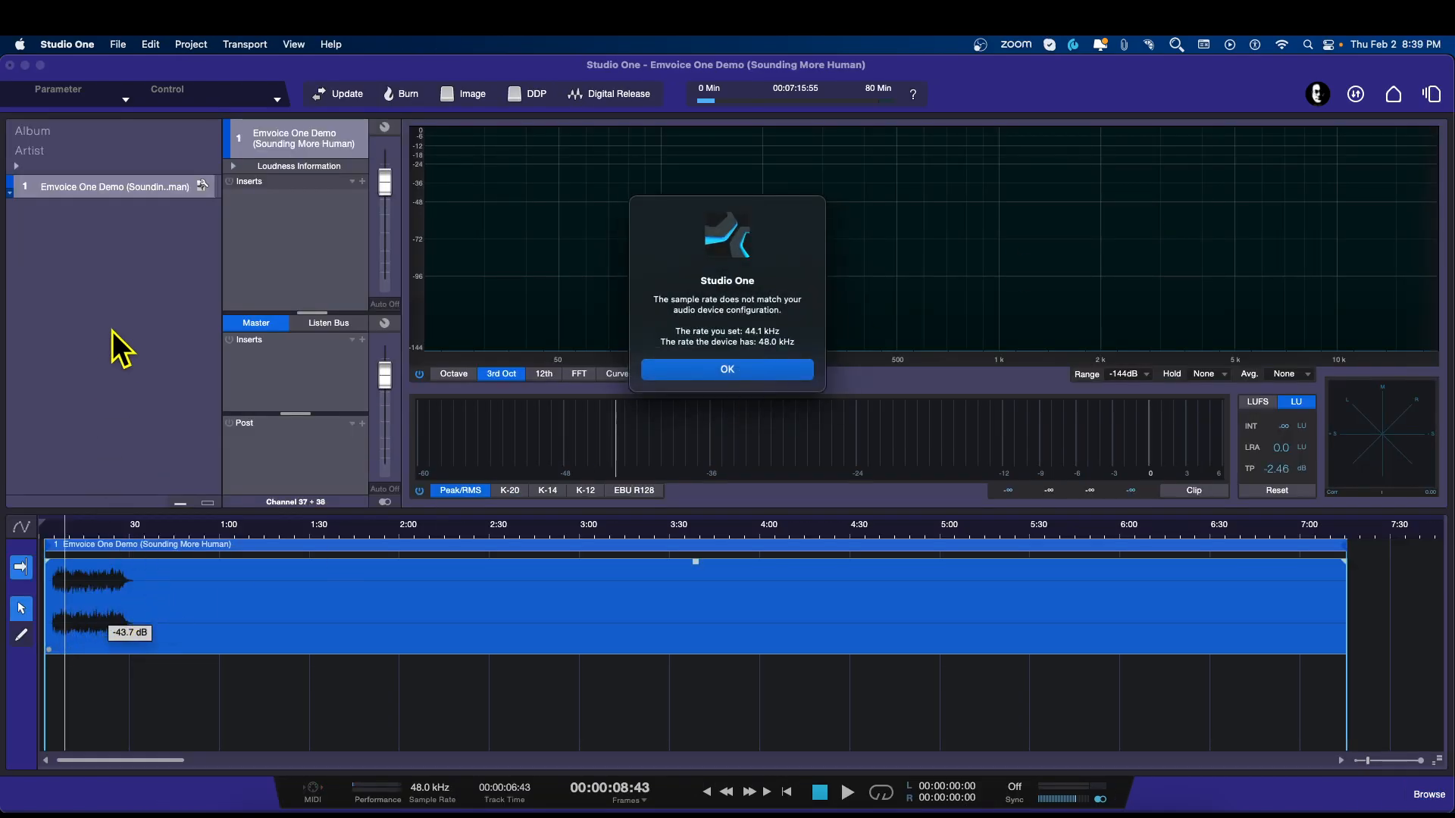
pyautogui.moveTo(834, 310)
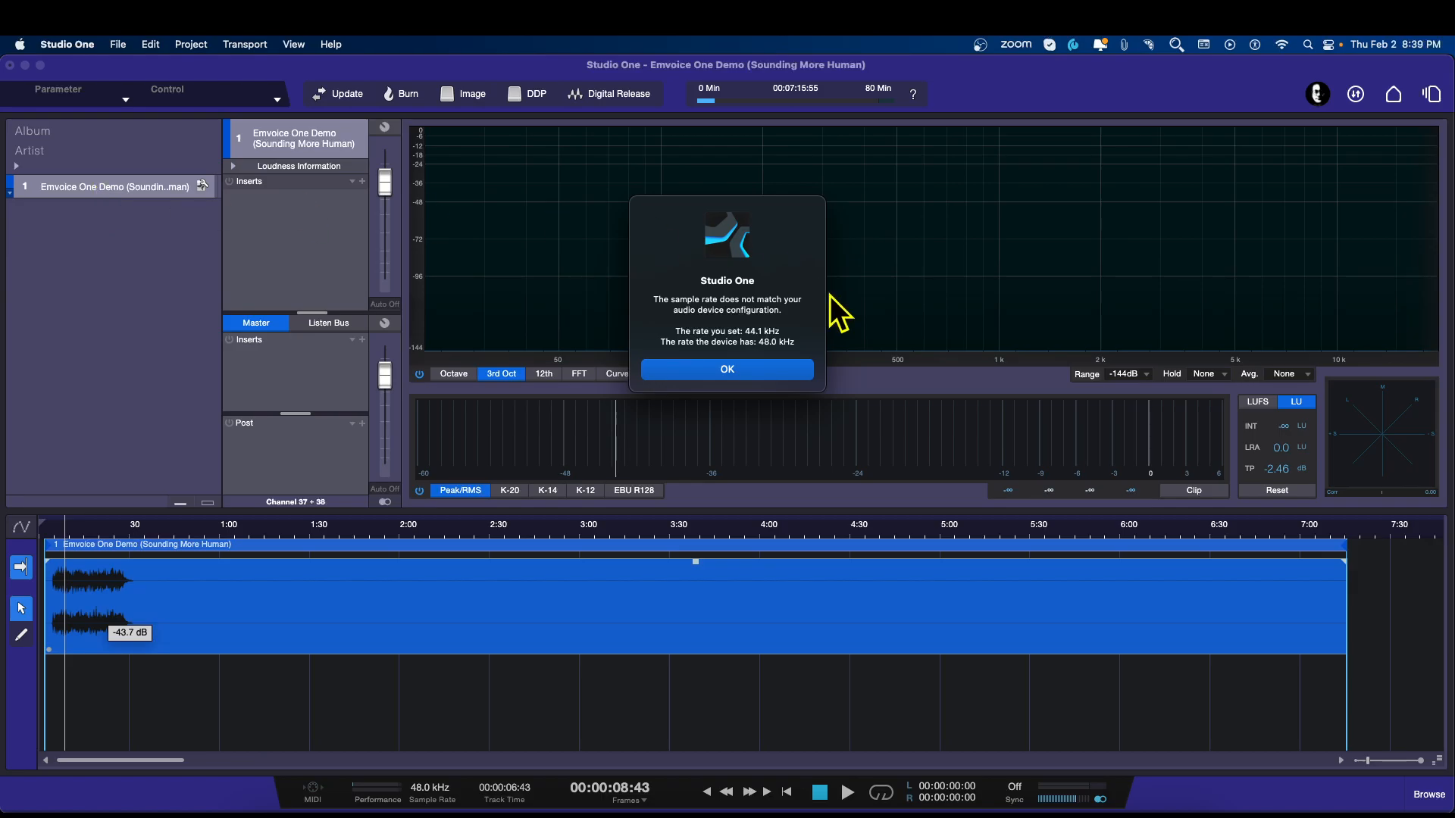
# - Dismiss the sample-rate warning and remove the old seven-minute mixdown track
pyautogui.click(726, 369)
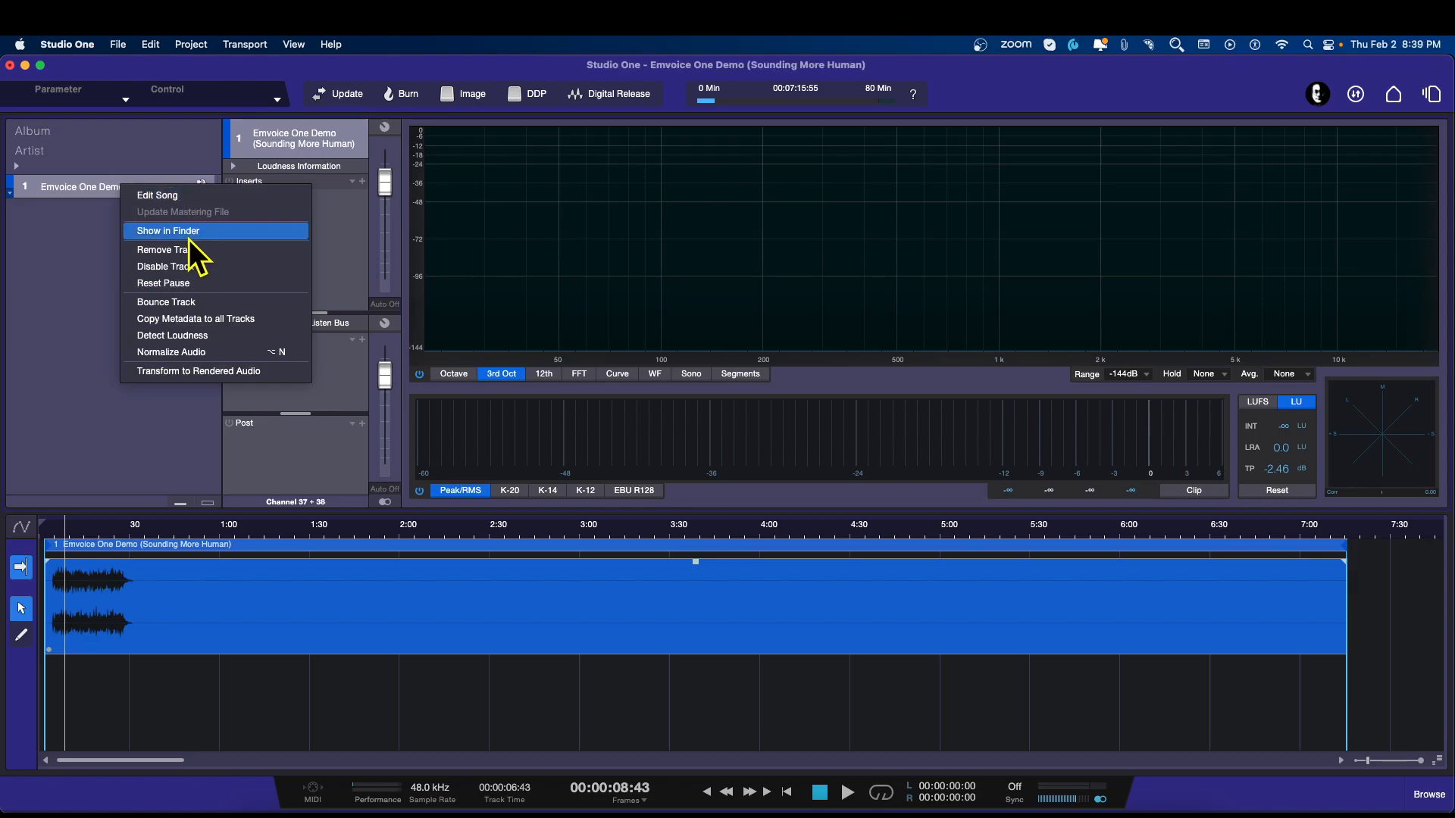
pyautogui.click(166, 249)
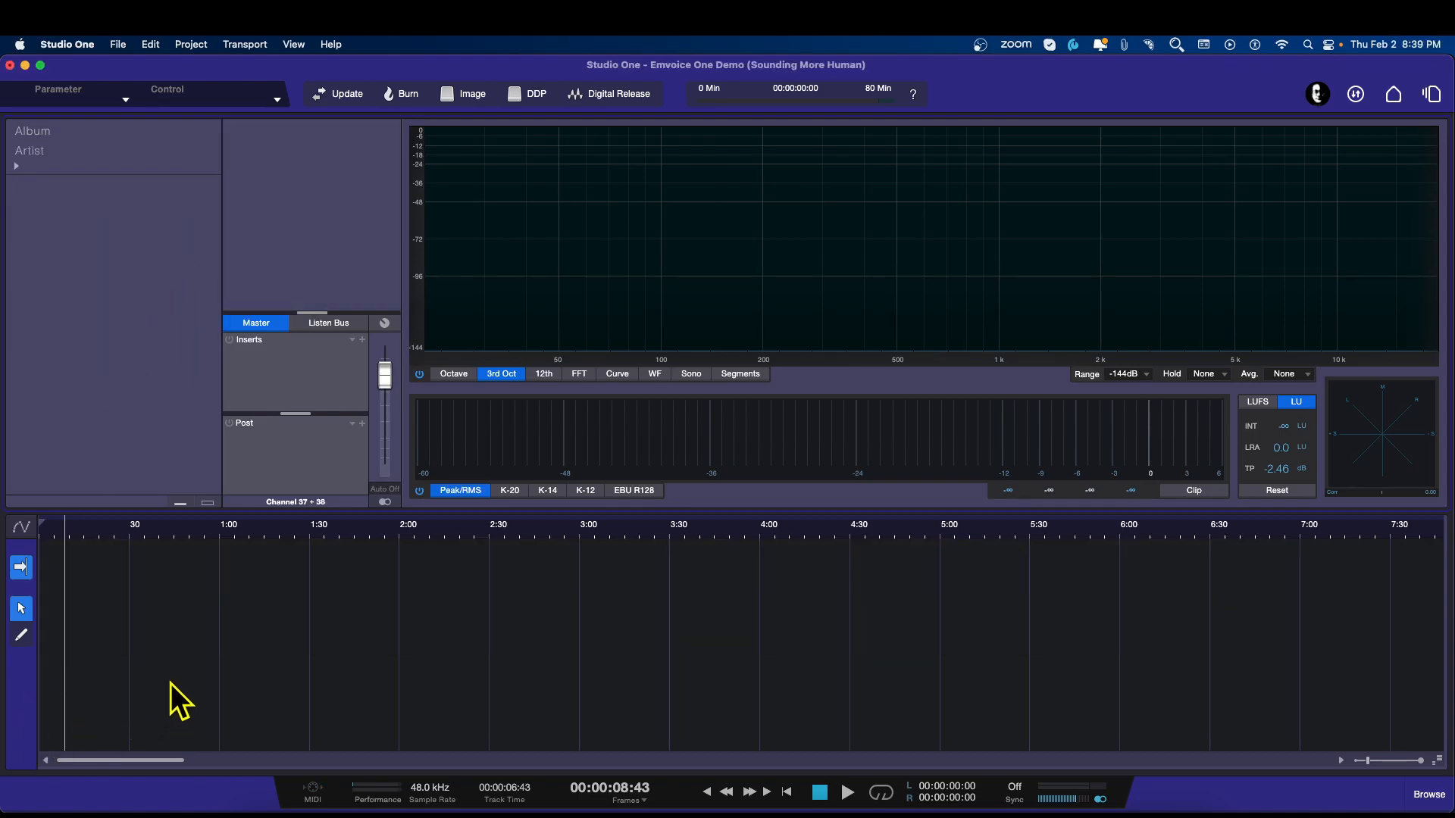
pyautogui.moveTo(1437, 109)
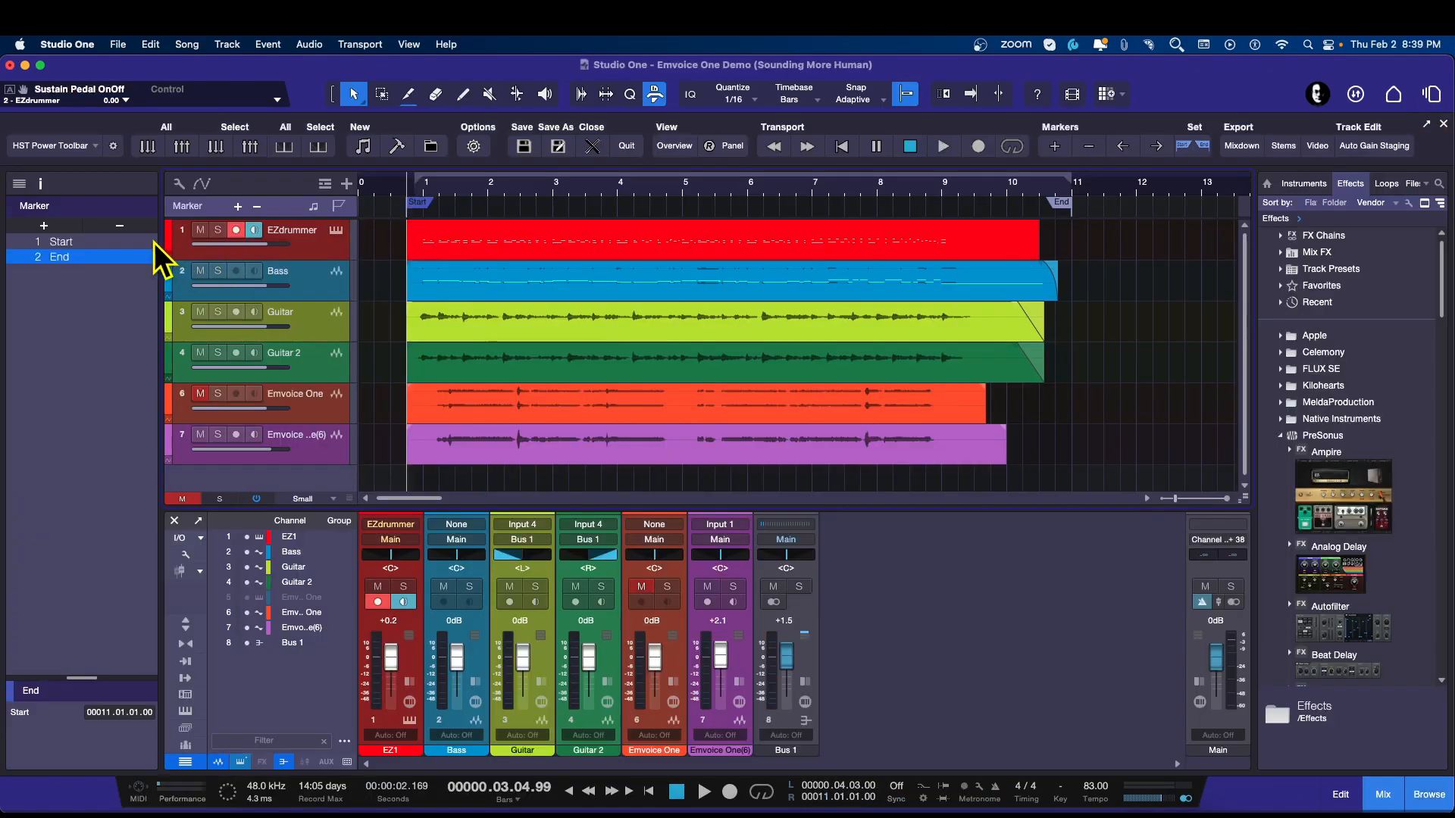
# - Send the marker-bounded song to the existing Emvoice One Demo mastering project
pyautogui.click(187, 44)
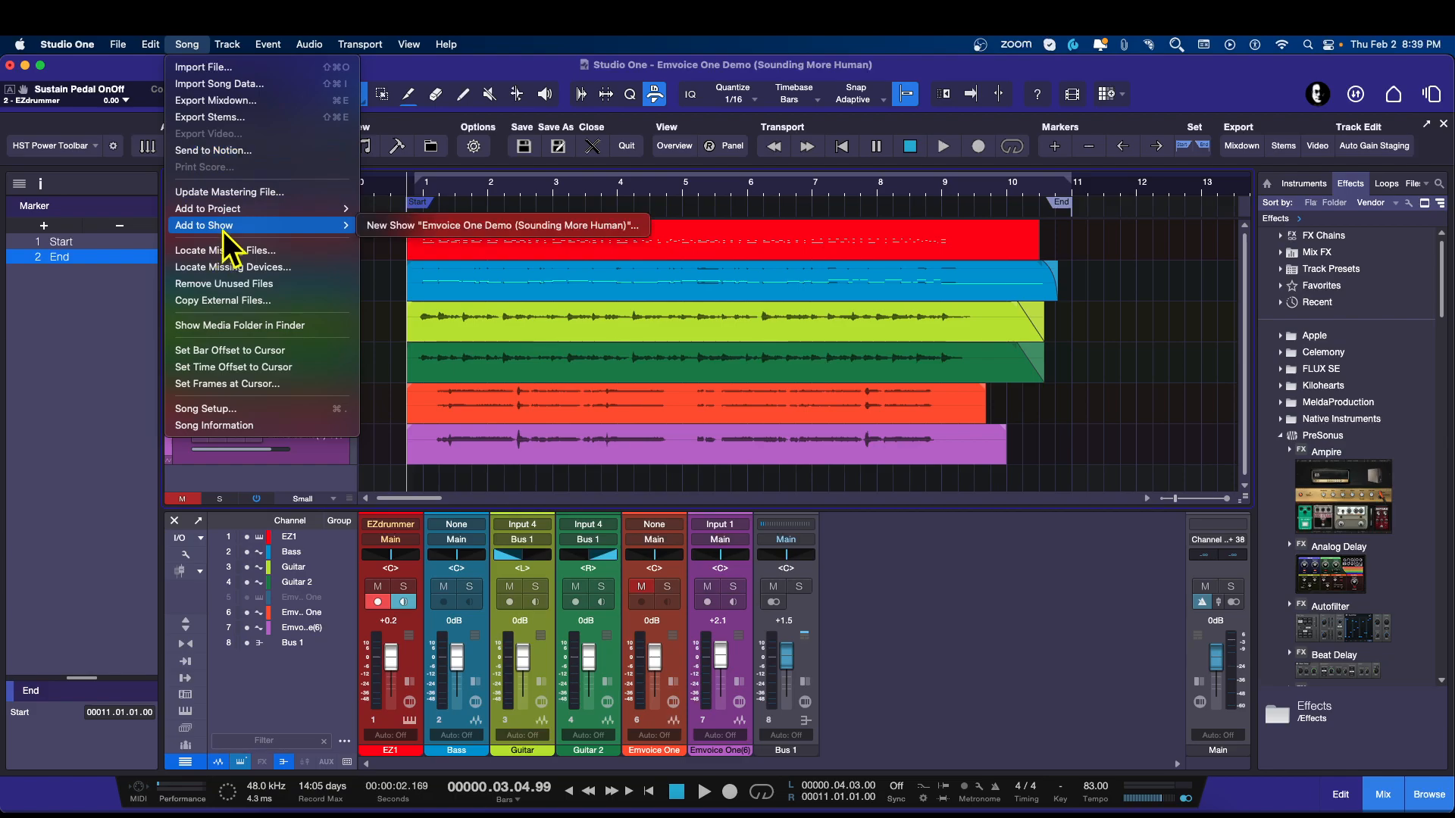
pyautogui.moveTo(207, 207)
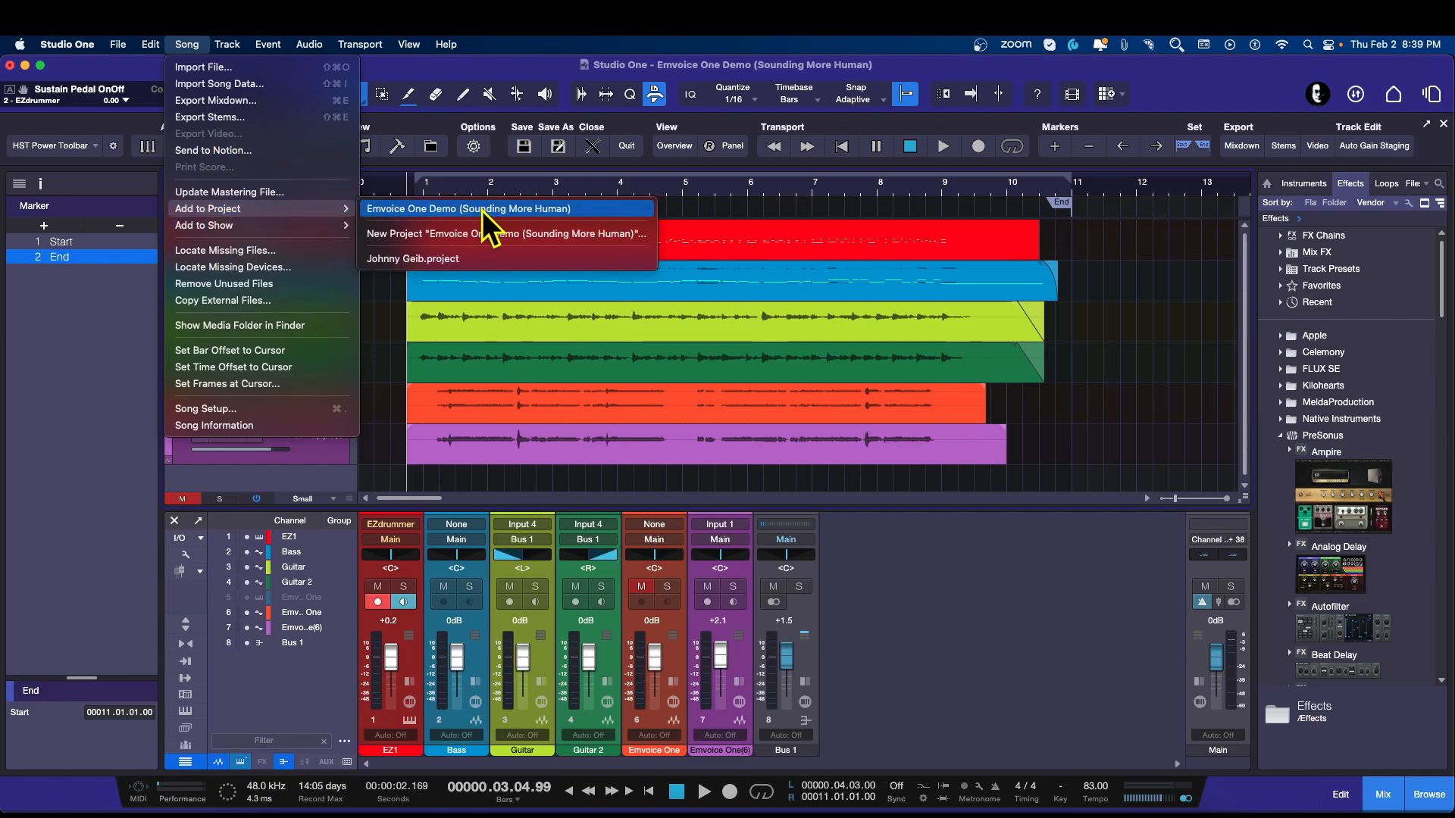
pyautogui.click(468, 208)
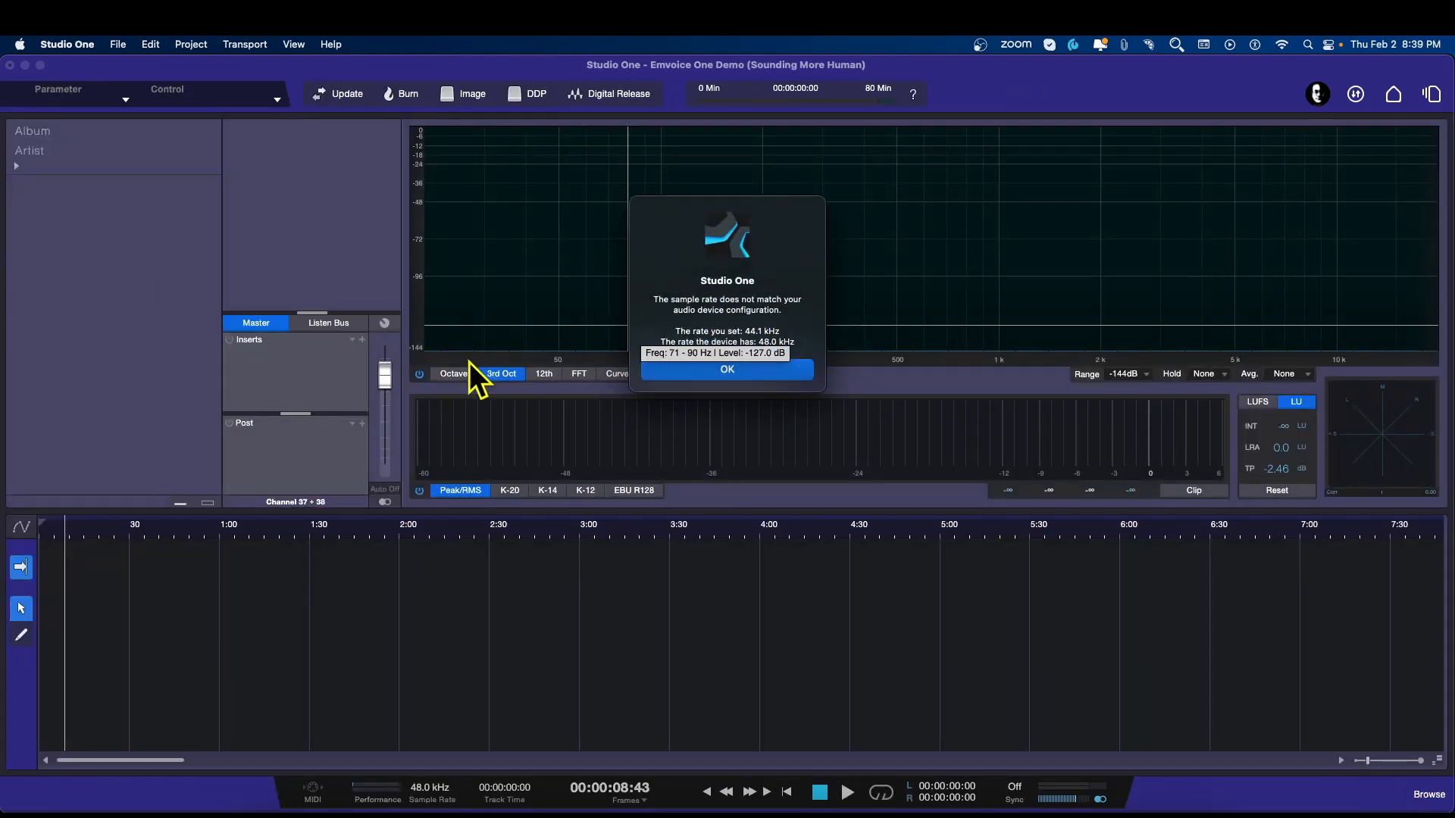
# - Render the roughly 31-second mastering file, scroll the timeline, and audition the new mixdown
pyautogui.click(727, 369)
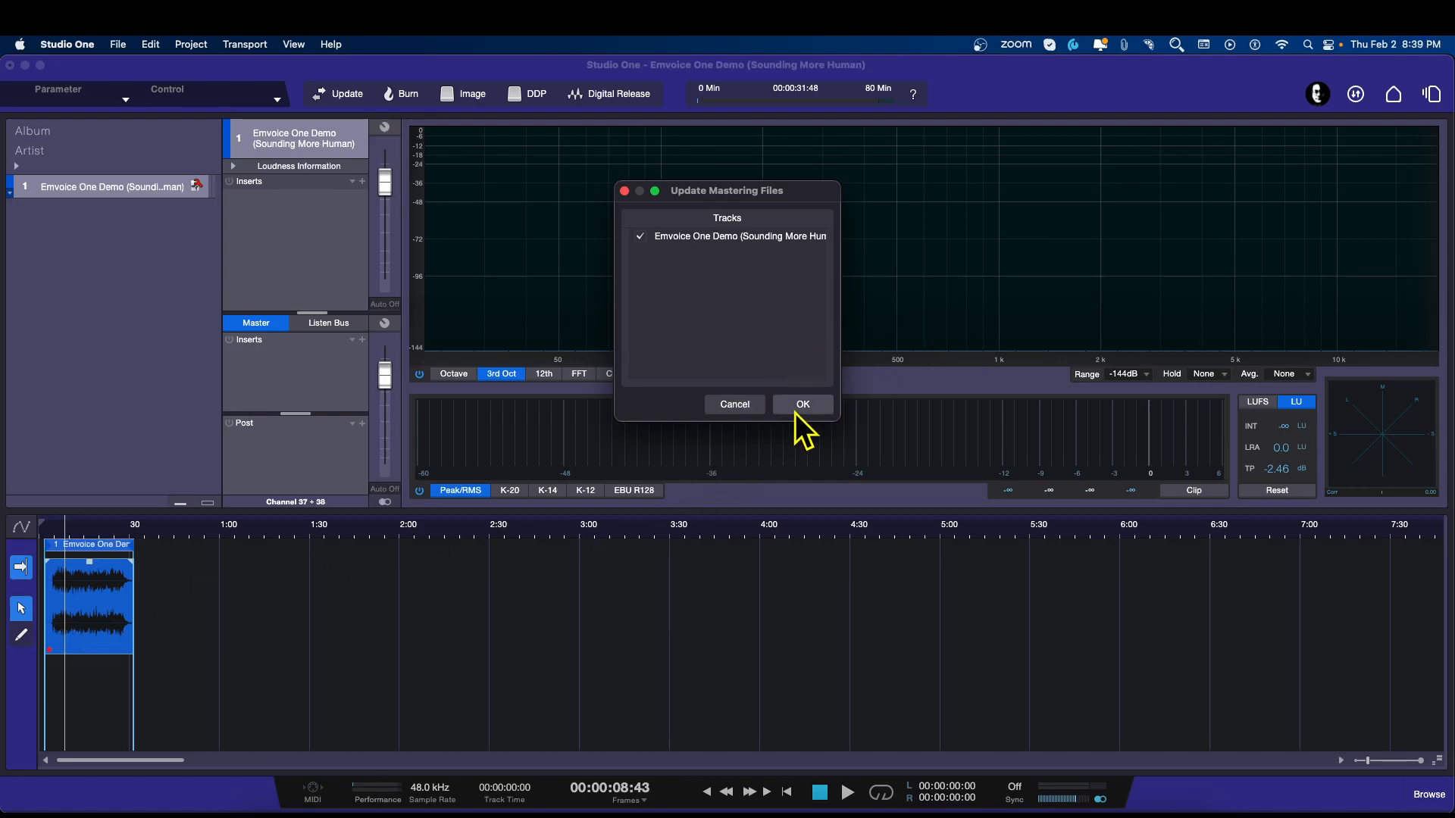
pyautogui.click(801, 404)
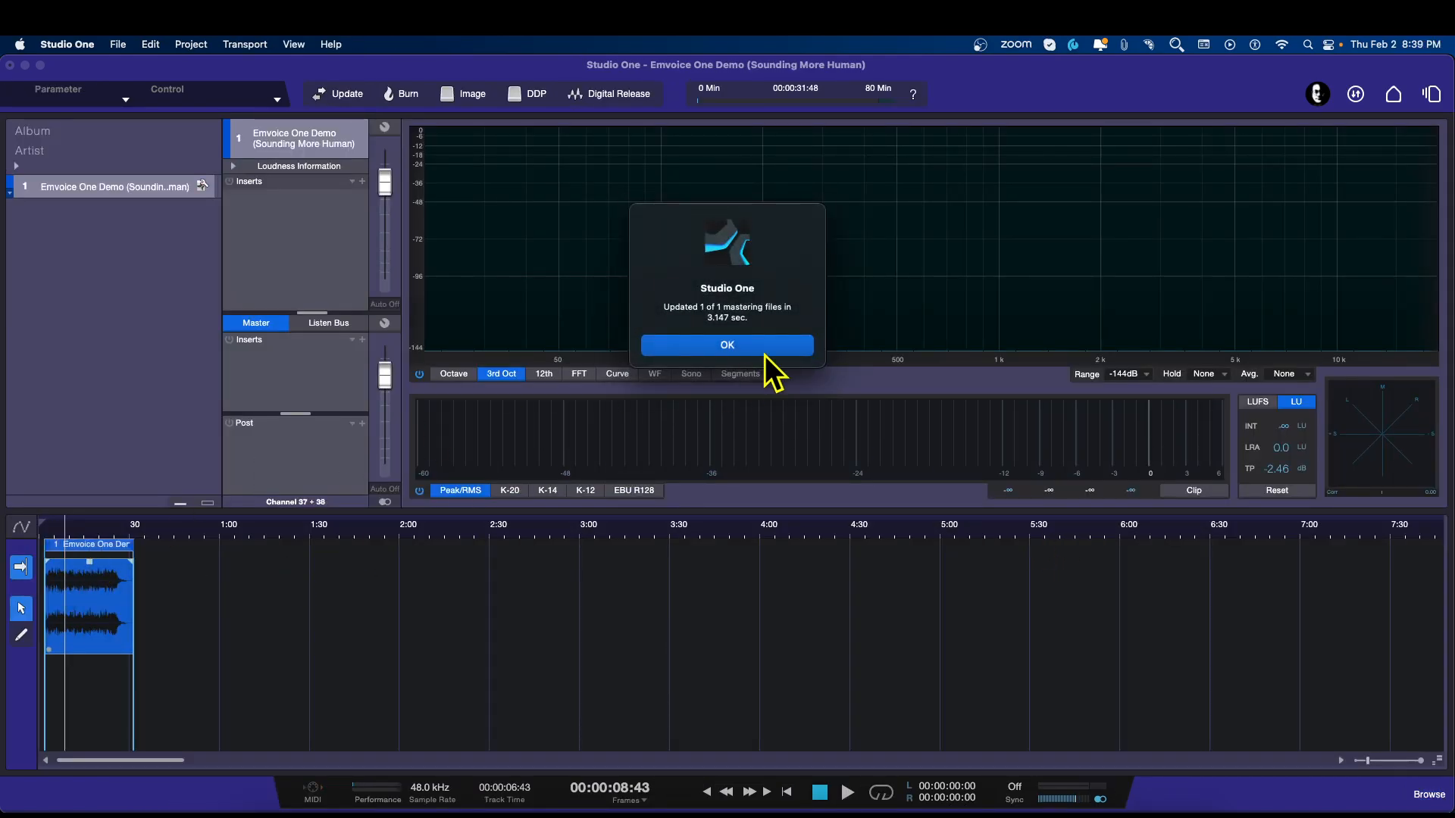
pyautogui.click(726, 344)
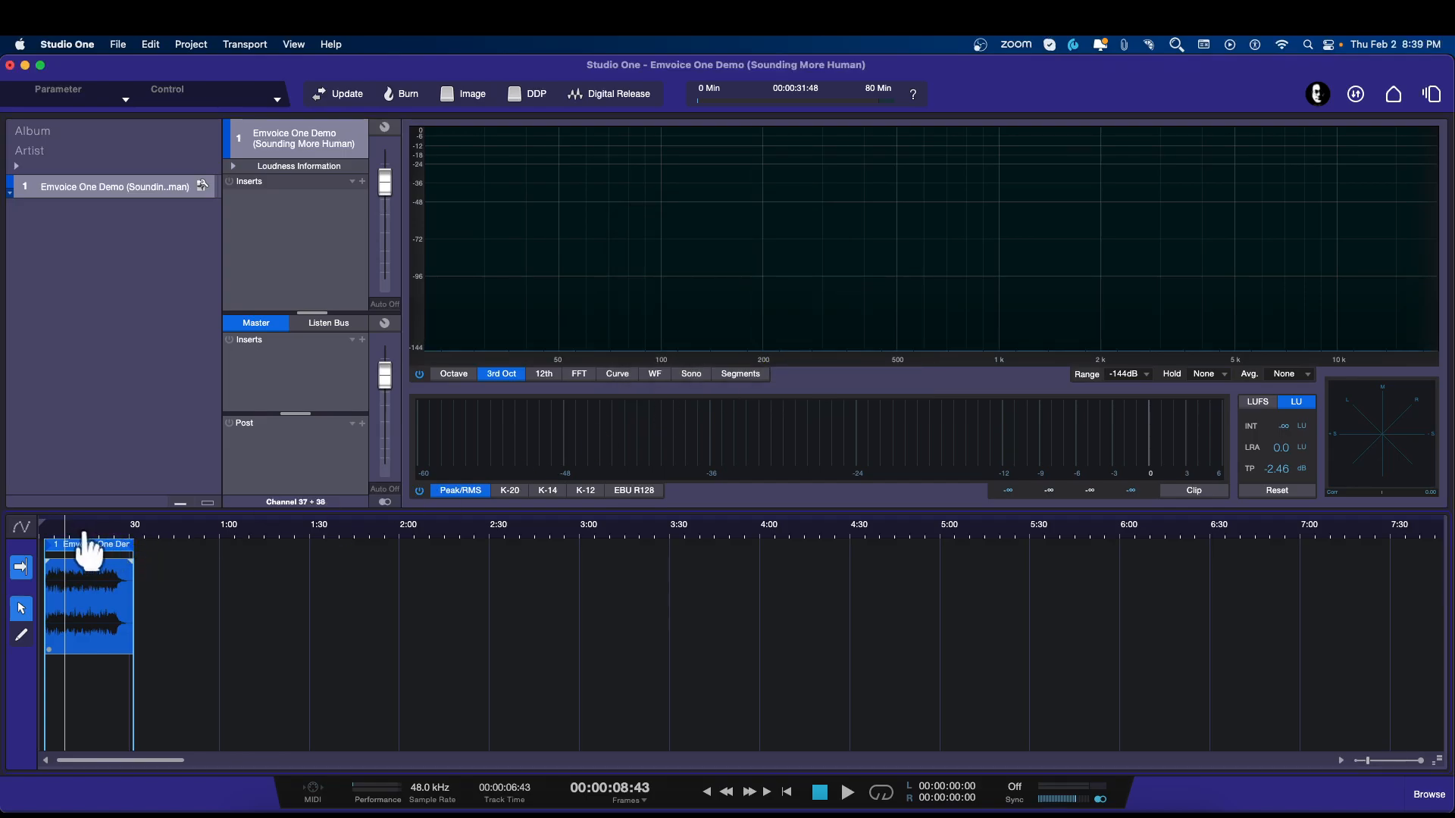
pyautogui.hscroll(3)
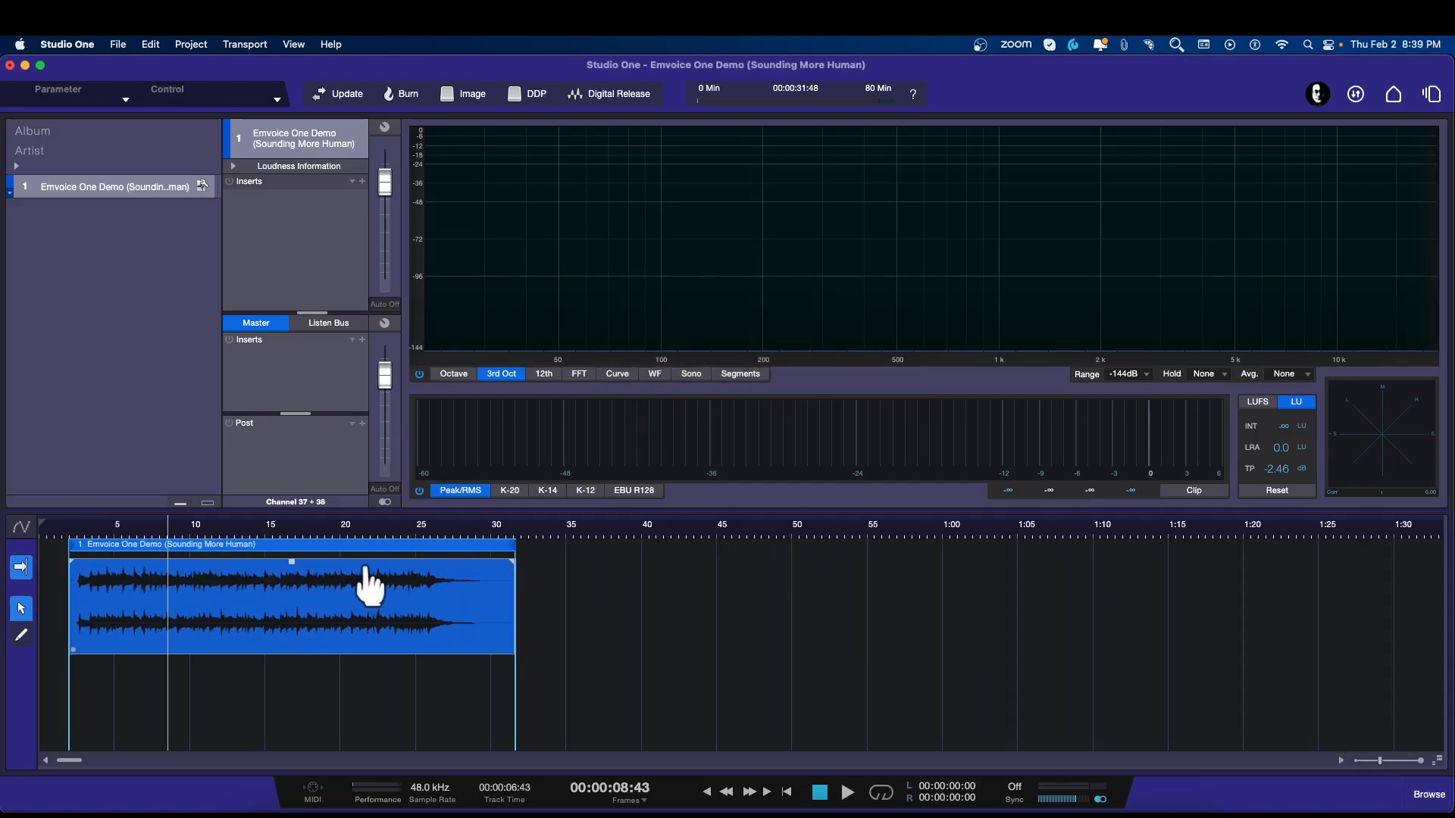
pyautogui.click(845, 791)
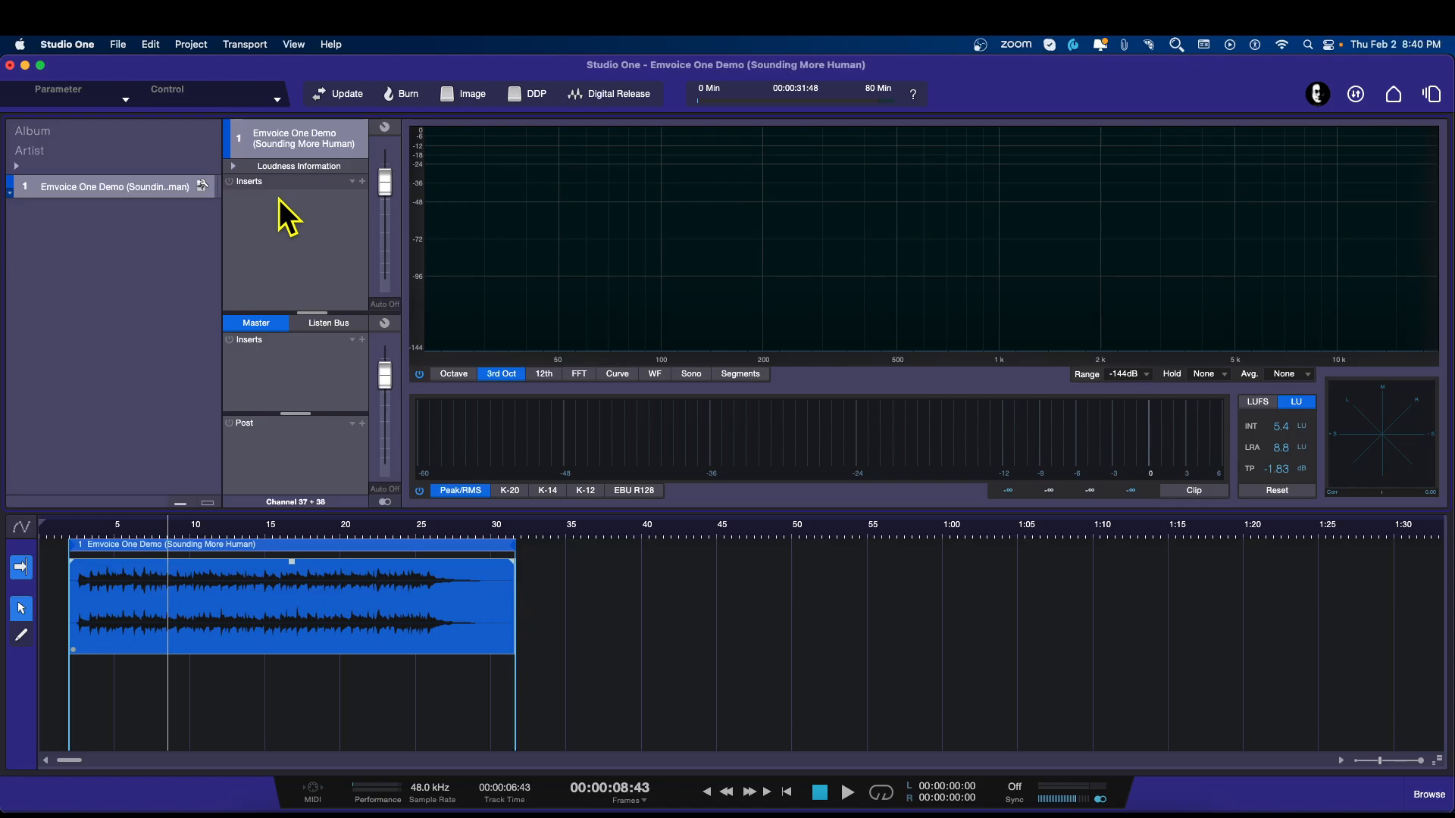
pyautogui.moveTo(288, 246)
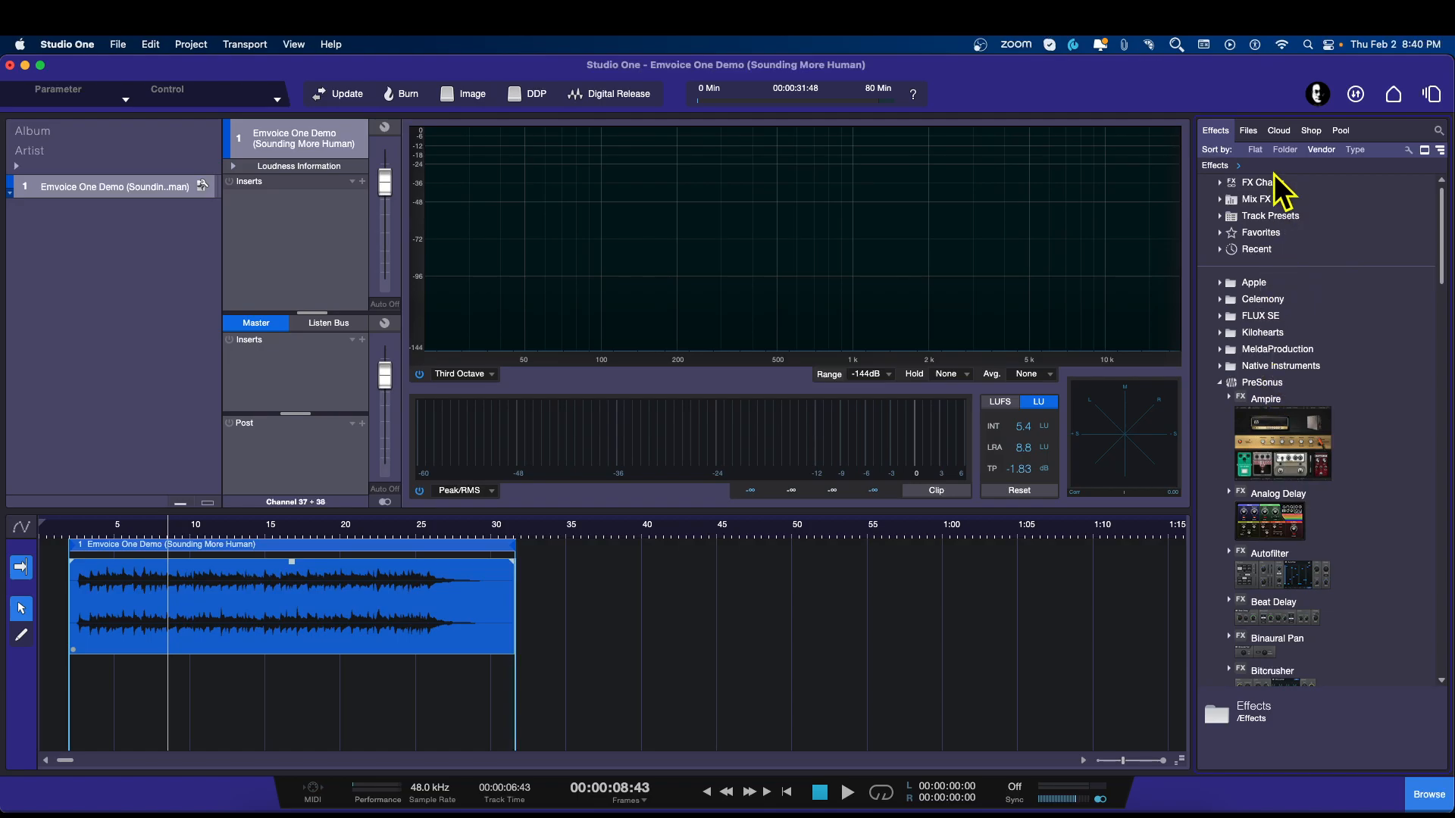
pyautogui.click(1247, 130)
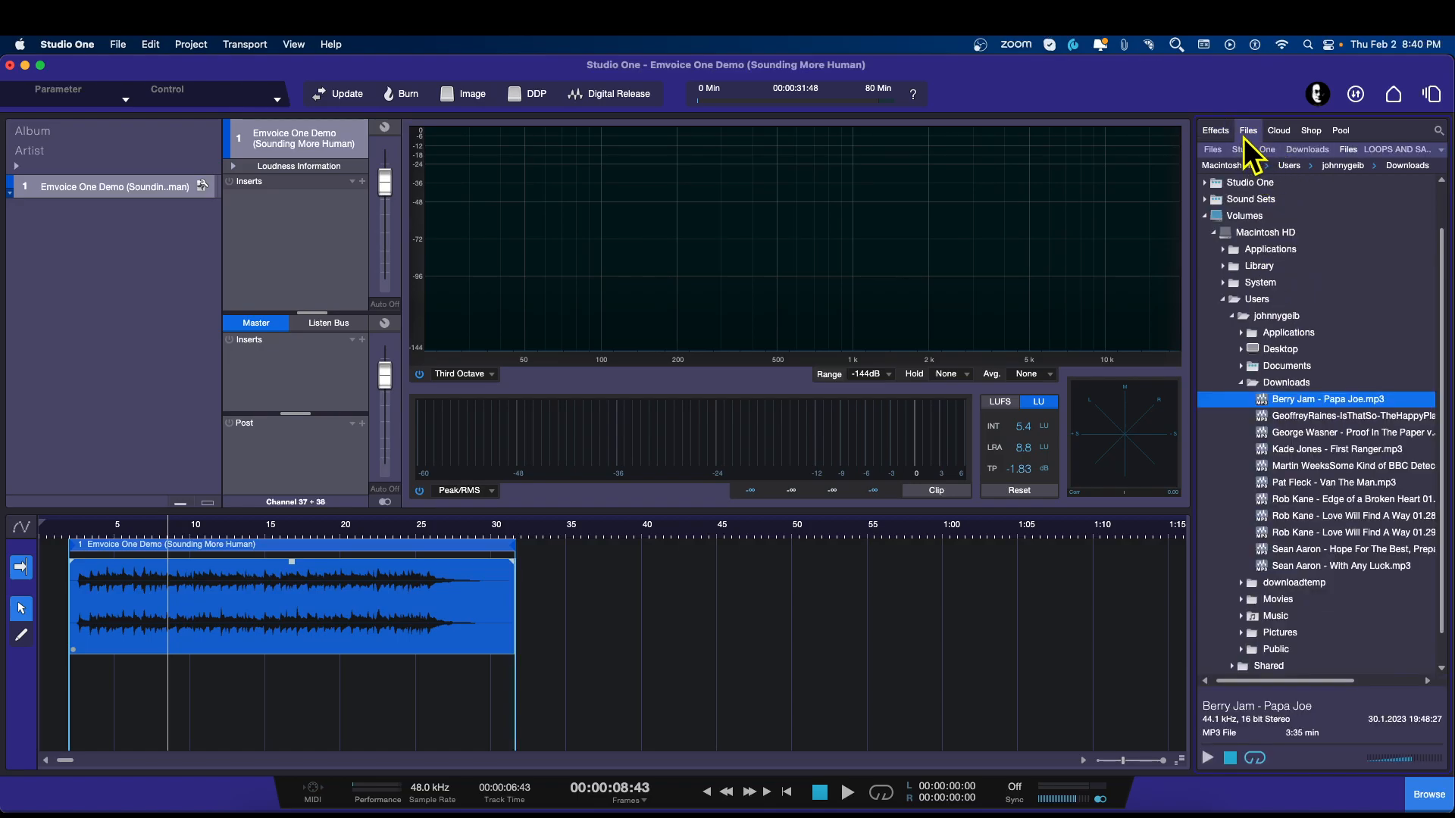
pyautogui.click(1215, 130)
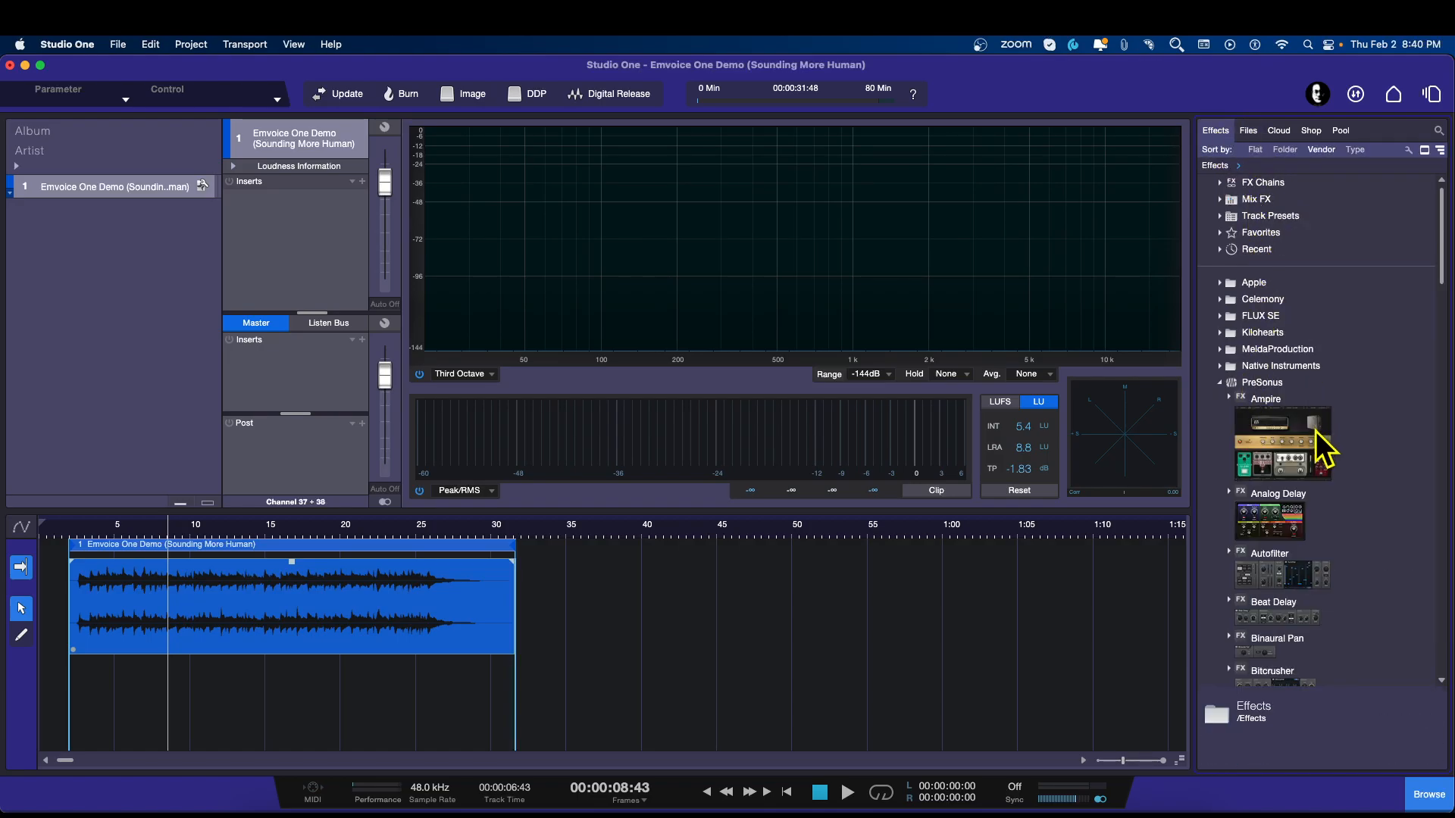
pyautogui.scroll(-3)
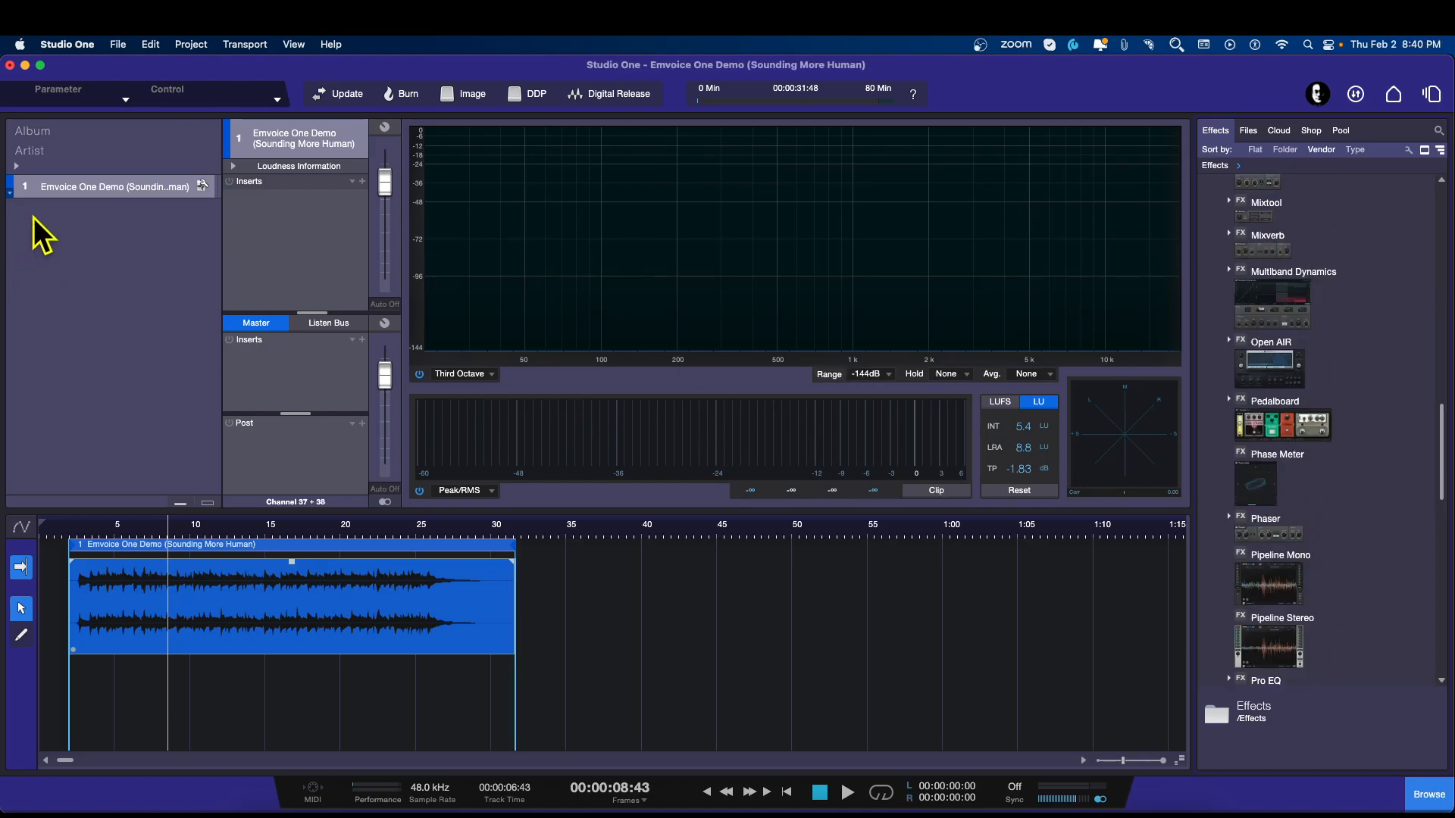
pyautogui.moveTo(297, 264)
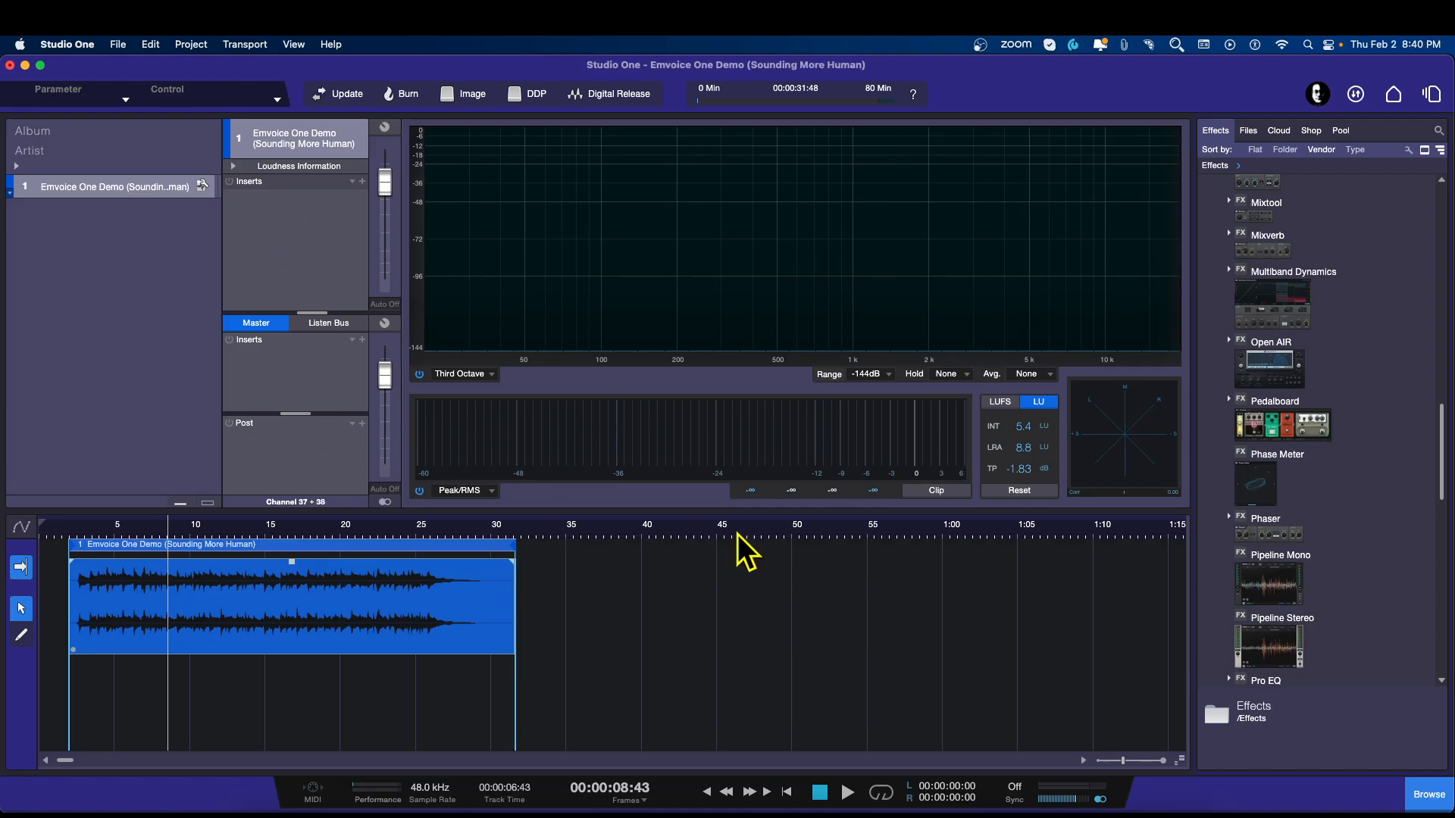
pyautogui.moveTo(441, 483)
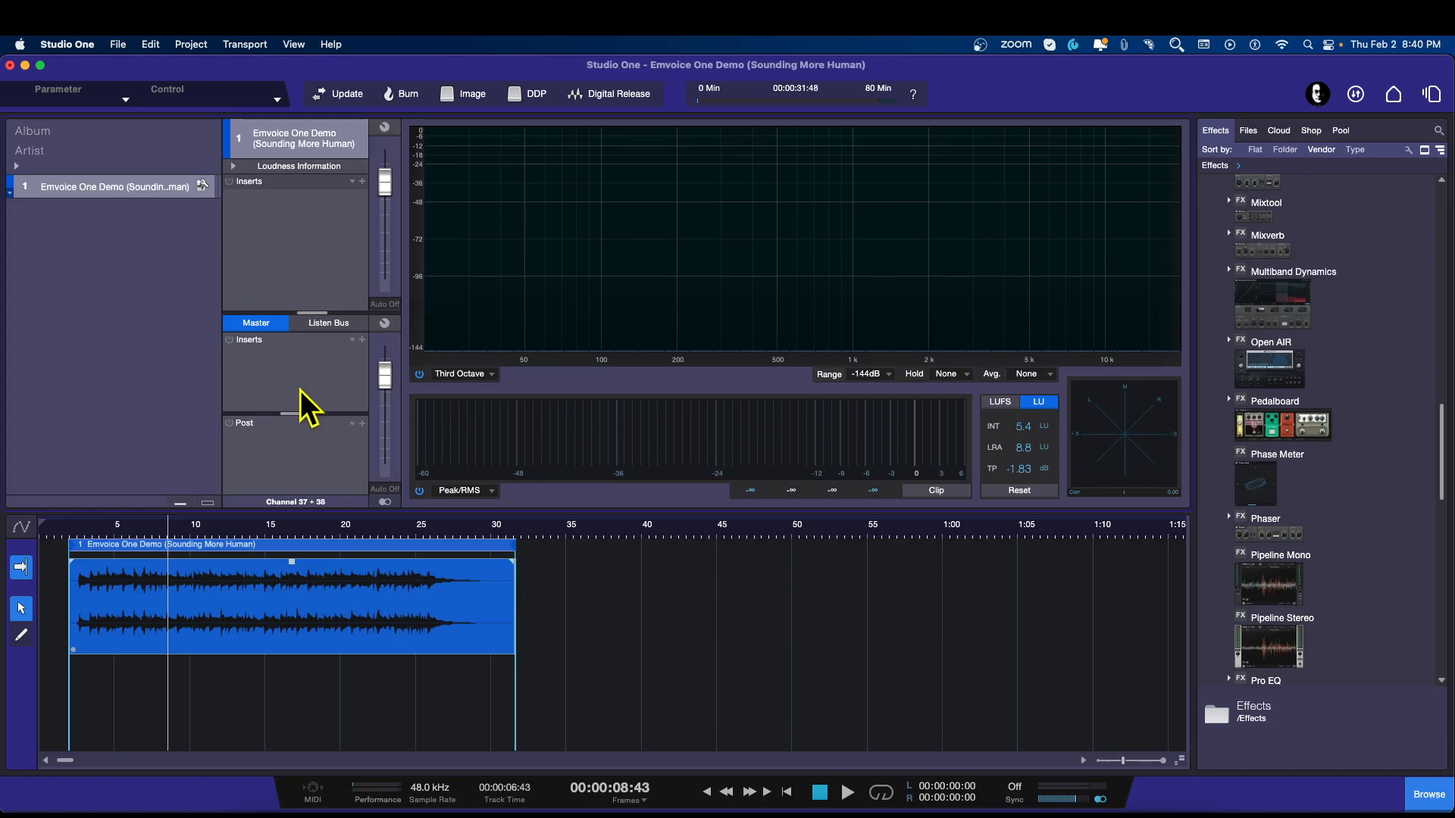
pyautogui.moveTo(512, 642)
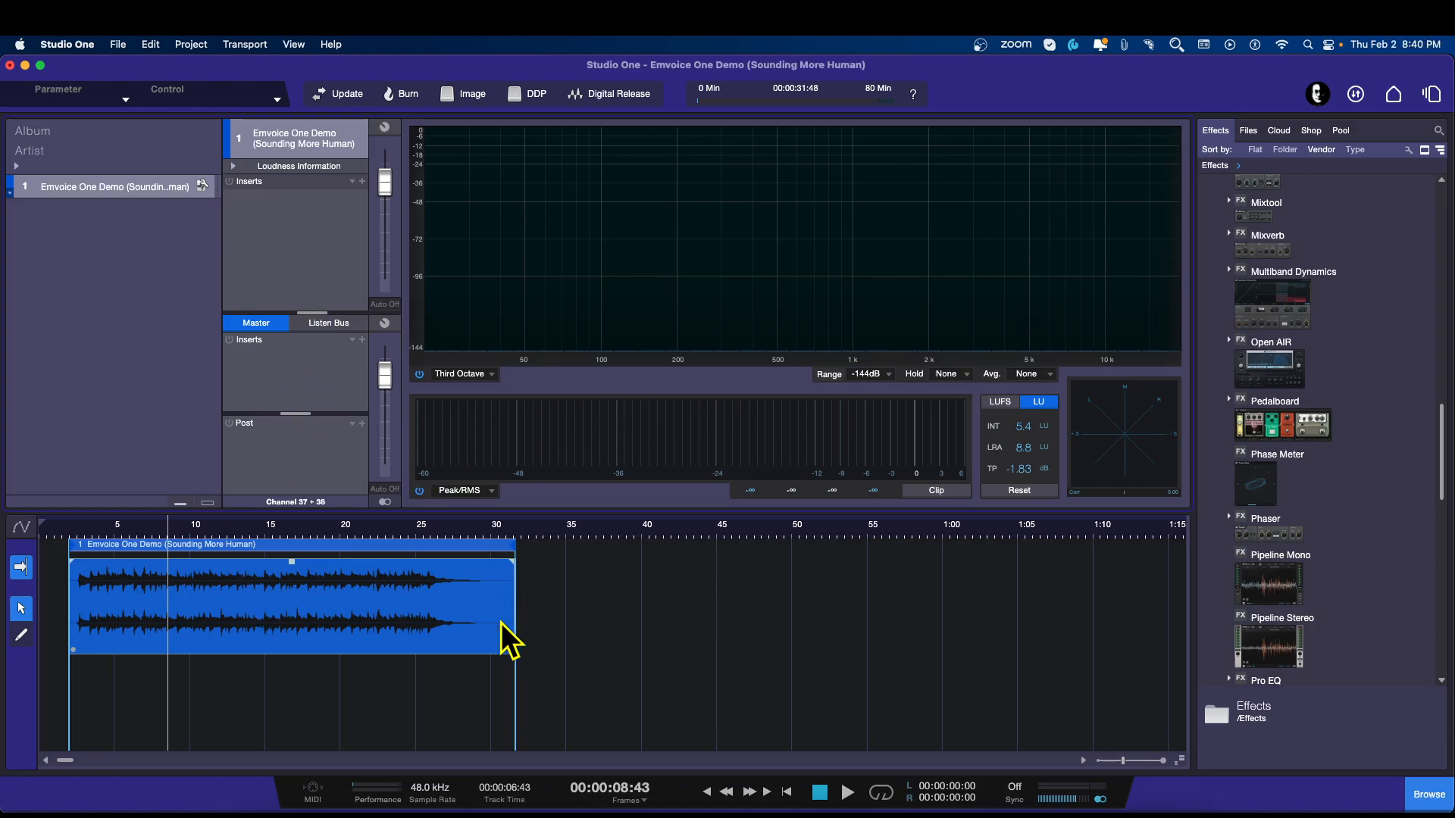
pyautogui.moveTo(641, 636)
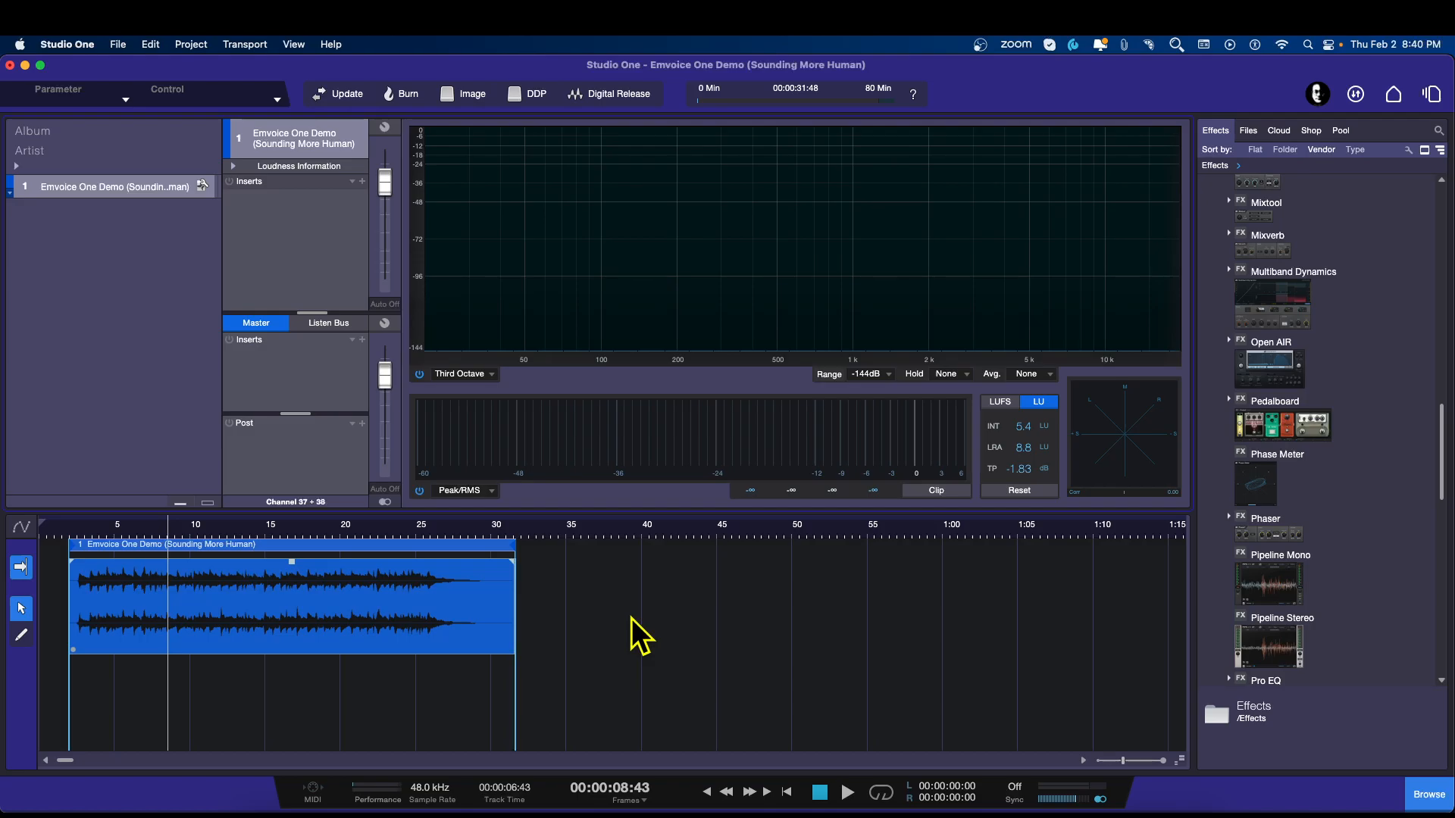
pyautogui.moveTo(270, 258)
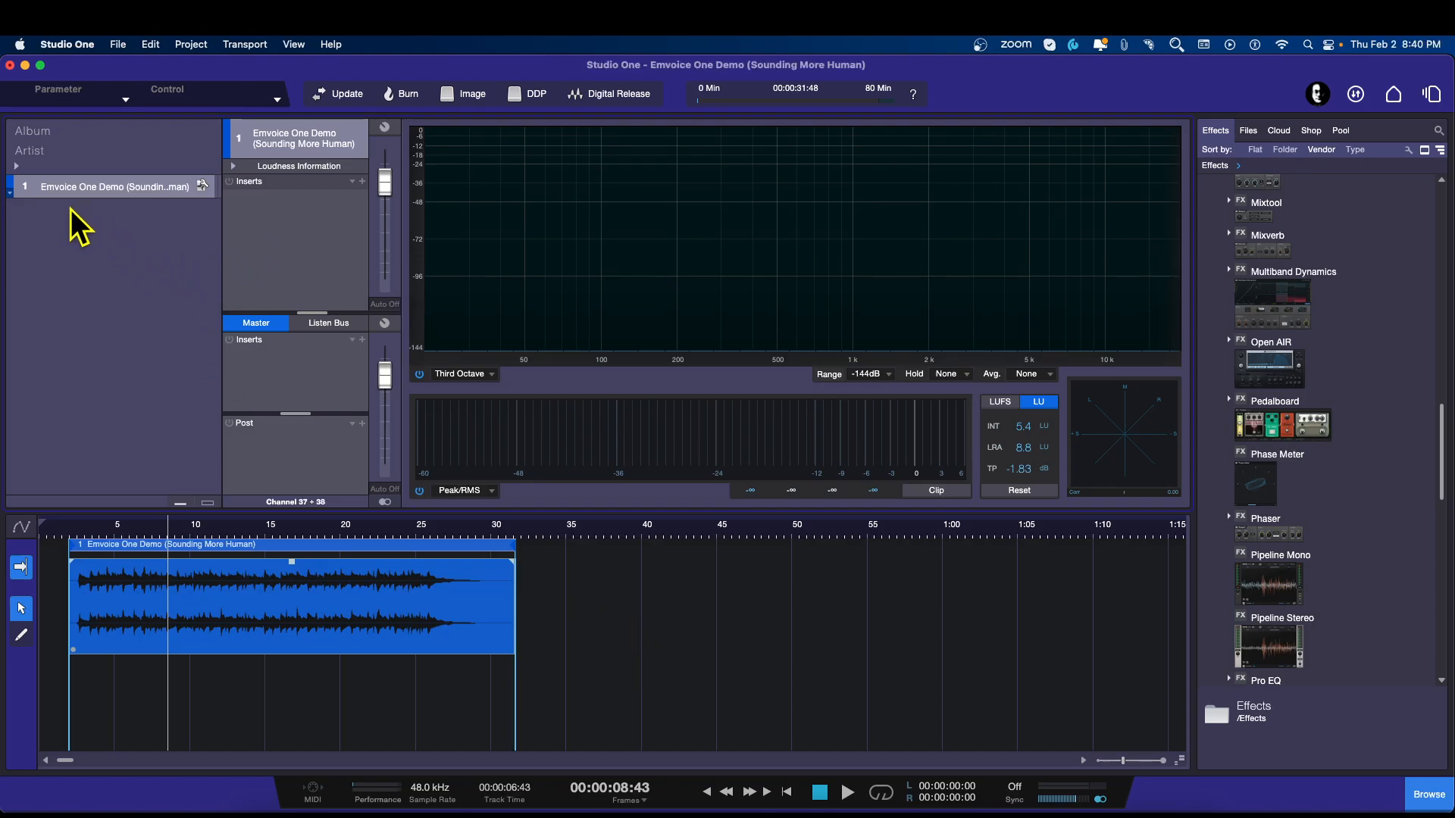
pyautogui.moveTo(360, 597)
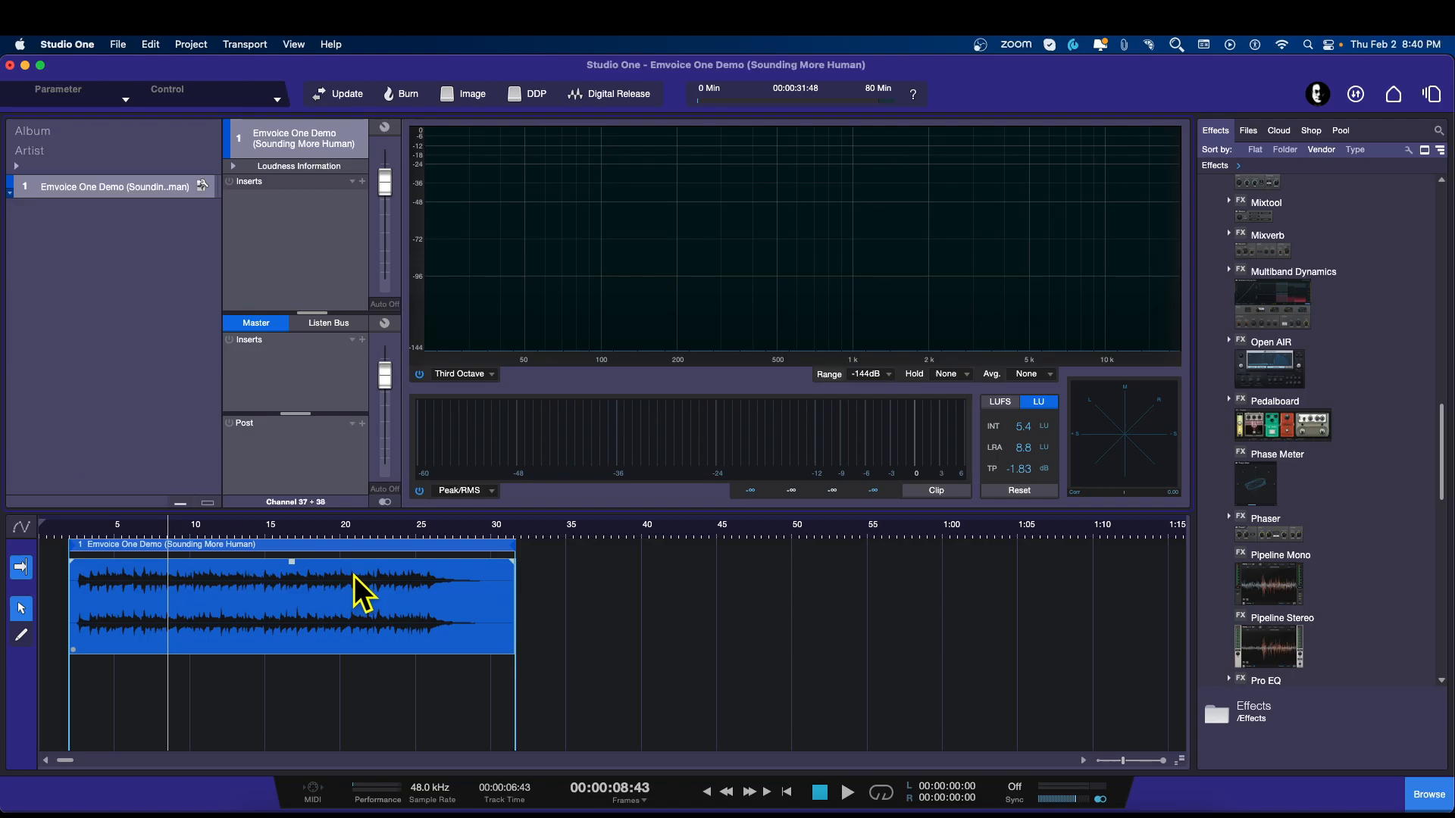
pyautogui.moveTo(1437, 116)
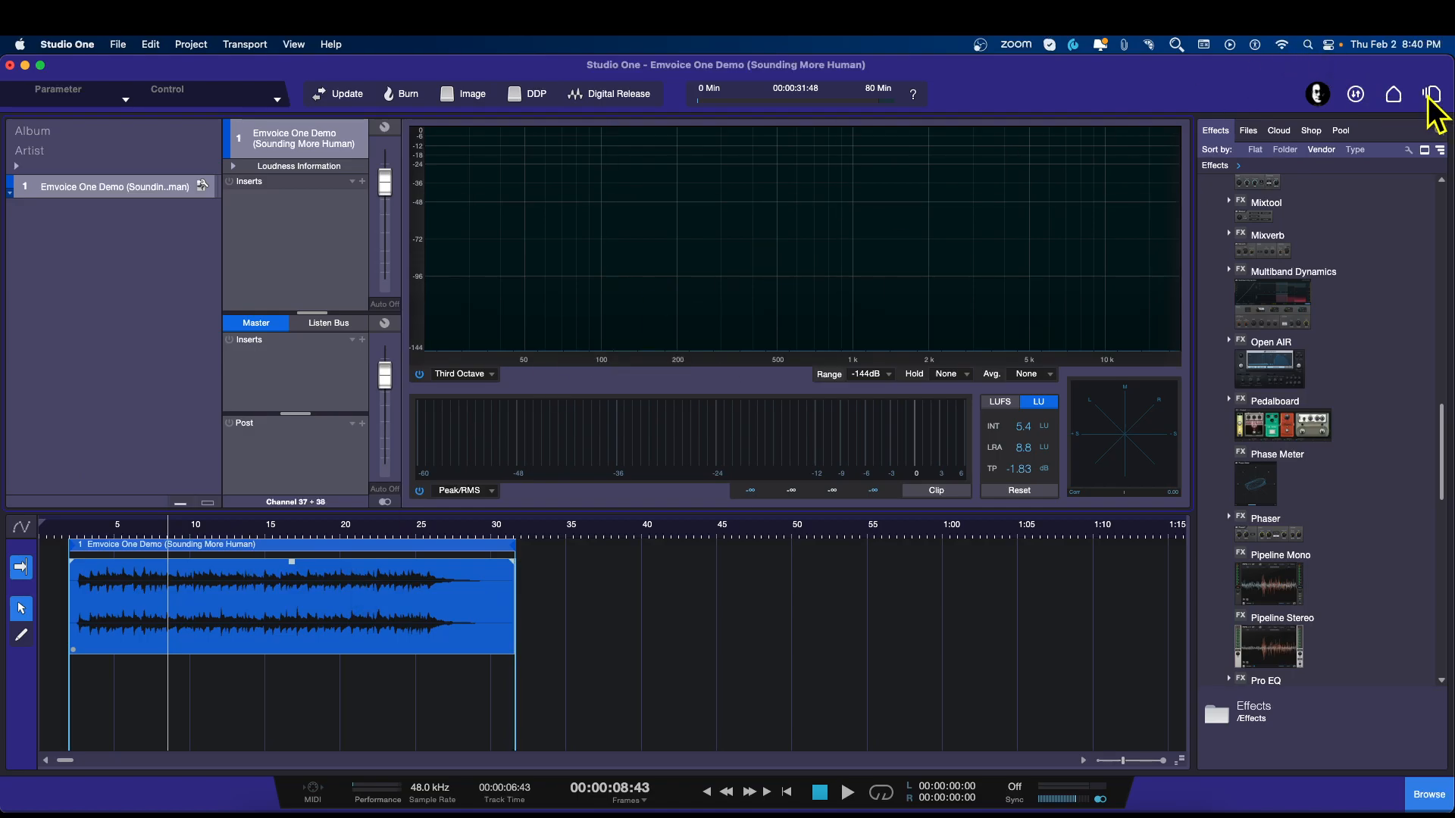